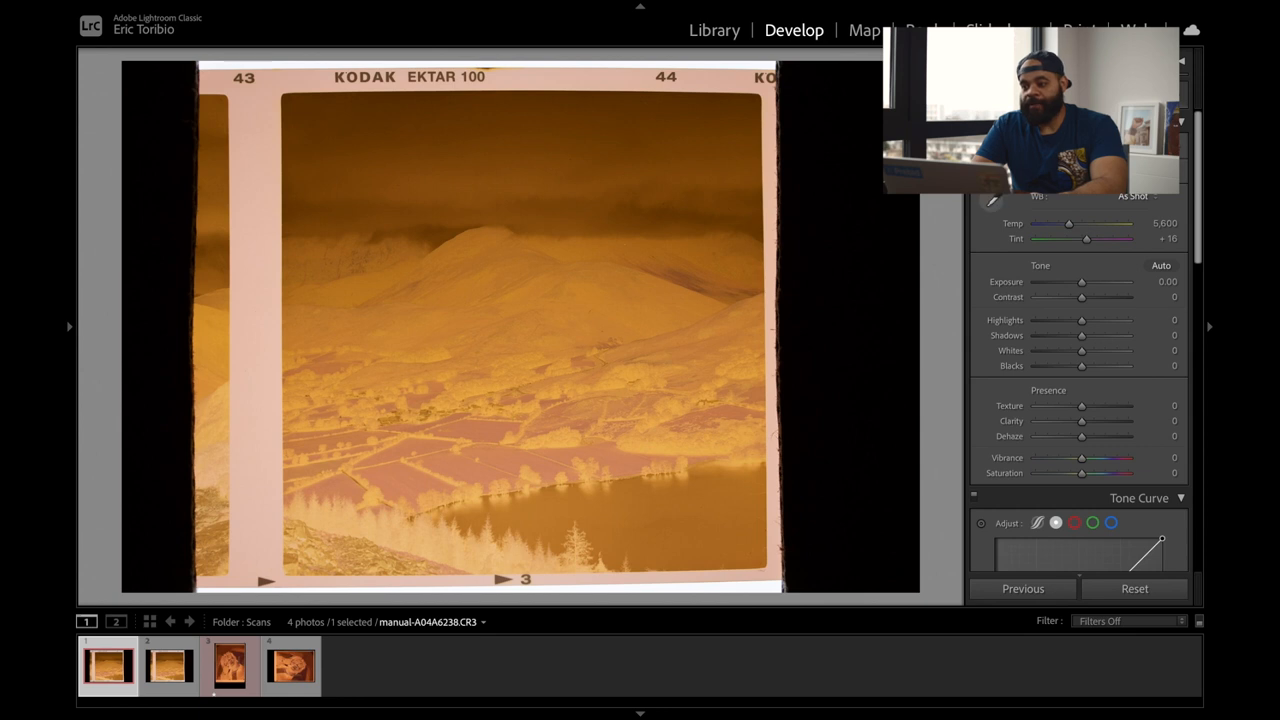
Neutralize the orange mask with Temp/Tint and flip the tone curve endpoints to invert the negative.
drag(1068, 224, 1050, 224)
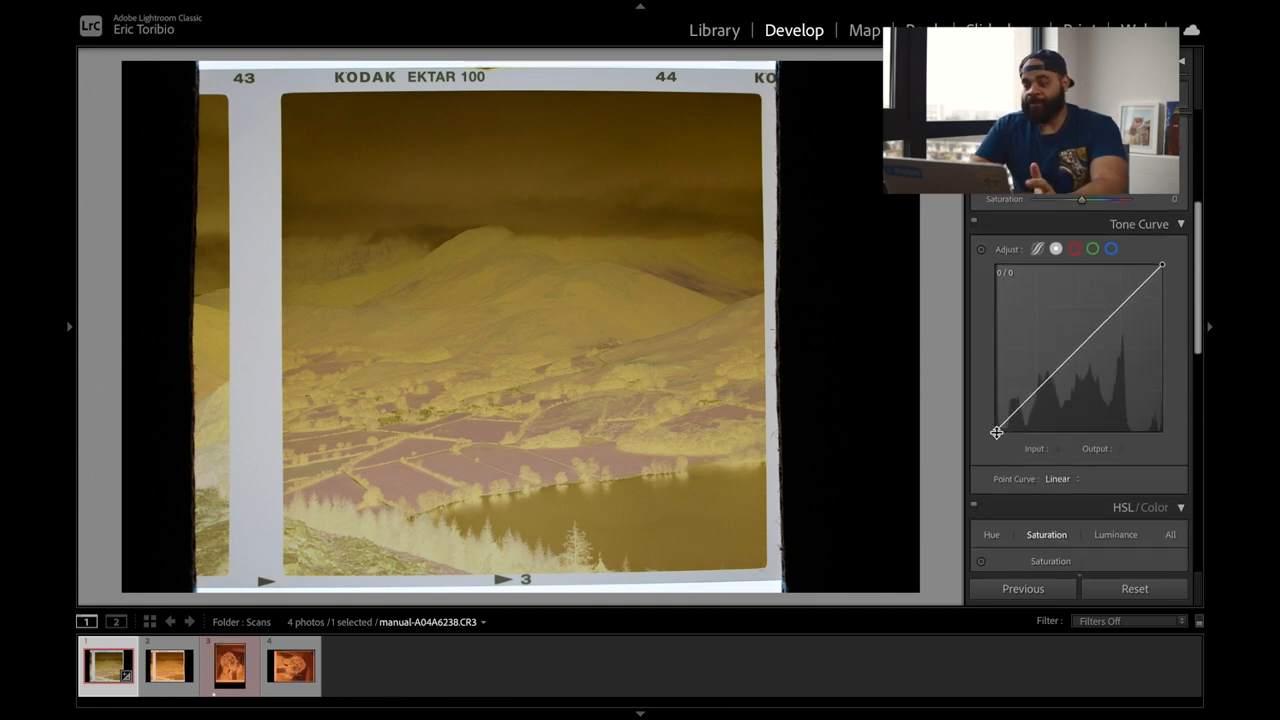
drag(996, 432, 996, 352)
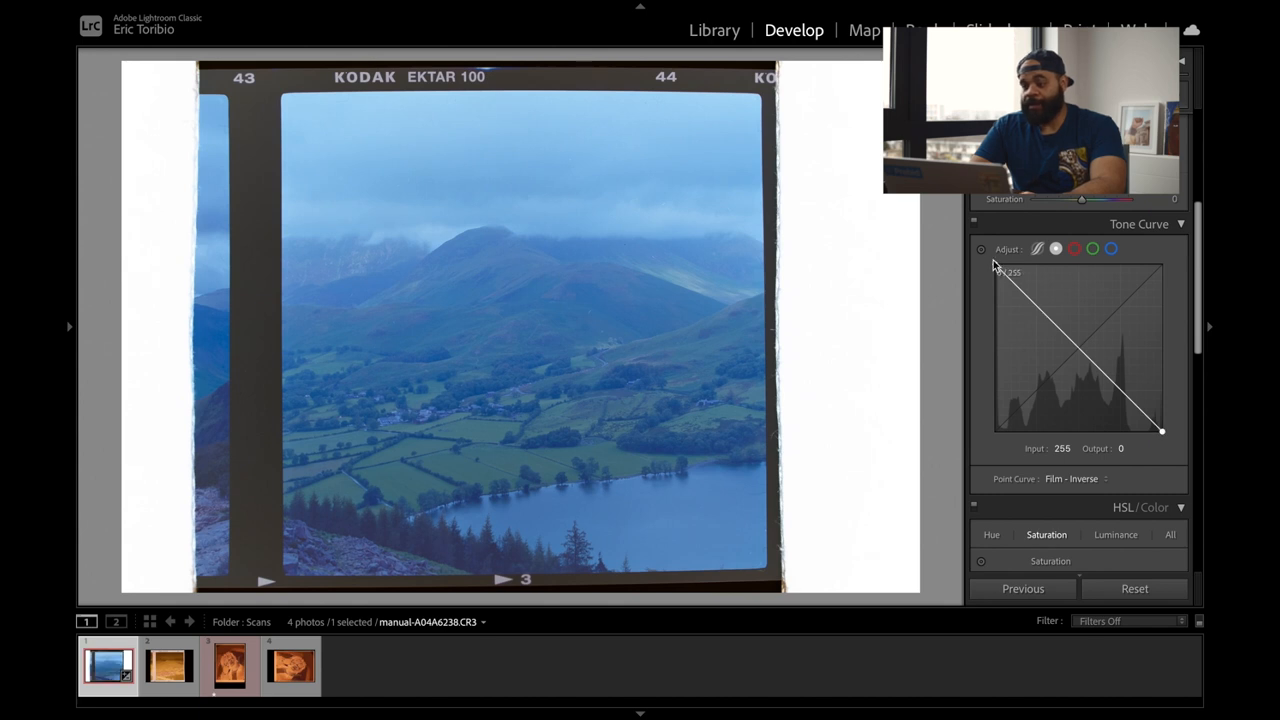
mouse_move(1170, 458)
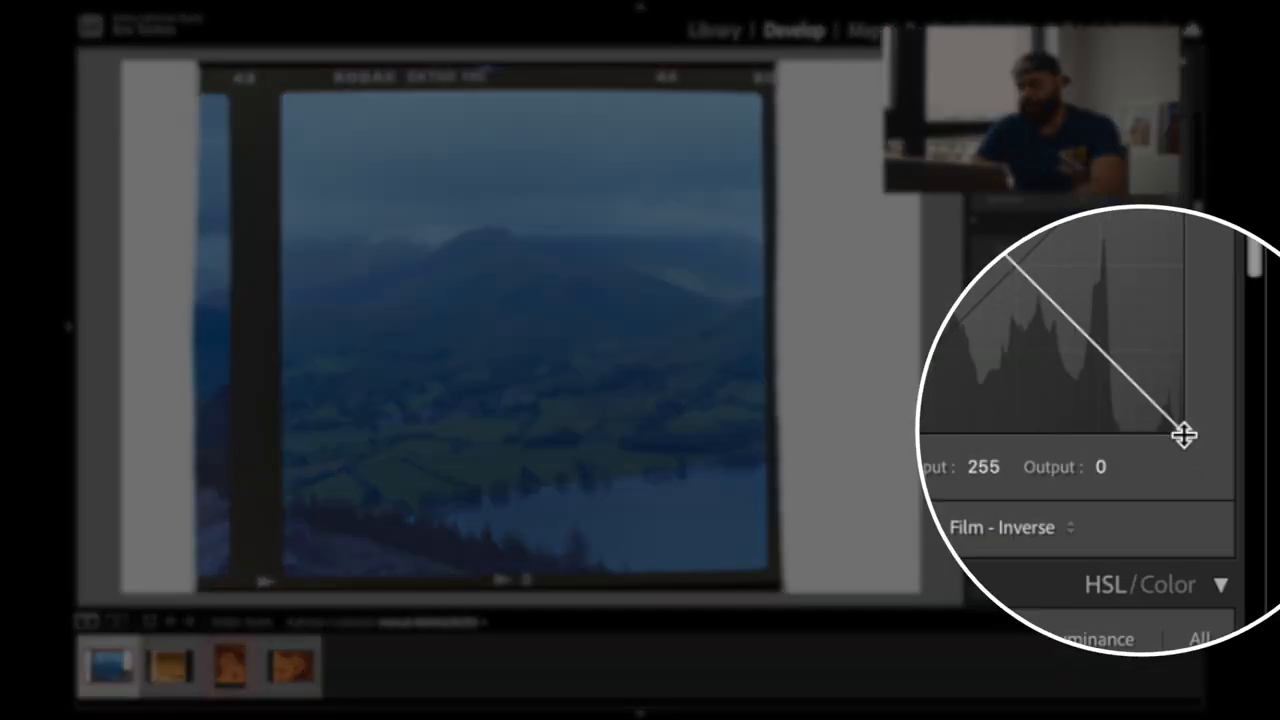
Pull the tone curve's black point inward to about 204 to deepen the shadows.
drag(1184, 432, 1156, 432)
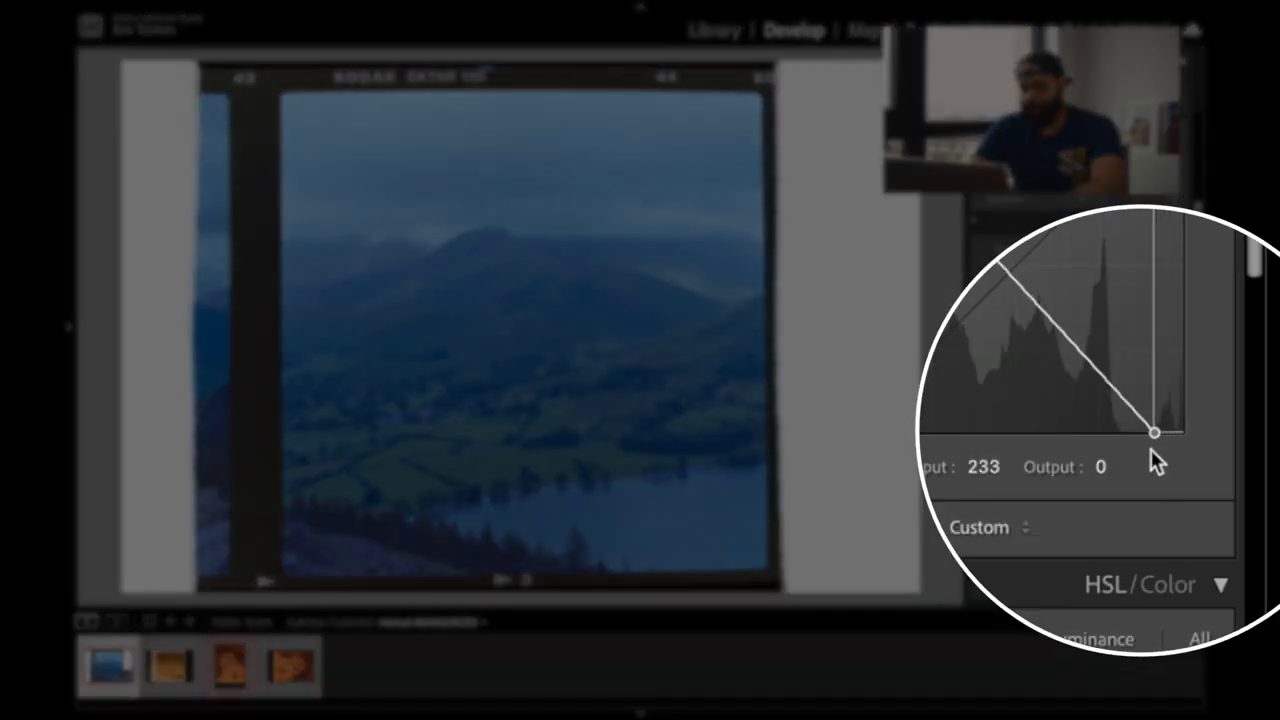
drag(1156, 432, 1116, 432)
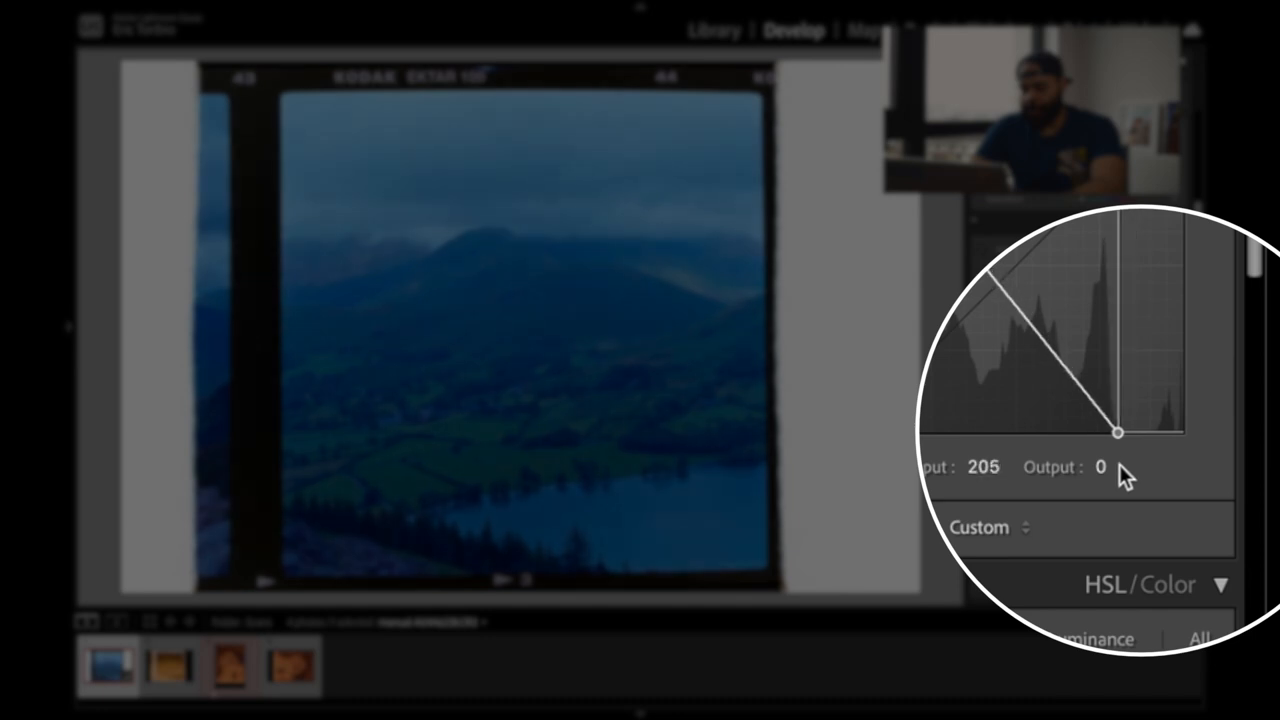
drag(1116, 432, 1184, 436)
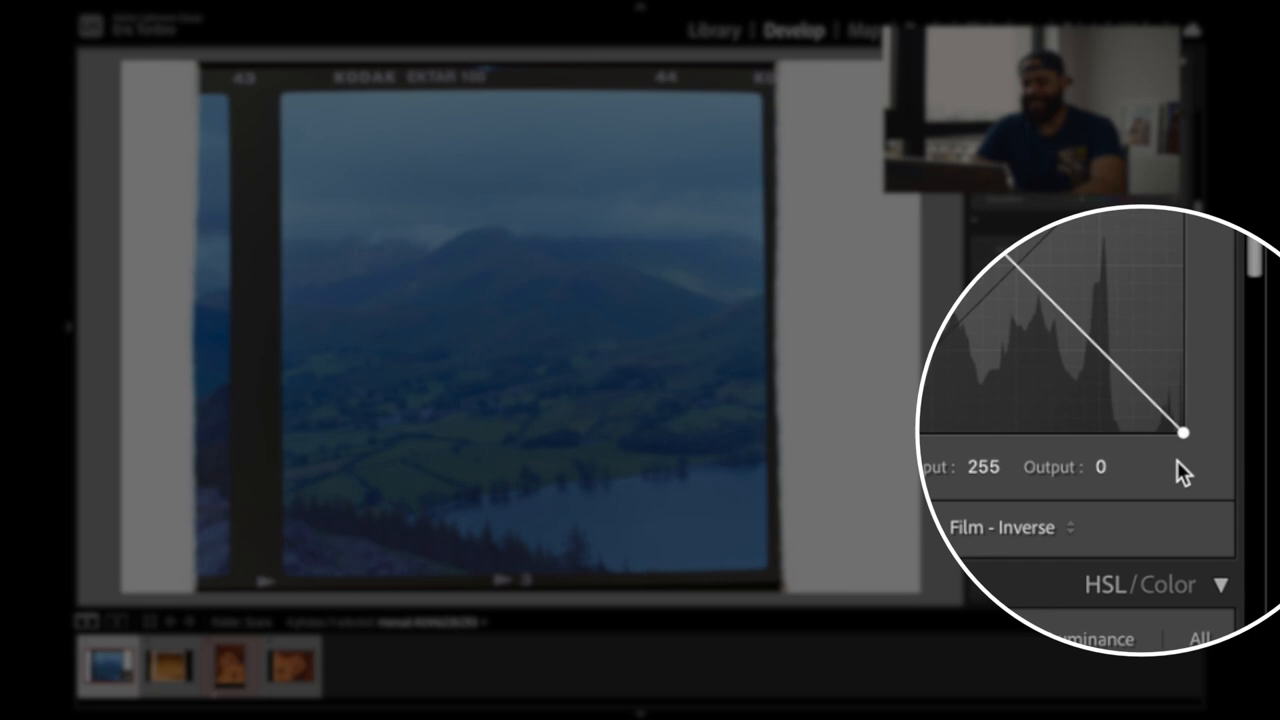
drag(1184, 432, 1172, 432)
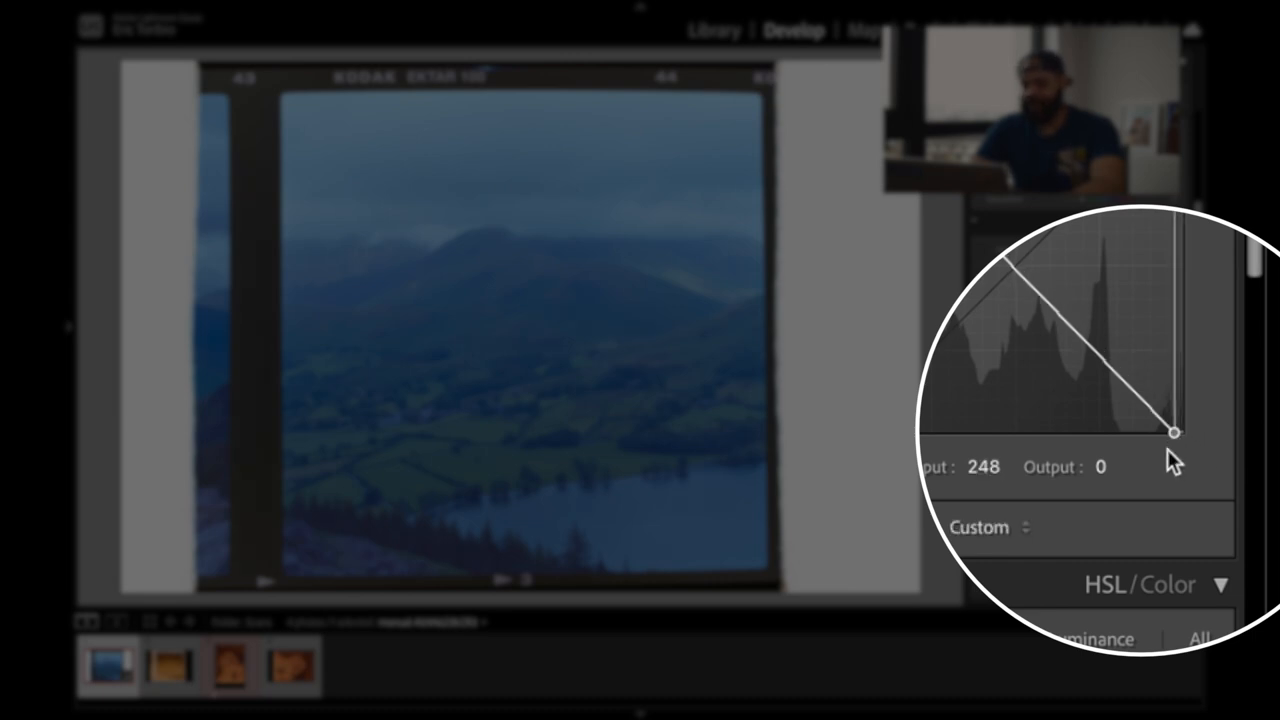
drag(1172, 432, 1116, 432)
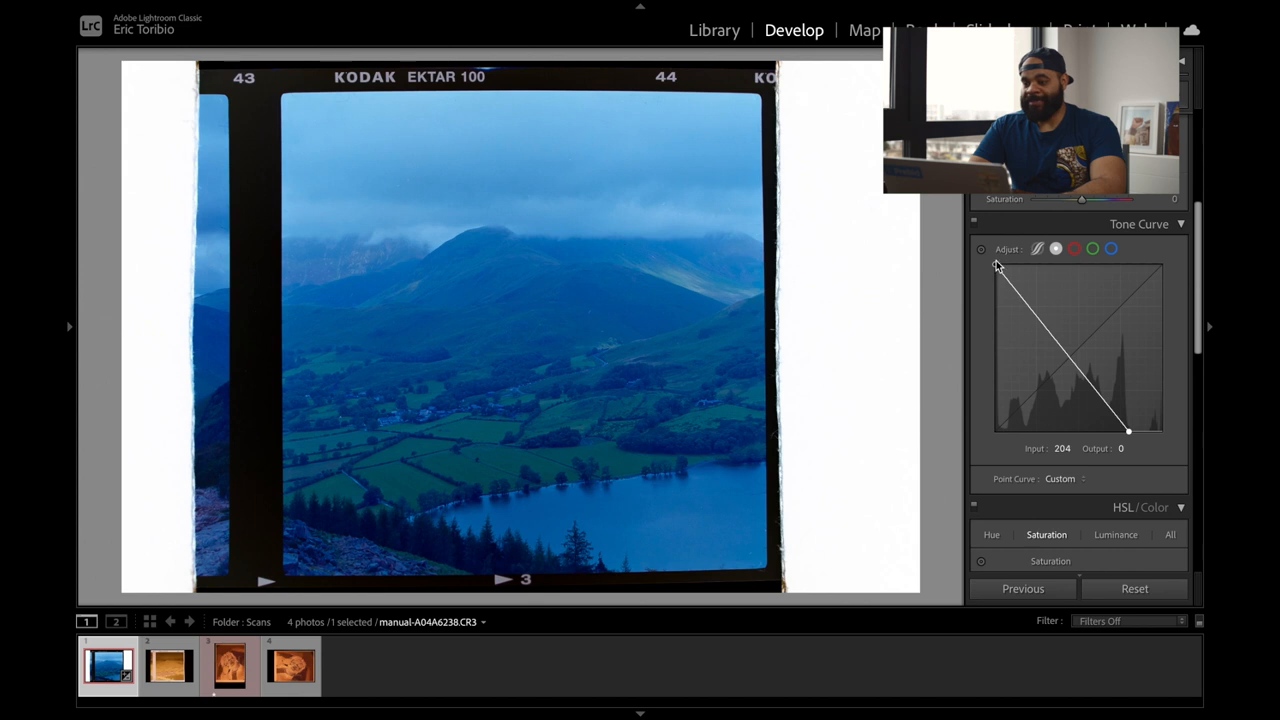
Move the white point right to about 81 so the highlights become much brighter.
drag(996, 268, 996, 276)
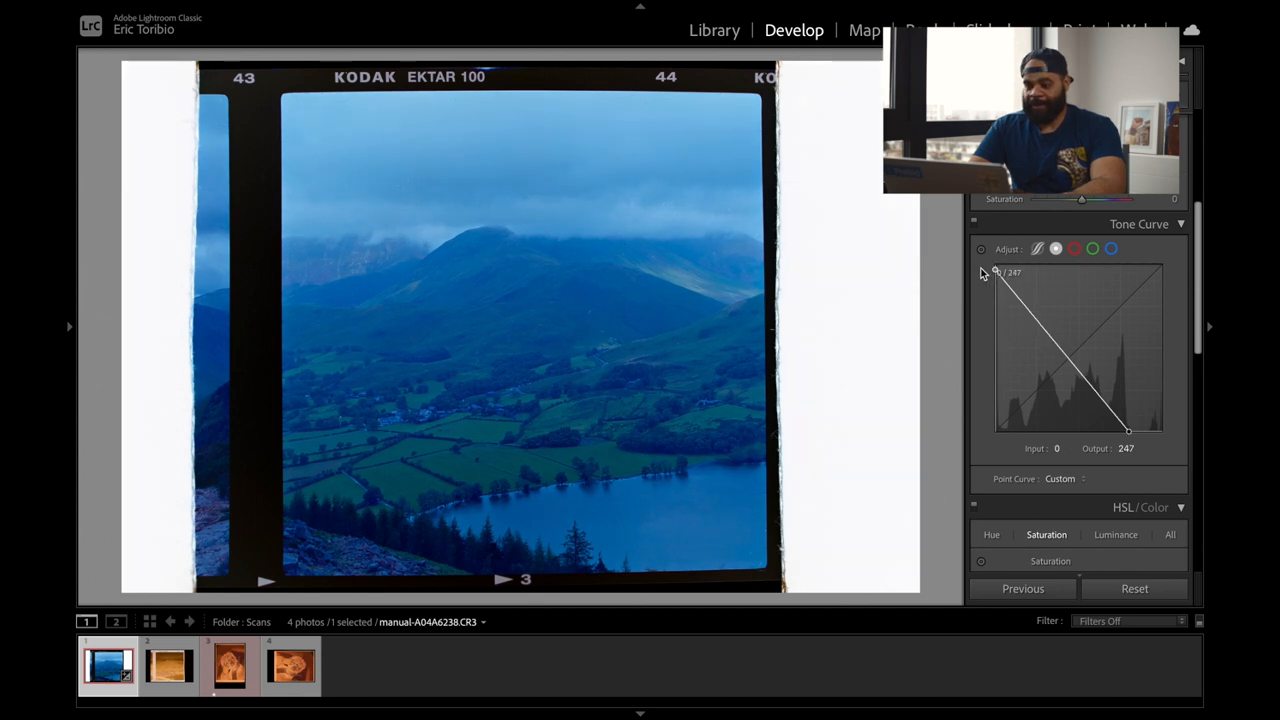
drag(996, 272, 996, 264)
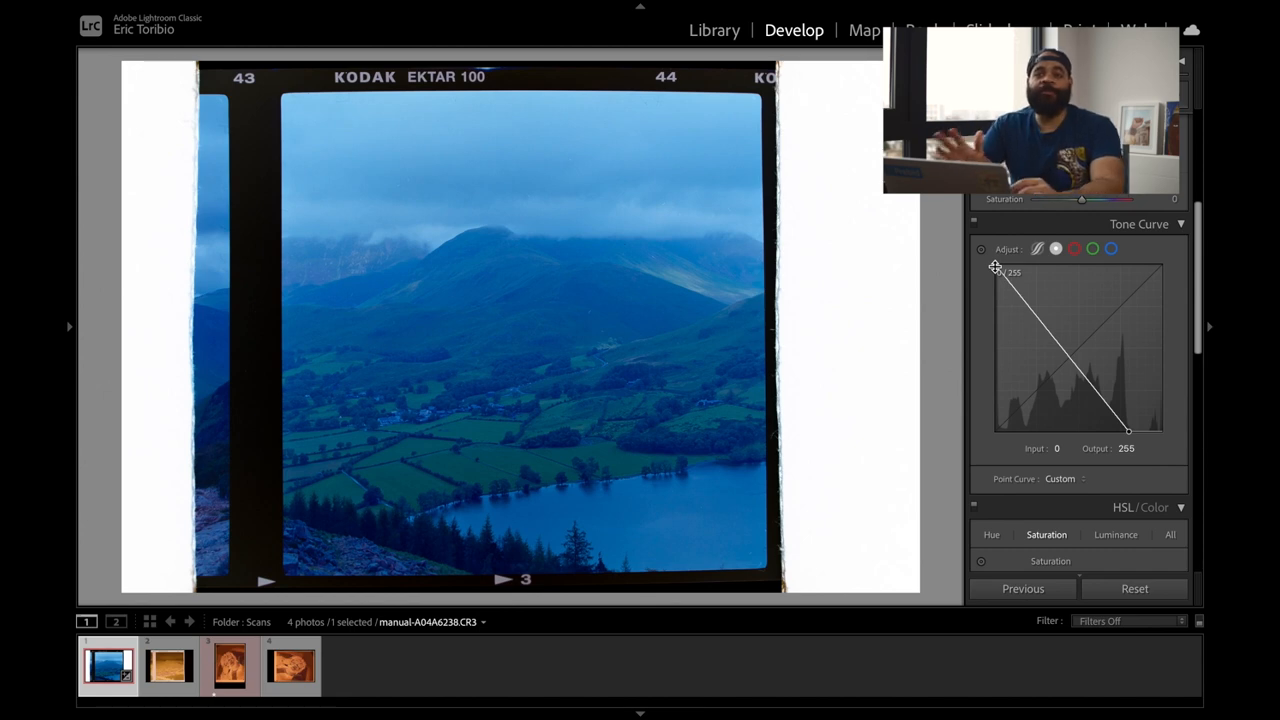
drag(996, 268, 1016, 268)
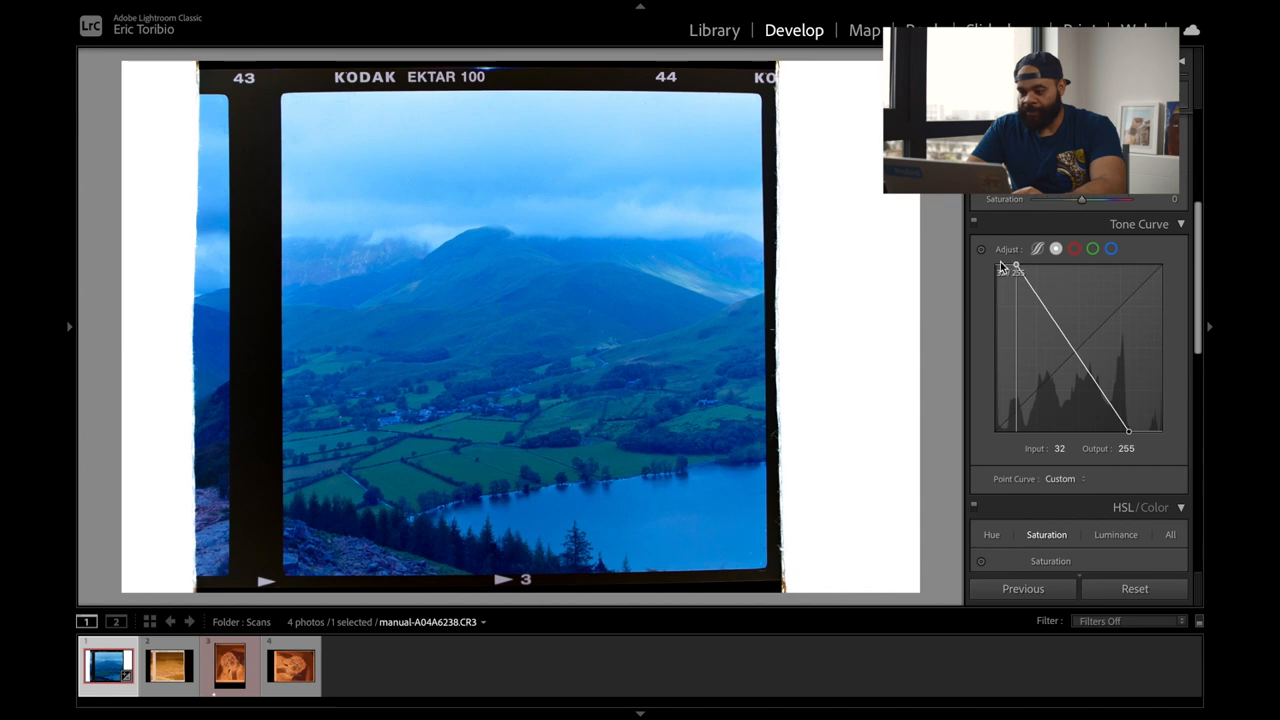
drag(1016, 268, 1048, 268)
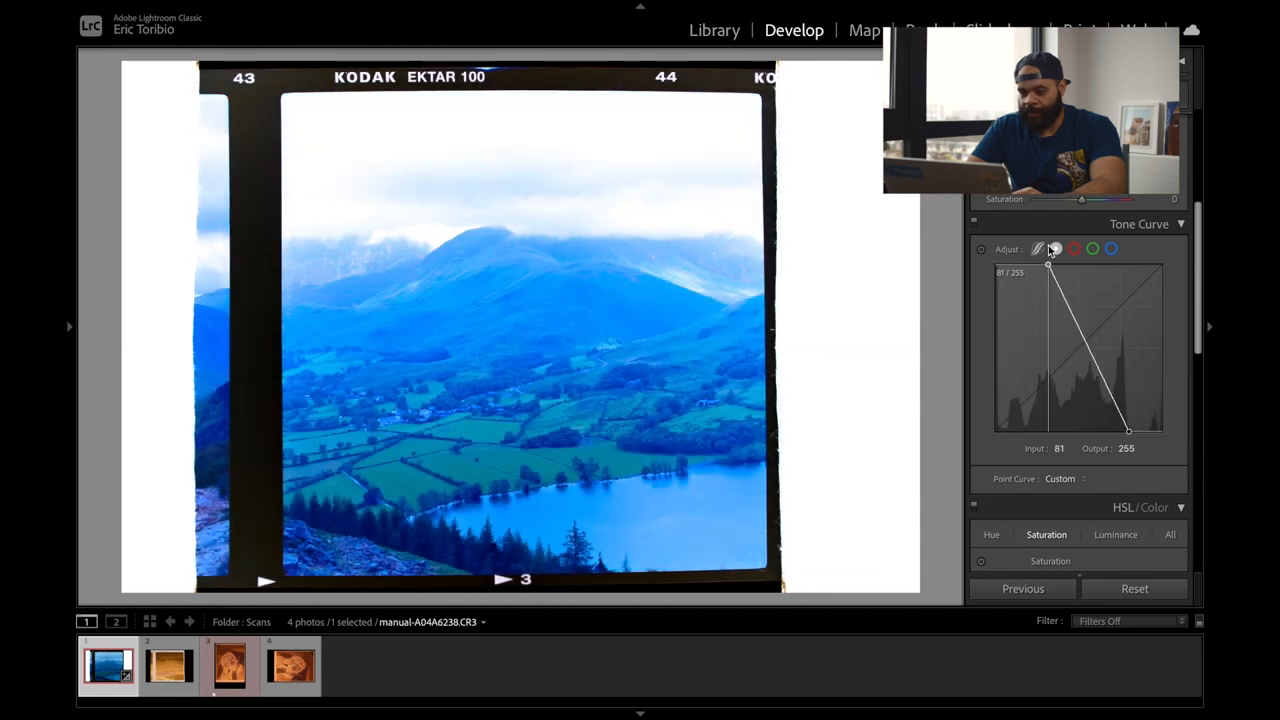
drag(1048, 266, 996, 264)
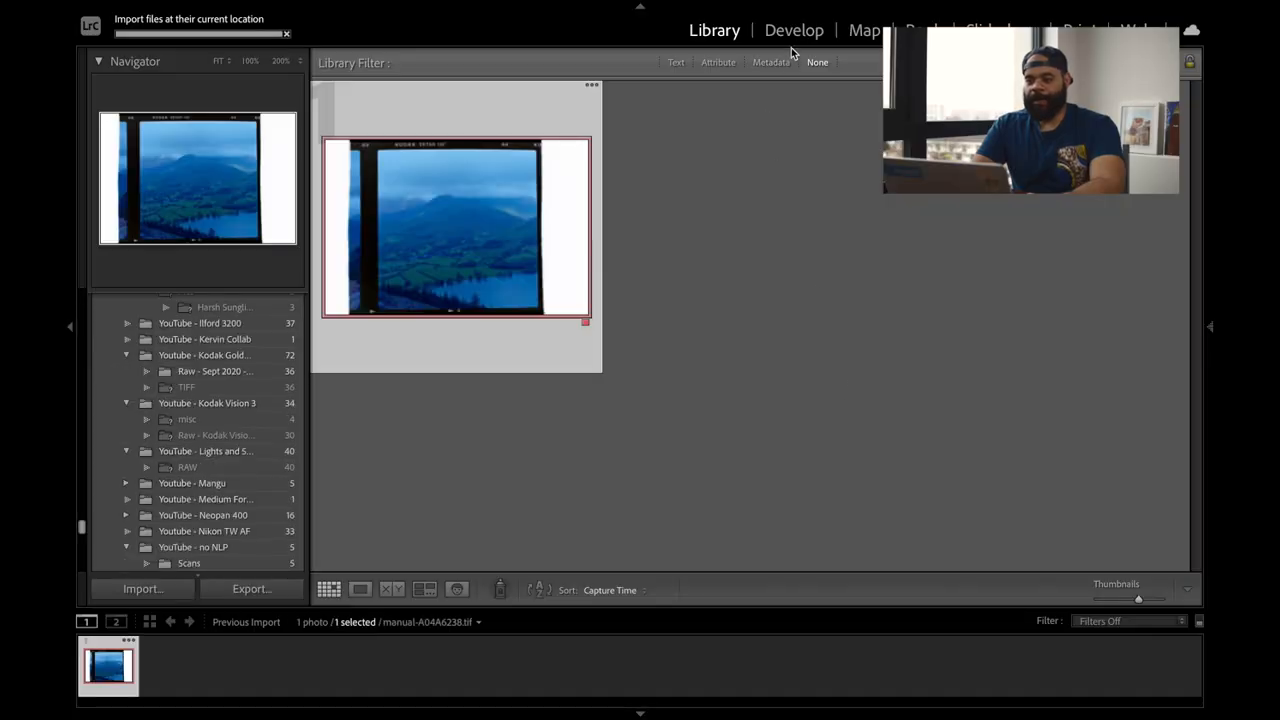
Open the imported manual-A04A6238.tif landscape for editing in Develop.
click(794, 30)
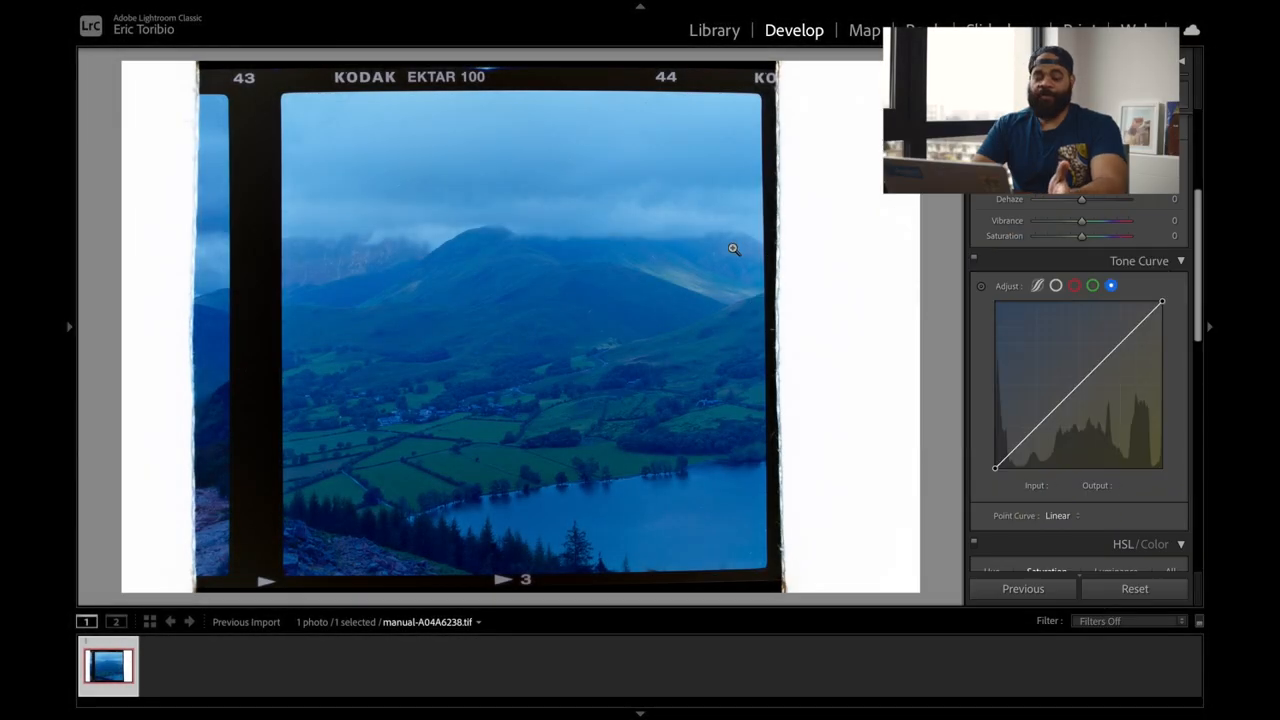
mouse_move(678, 268)
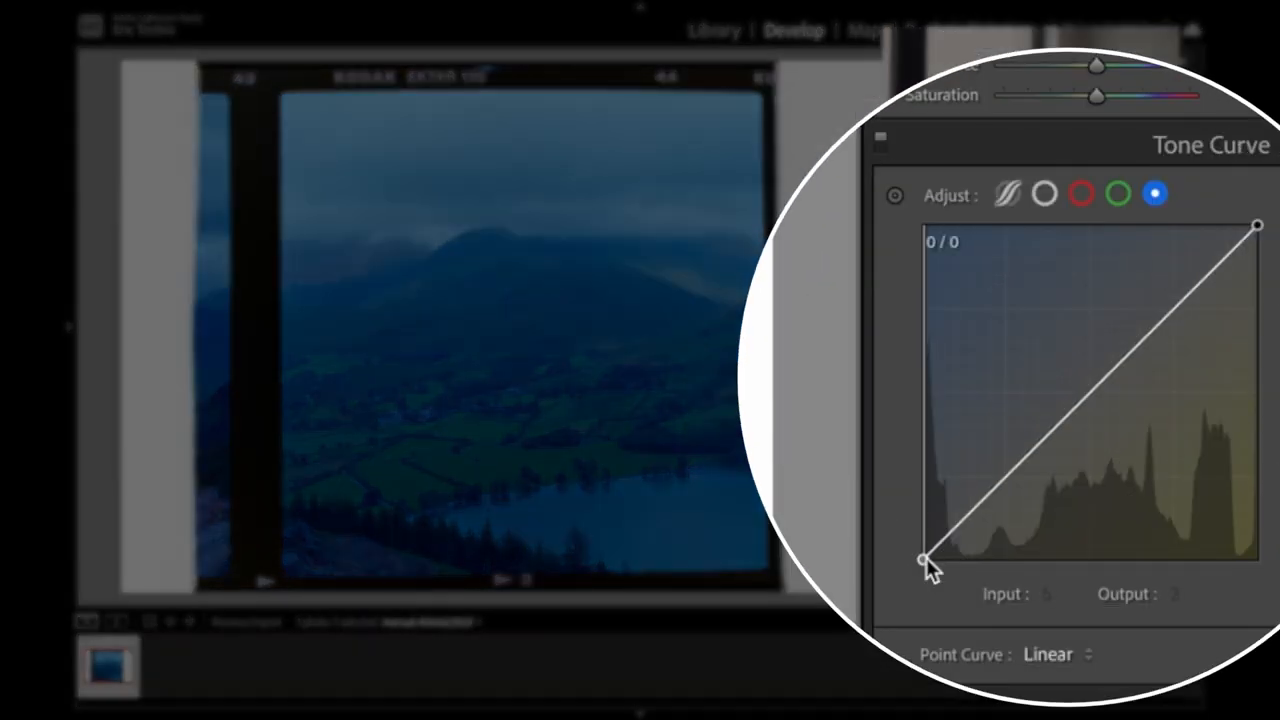
Move the blue channel's black point right to about 94 to cut blue from the shadows.
drag(922, 560, 962, 560)
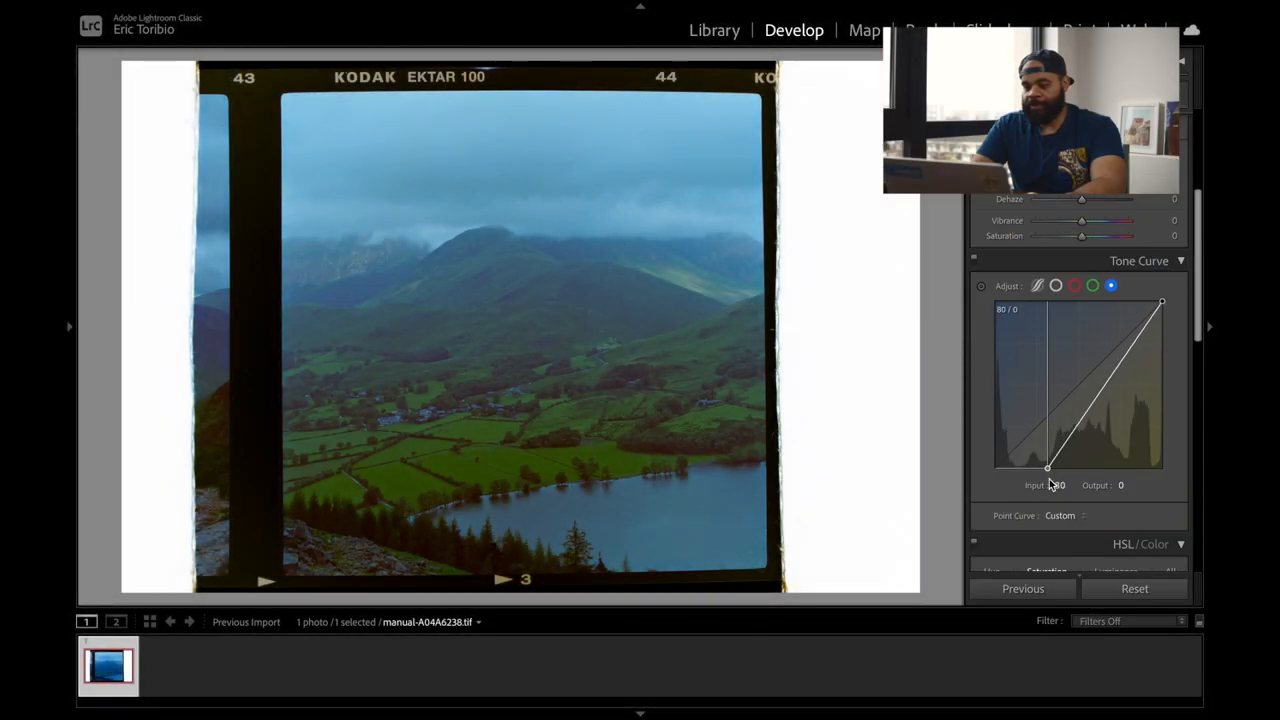
drag(1048, 468, 1064, 468)
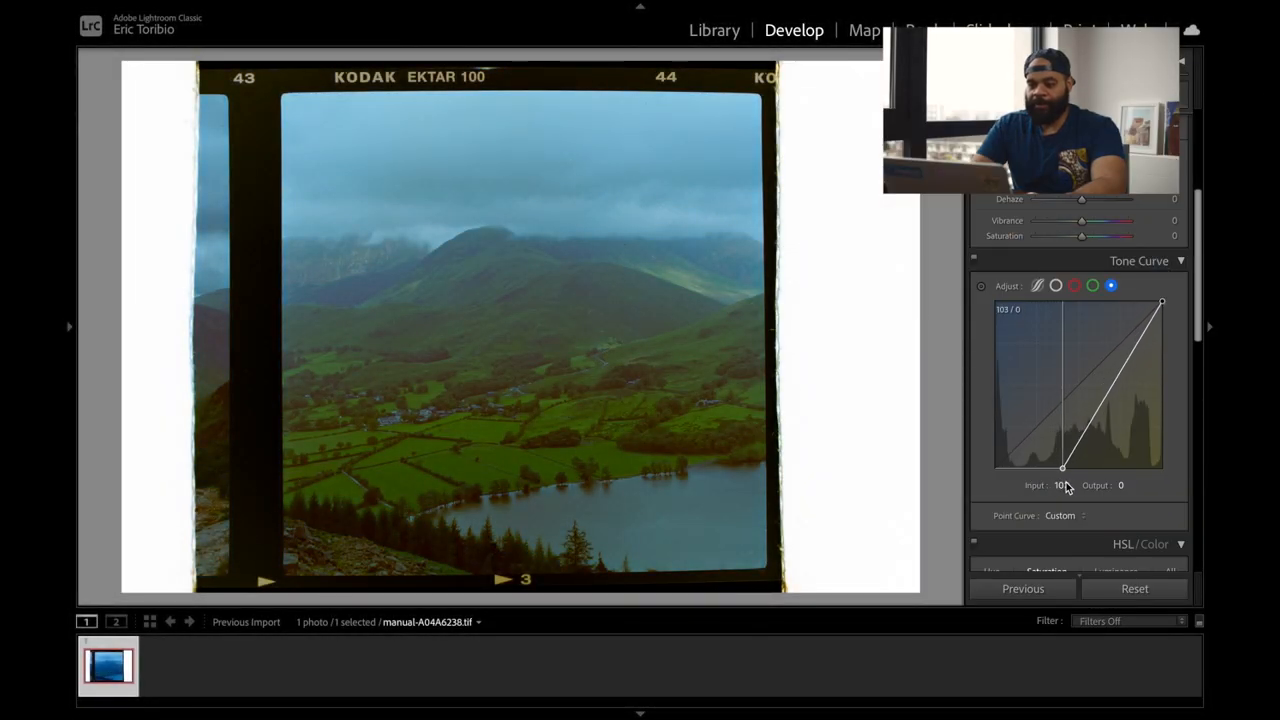
drag(1062, 468, 1070, 468)
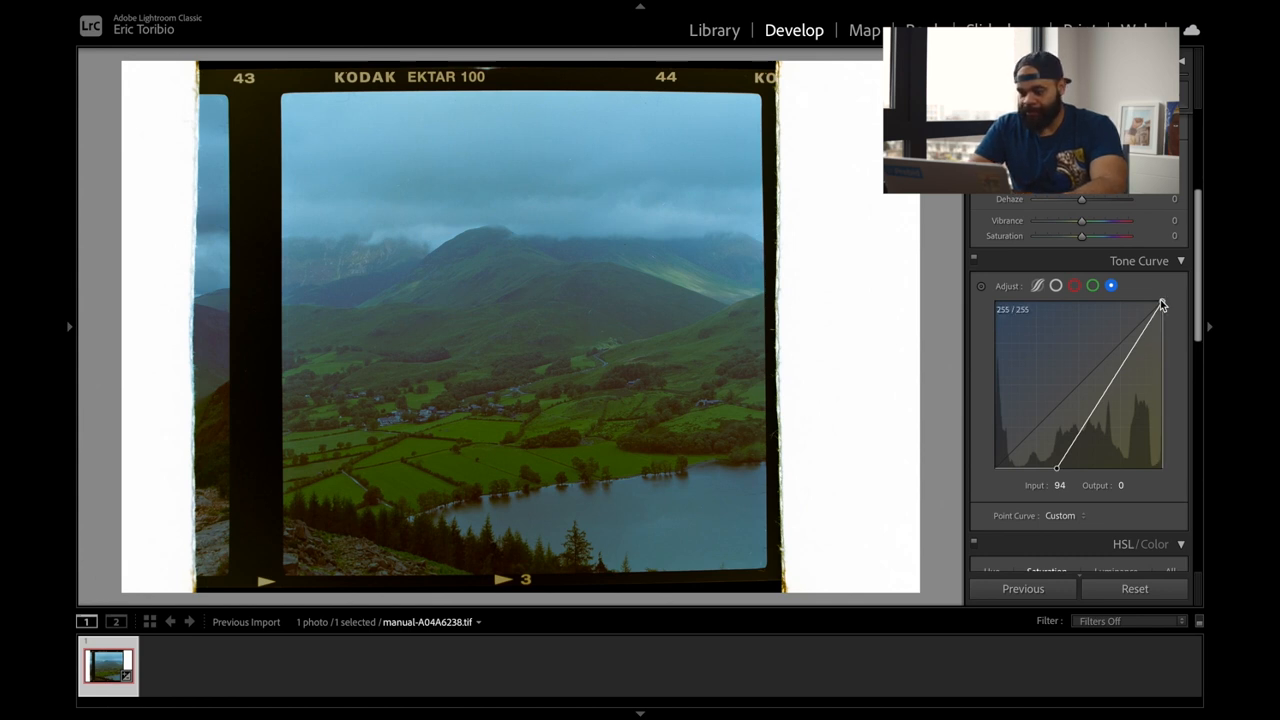
Lower the blue channel's white point output to about 241 to warm the highlights.
drag(1160, 304, 1156, 300)
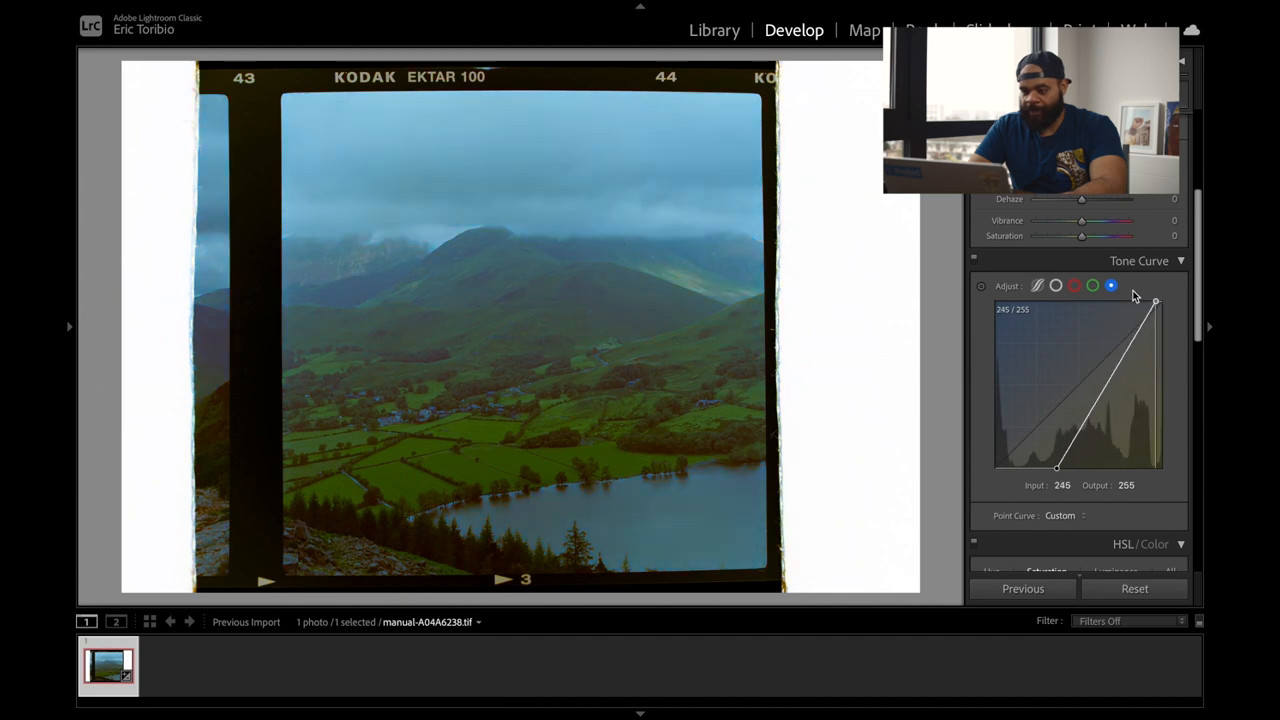
drag(1156, 300, 1162, 302)
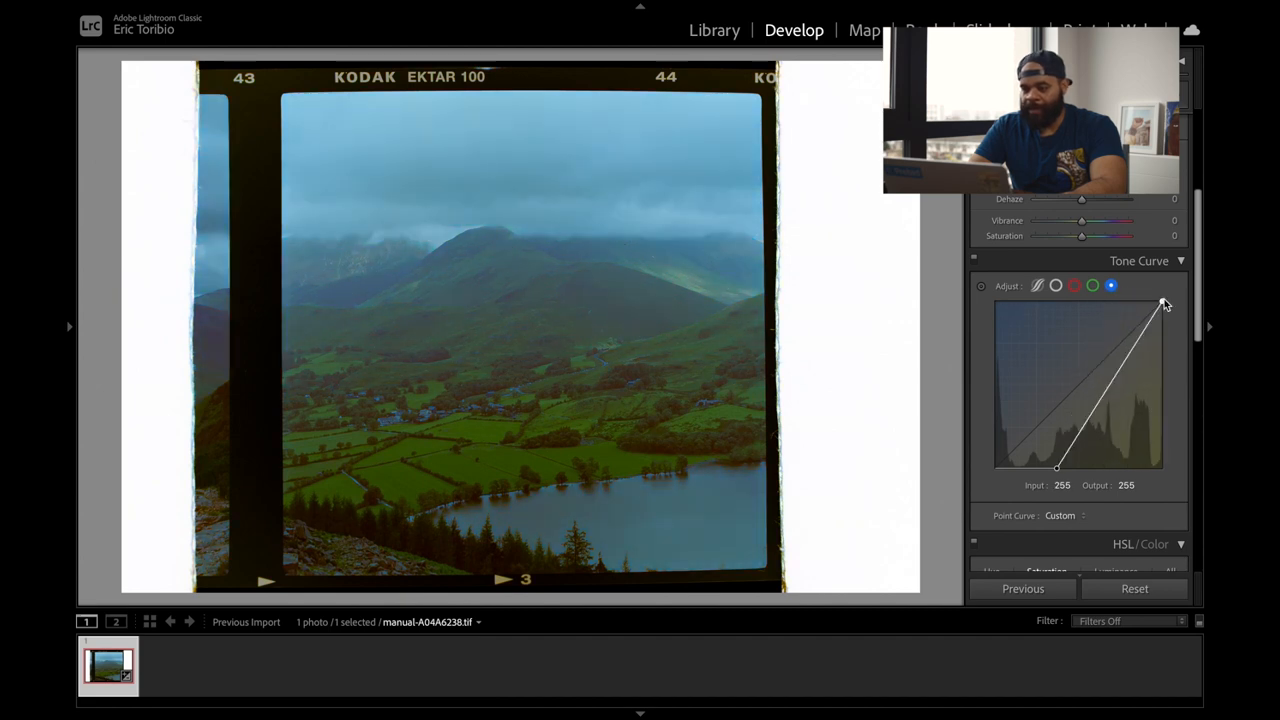
drag(1164, 304, 1160, 312)
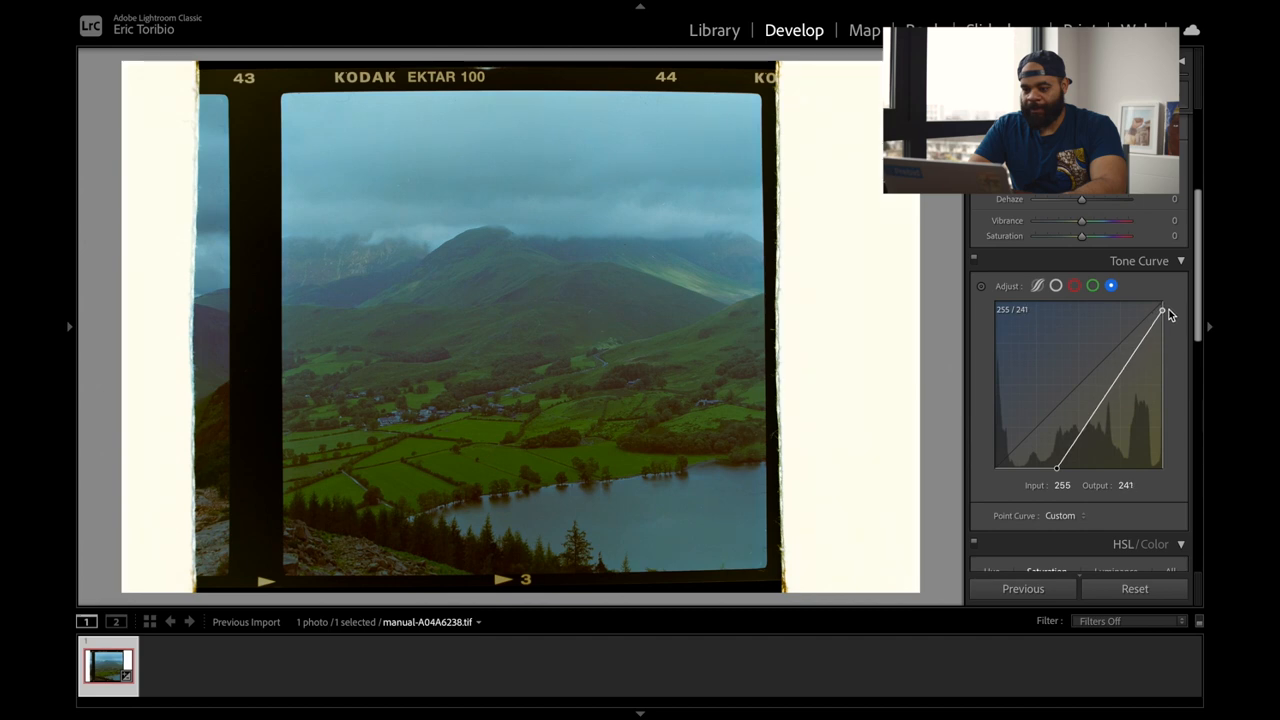
drag(1160, 310, 1160, 314)
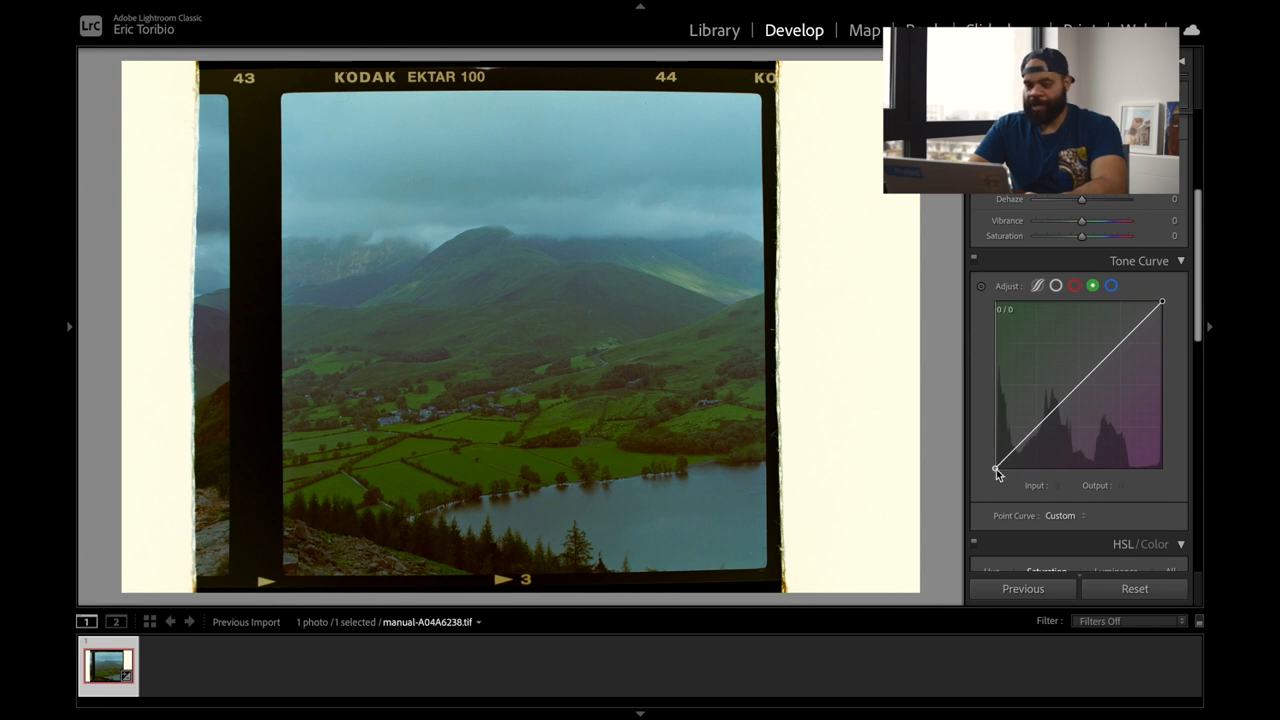
Test the green channel's shadow and highlight points, leaving the shadow point at the corner.
drag(996, 470, 1004, 468)
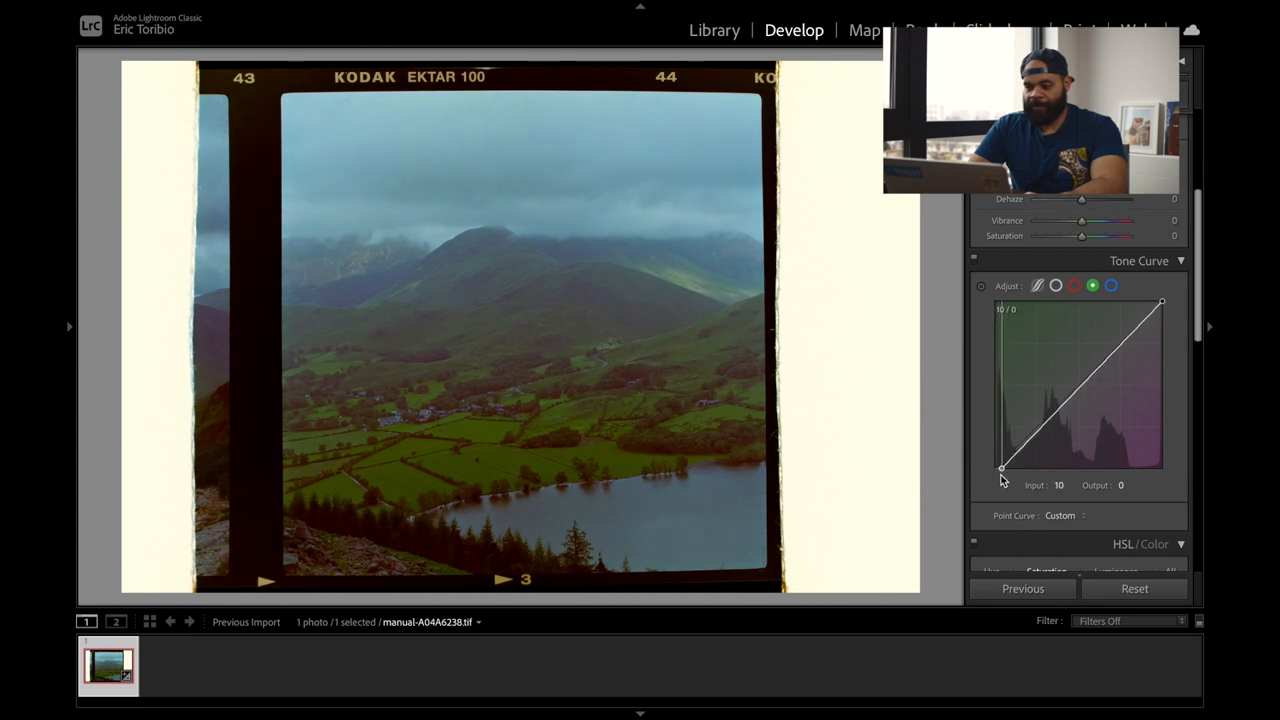
drag(1004, 468, 996, 468)
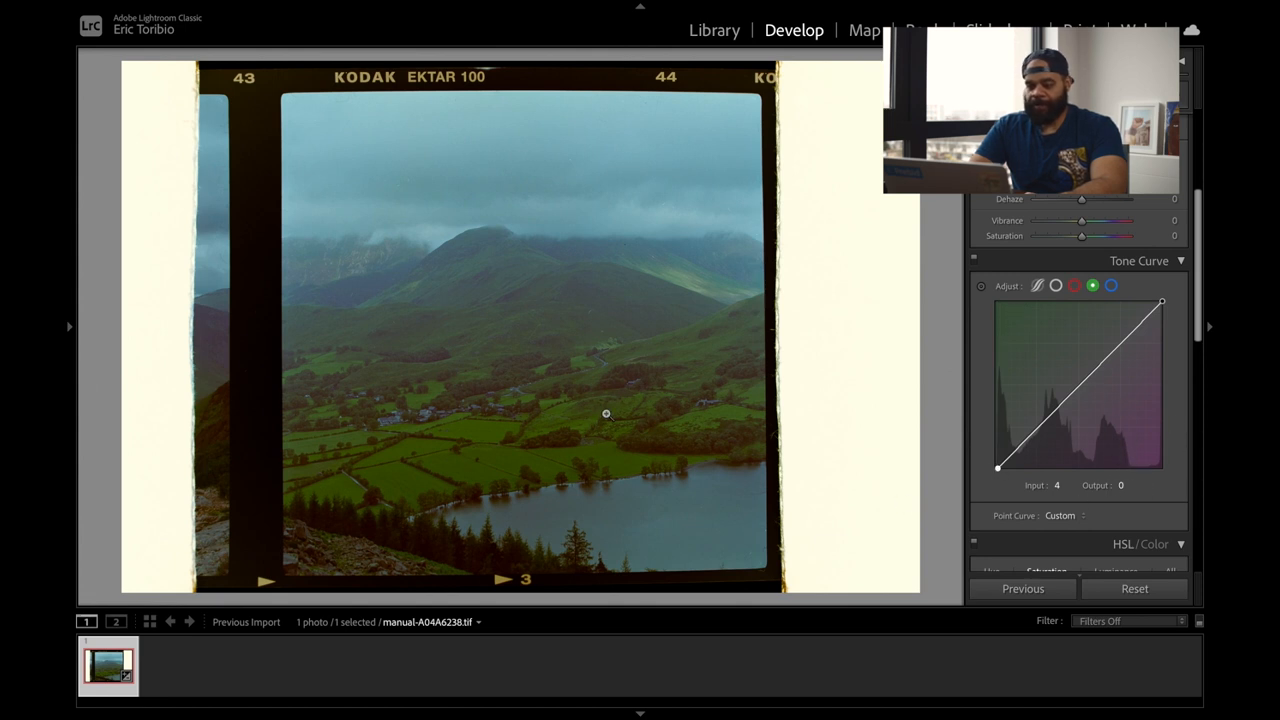
mouse_move(1164, 320)
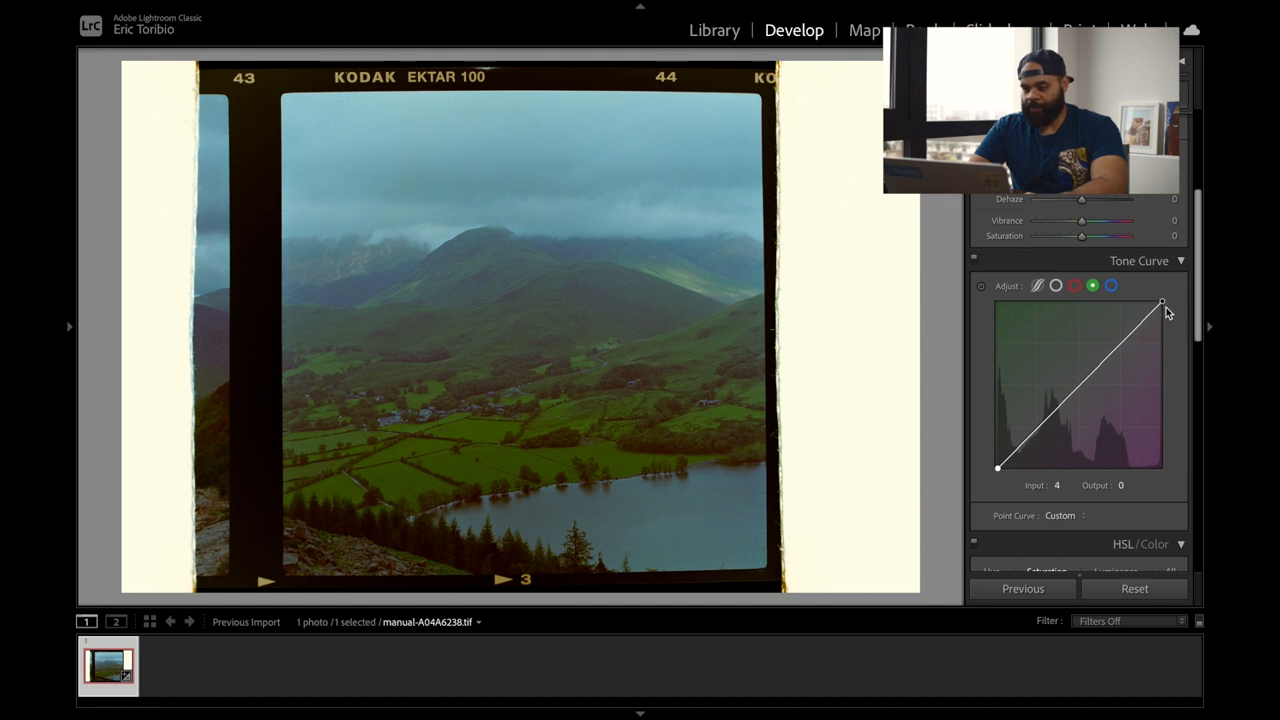
mouse_move(1162, 304)
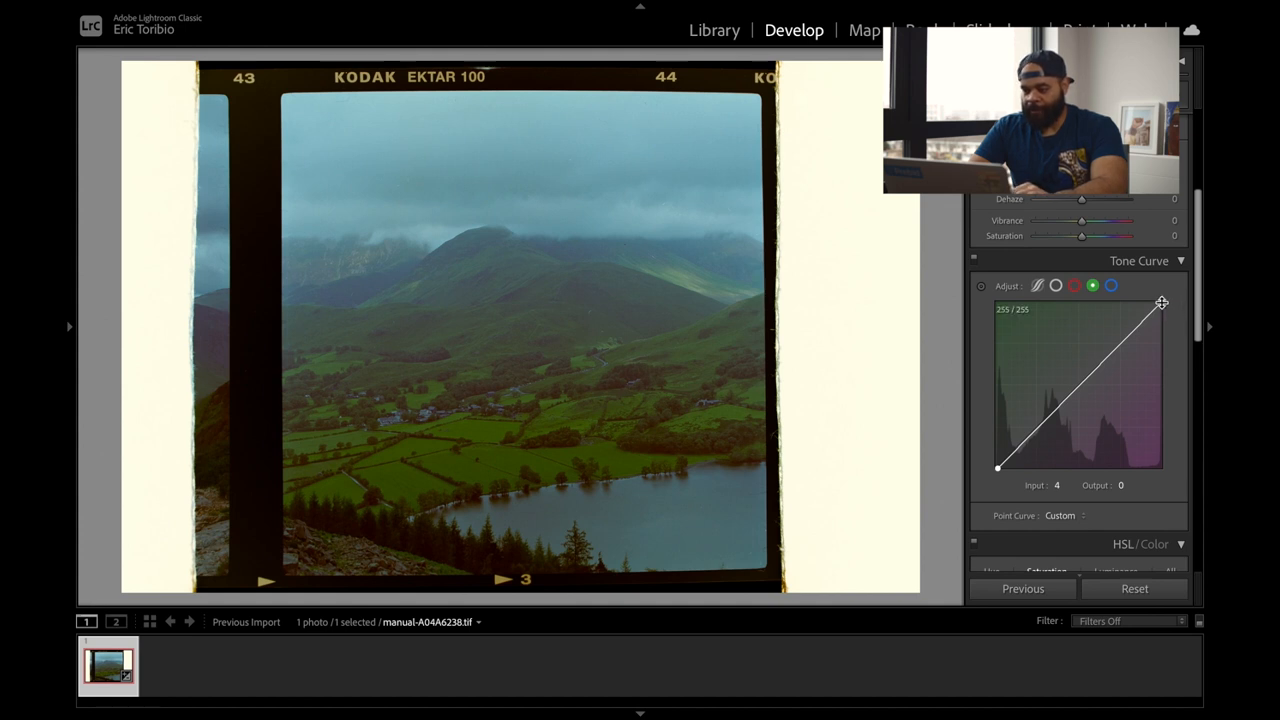
drag(1162, 304, 1156, 308)
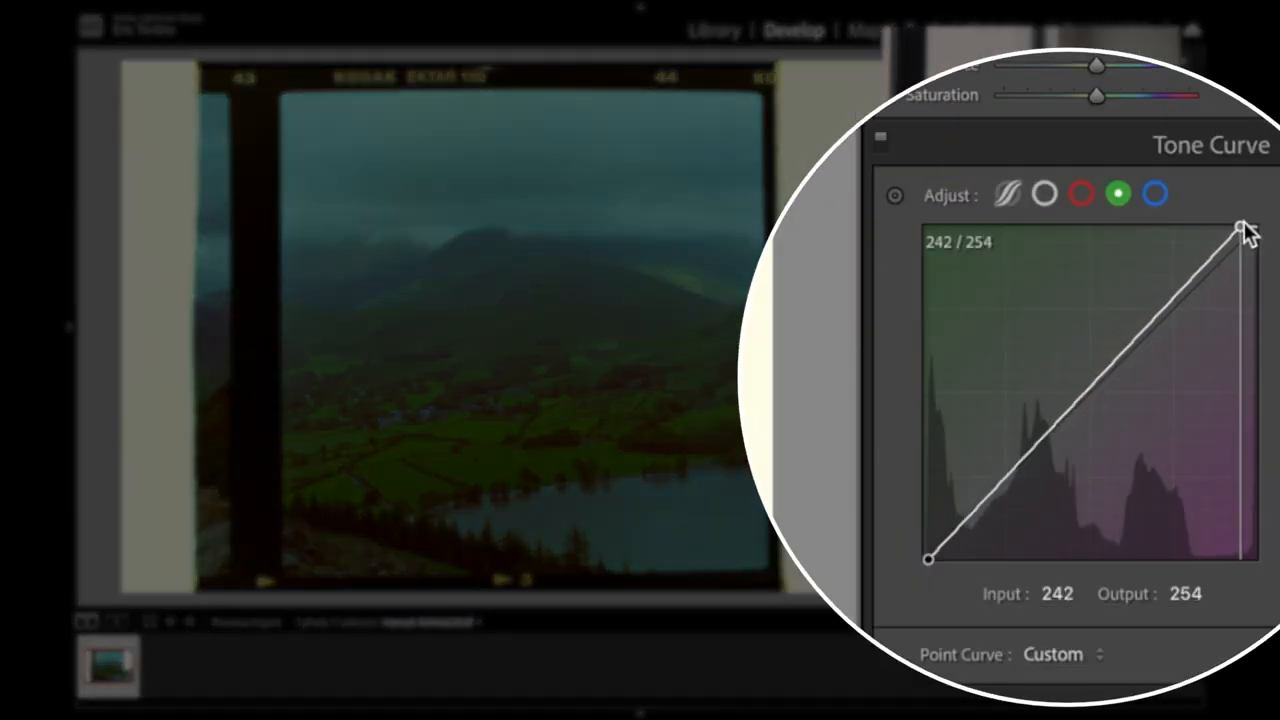
drag(1240, 228, 1258, 224)
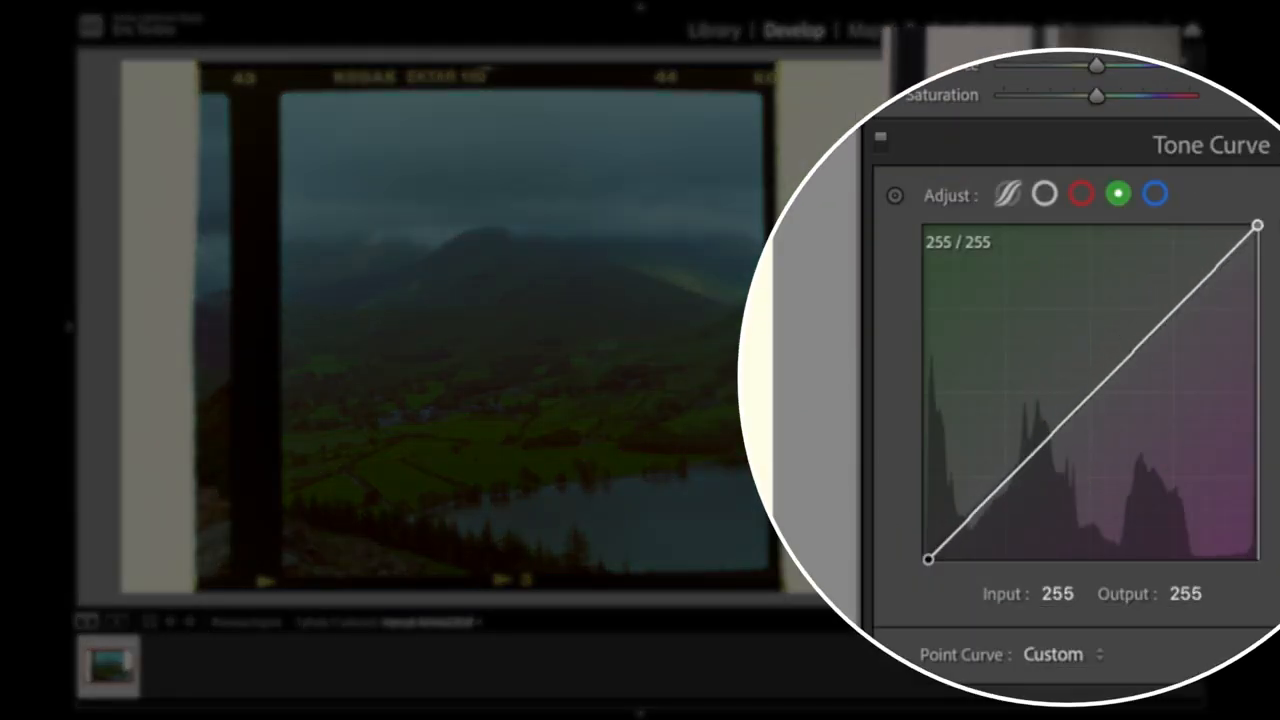
Lower the green channel's white point output to about 242 to tame green highlights.
drag(1258, 226, 1258, 236)
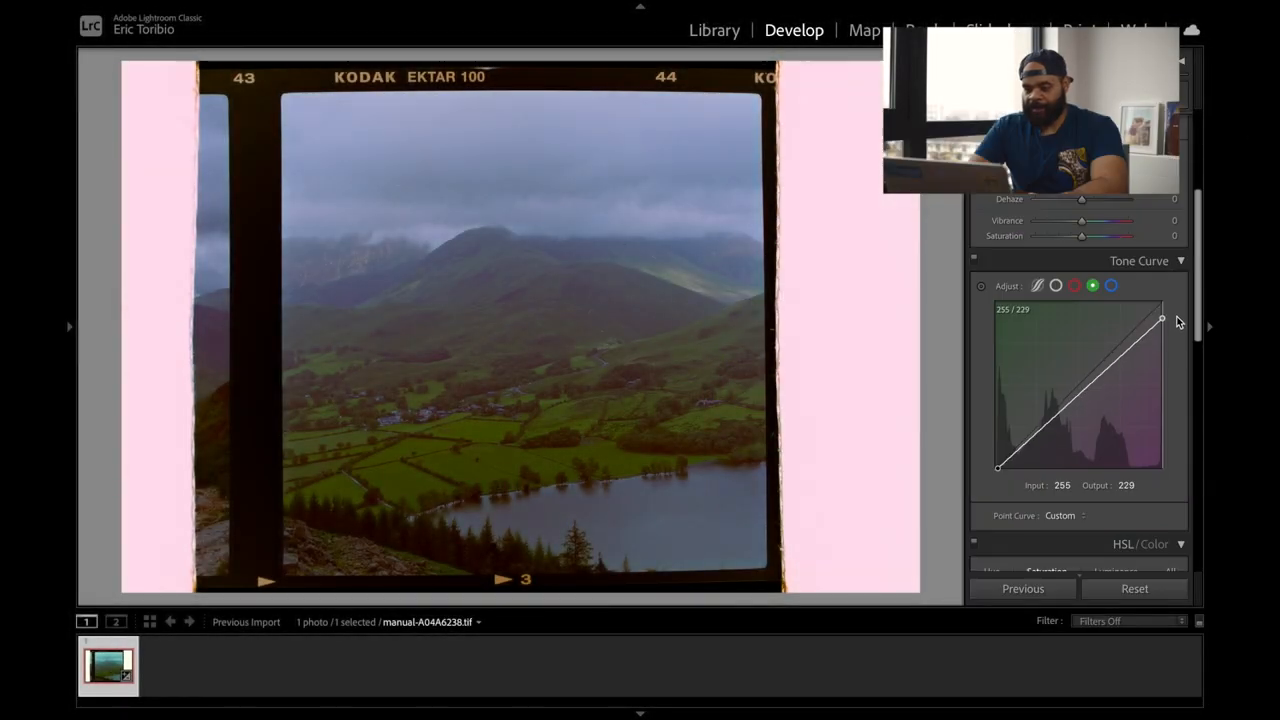
drag(1160, 320, 1160, 312)
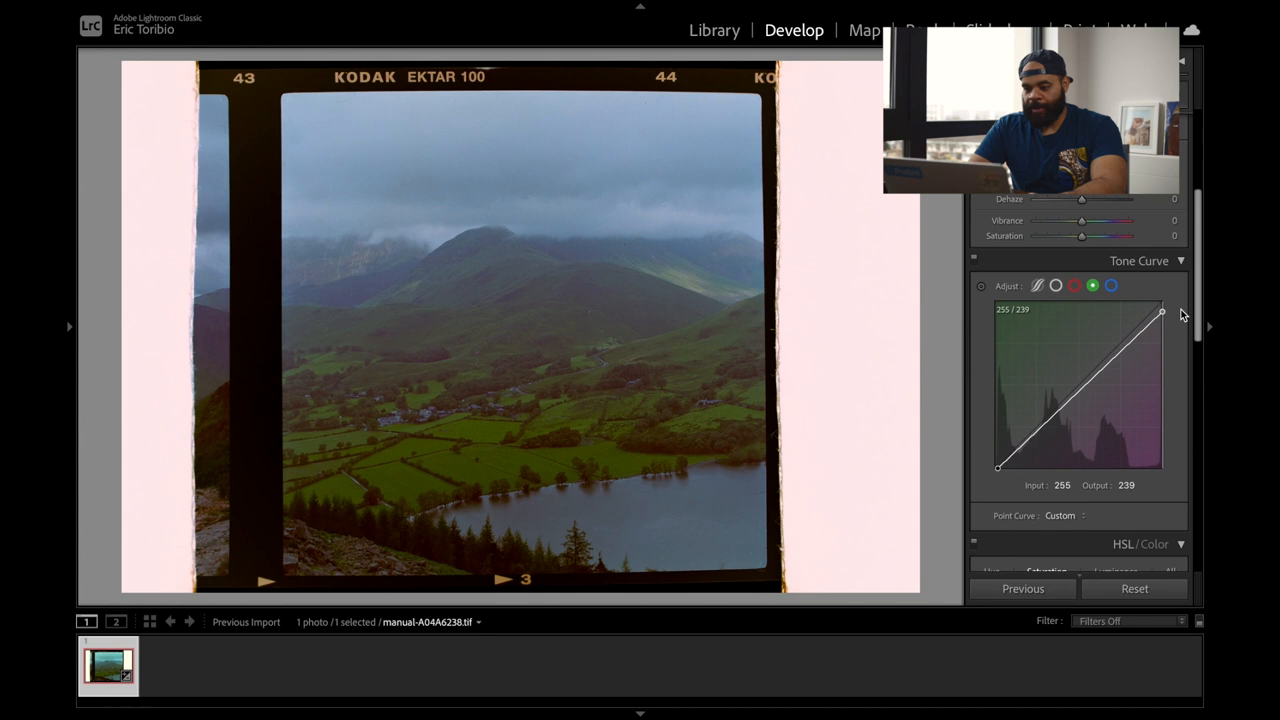
drag(1160, 312, 1164, 308)
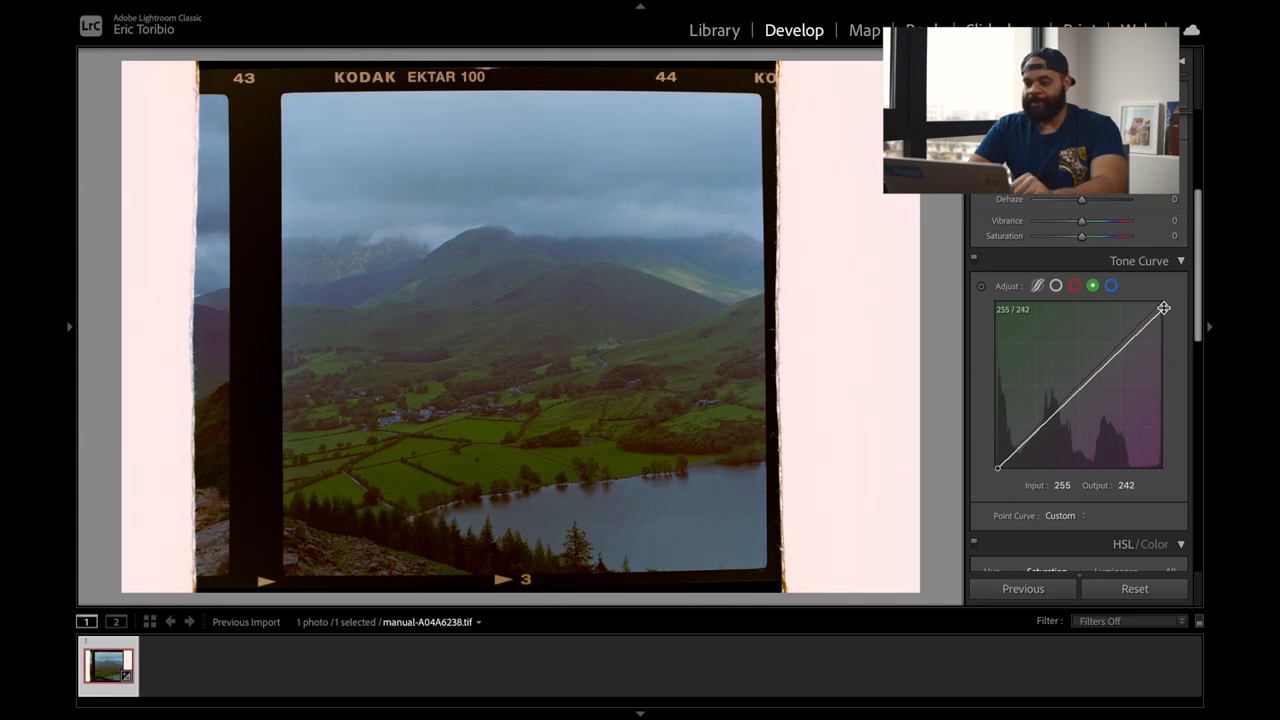
click(1074, 284)
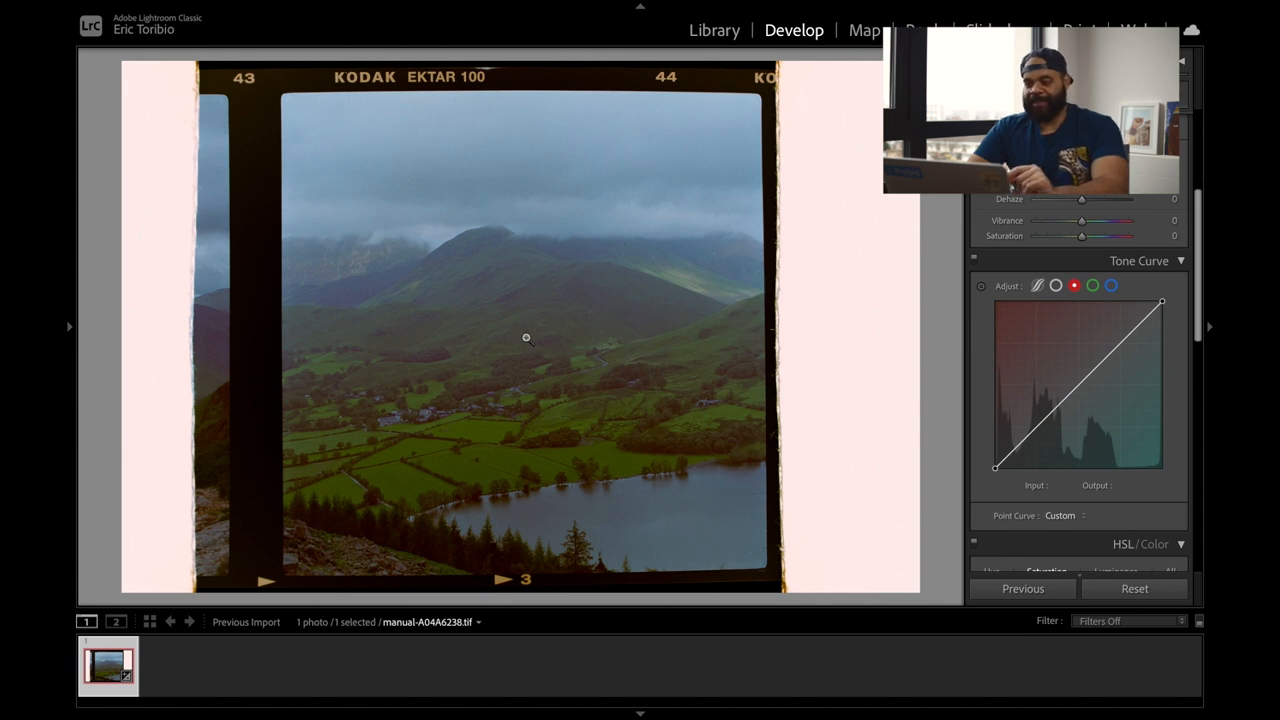
mouse_move(844, 388)
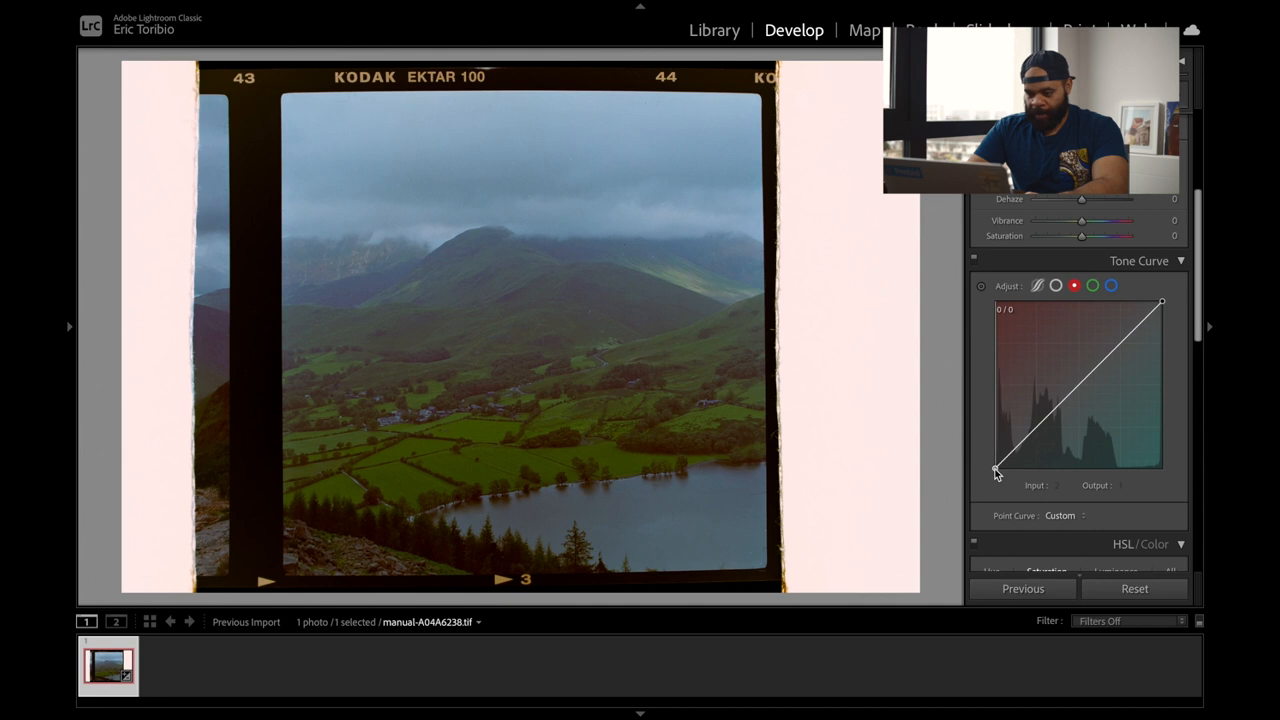
Pull the red channel's black point in to Input 5 / Output 0 after testing further.
drag(996, 472, 1000, 472)
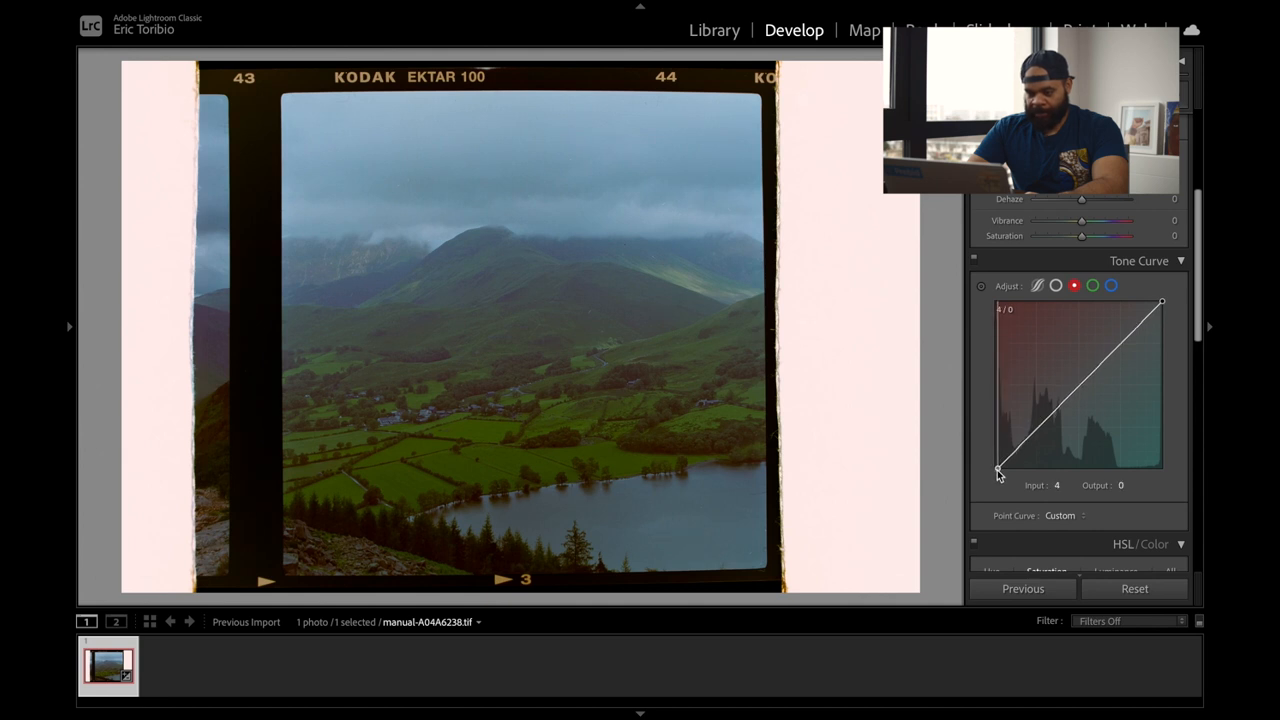
drag(996, 472, 998, 470)
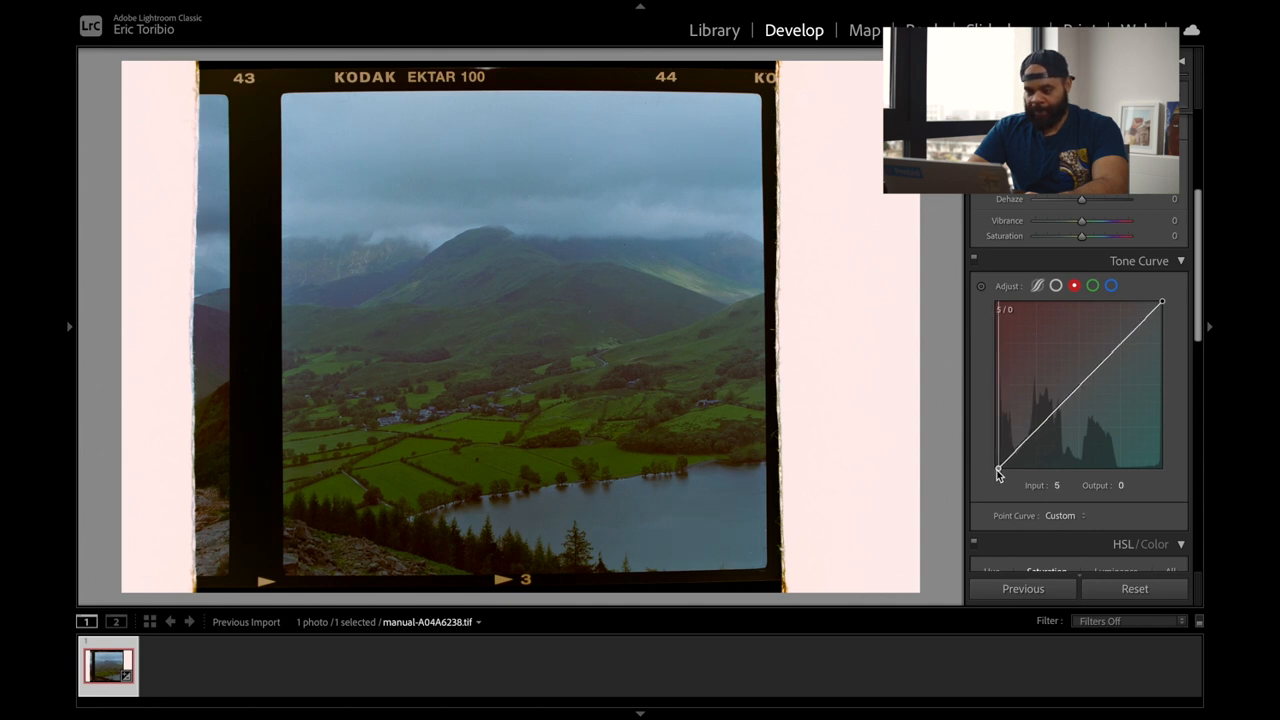
drag(996, 472, 1018, 472)
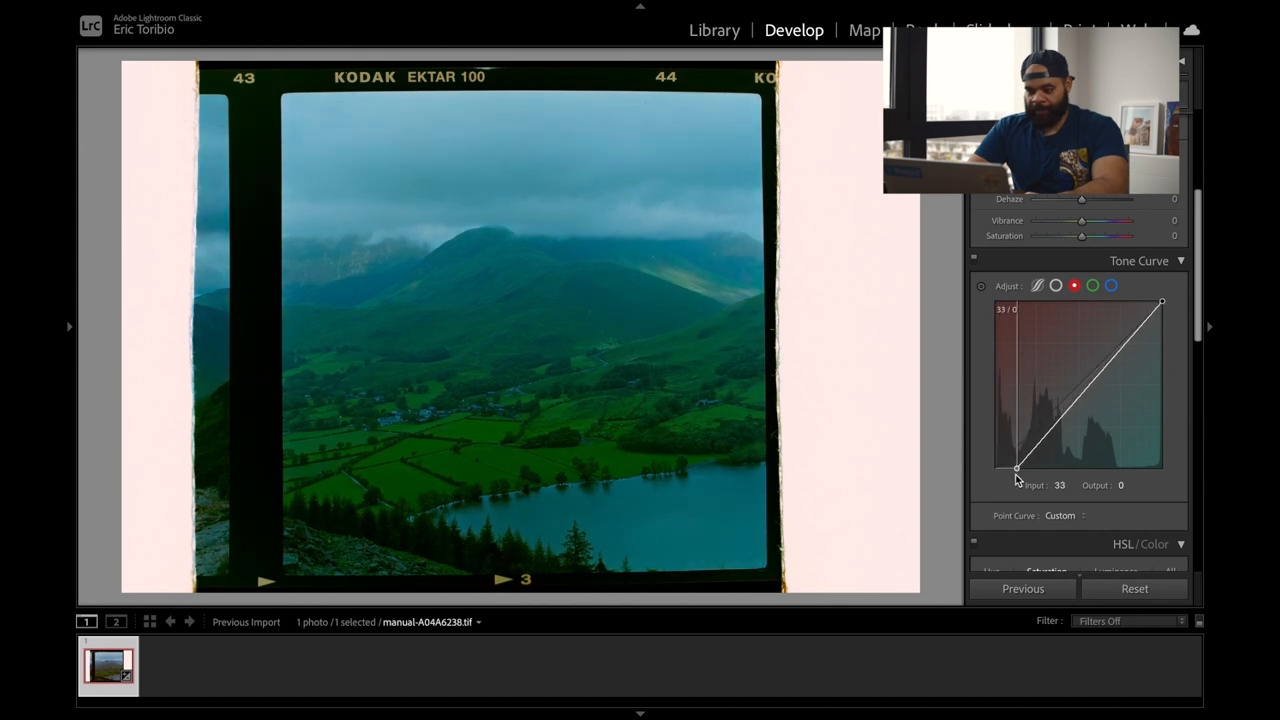
drag(1016, 472, 996, 468)
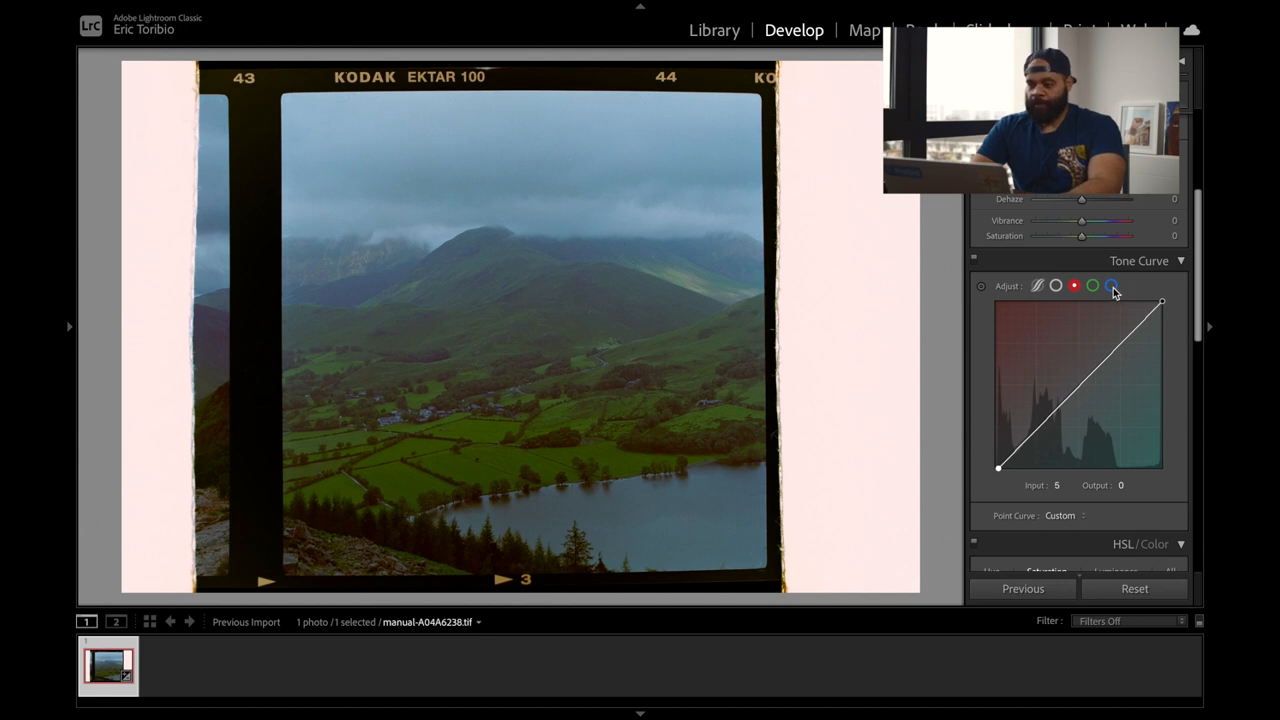
mouse_move(1112, 288)
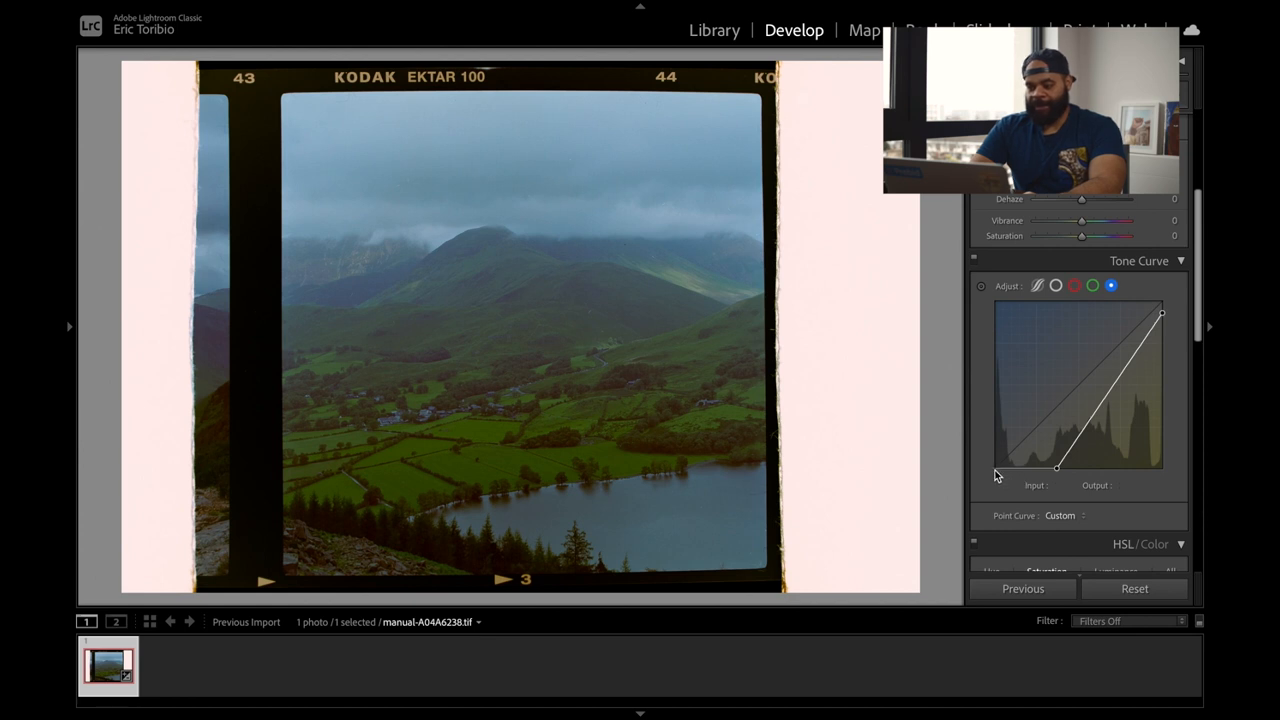
mouse_move(1018, 476)
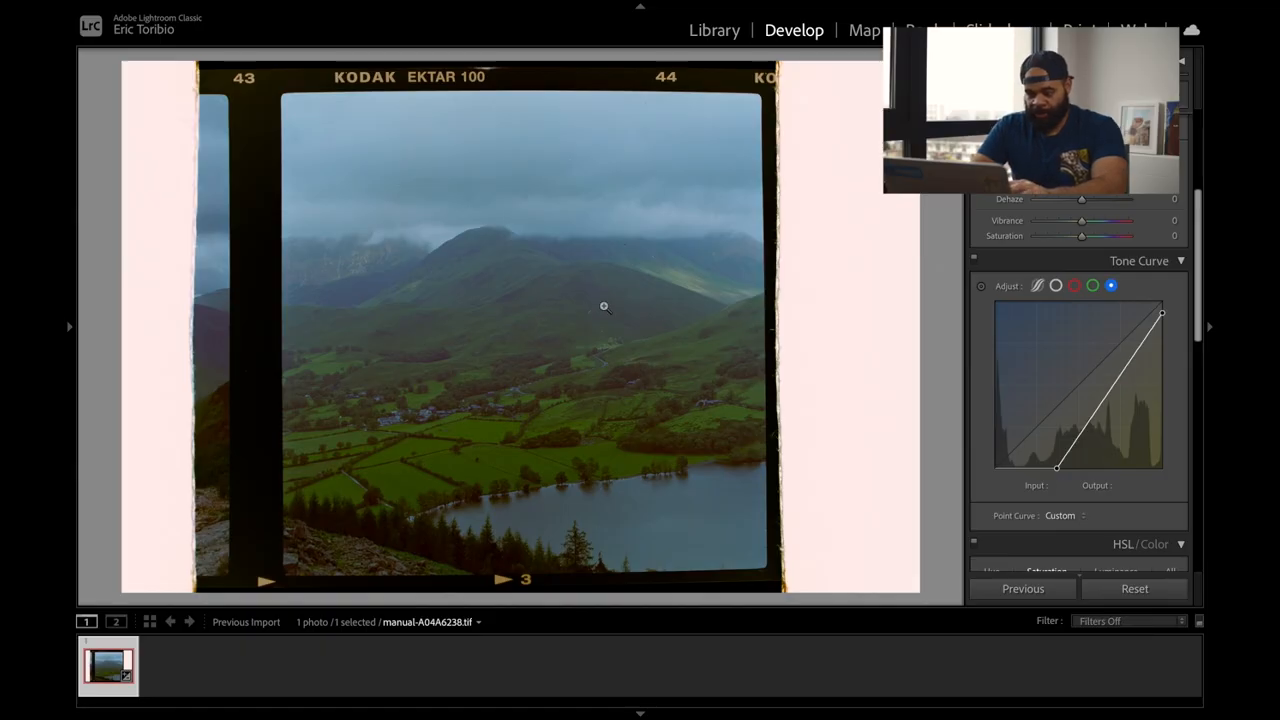
mouse_move(504, 372)
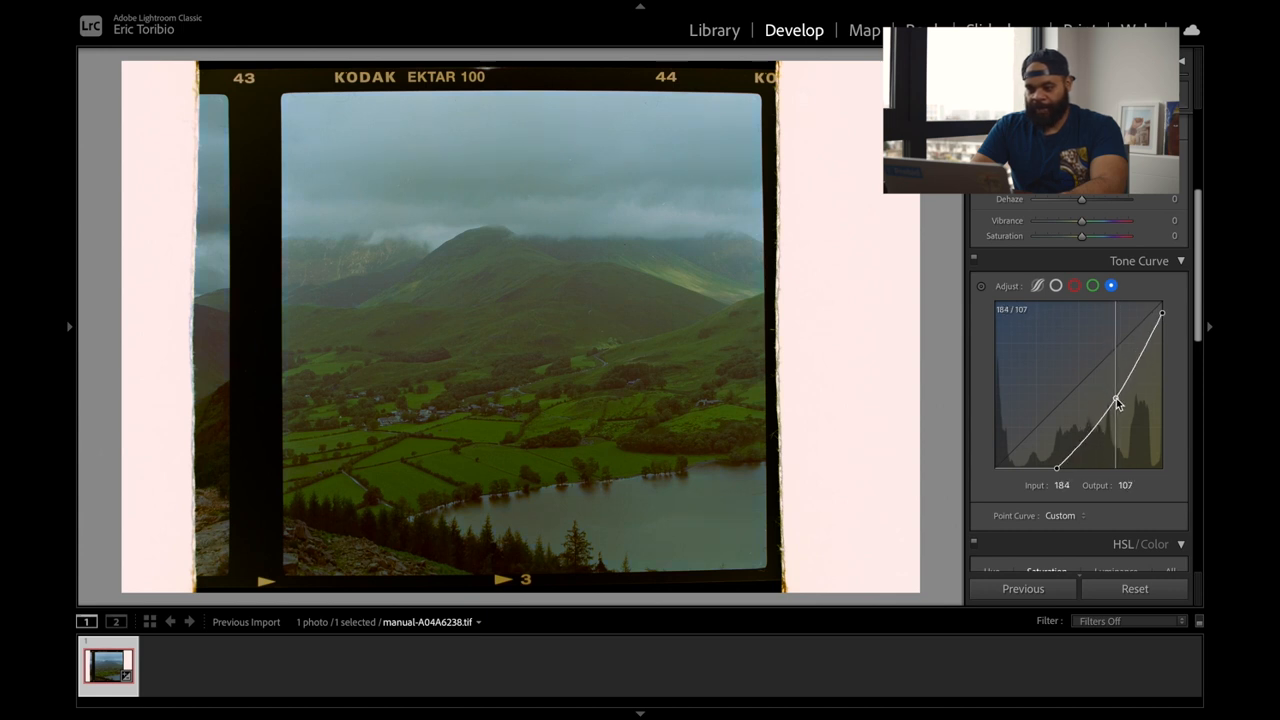
Bend the blue curve's midtones downward, then undo the trial midtone point.
drag(1118, 400, 1116, 398)
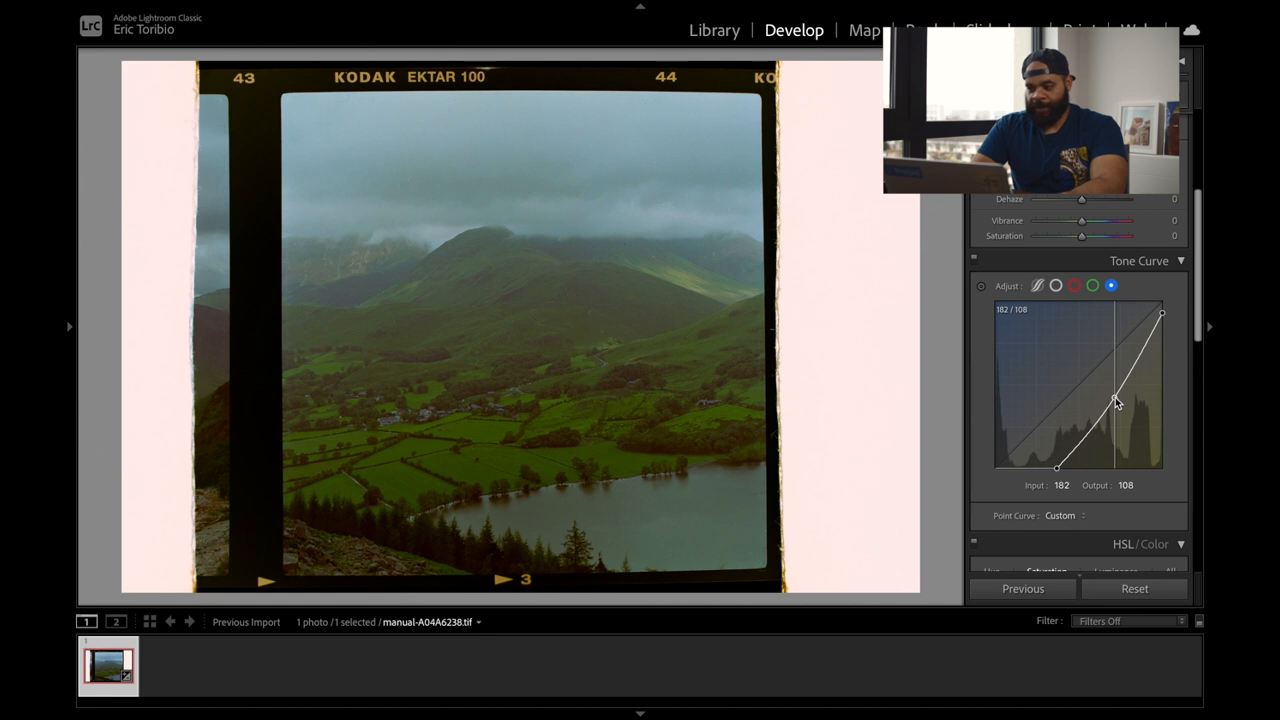
drag(1116, 400, 1116, 396)
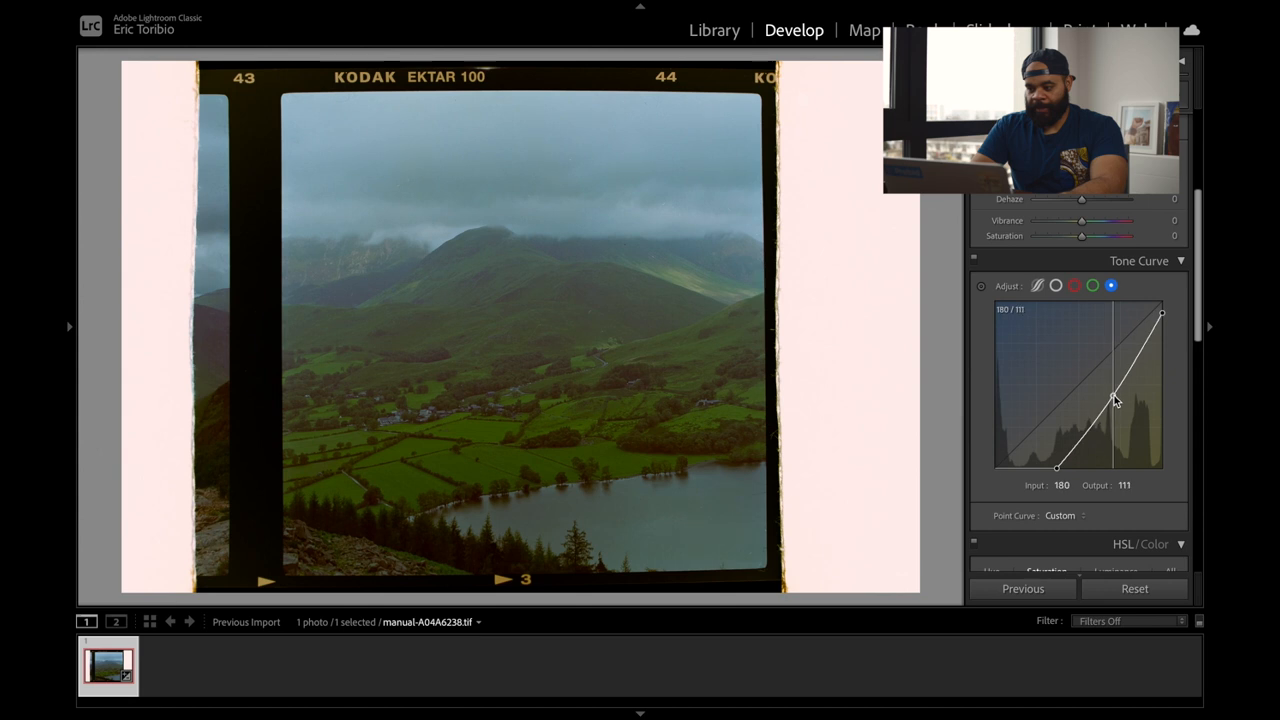
key(ctrl+z)
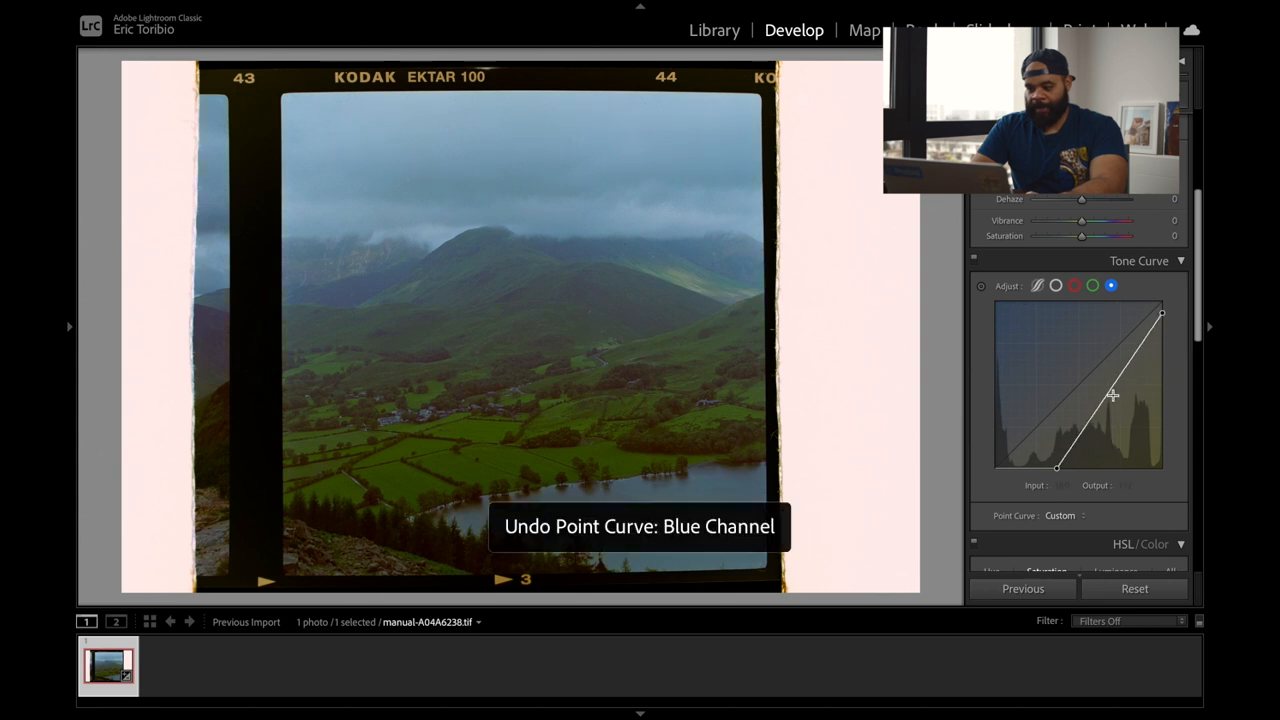
drag(1112, 396, 1112, 396)
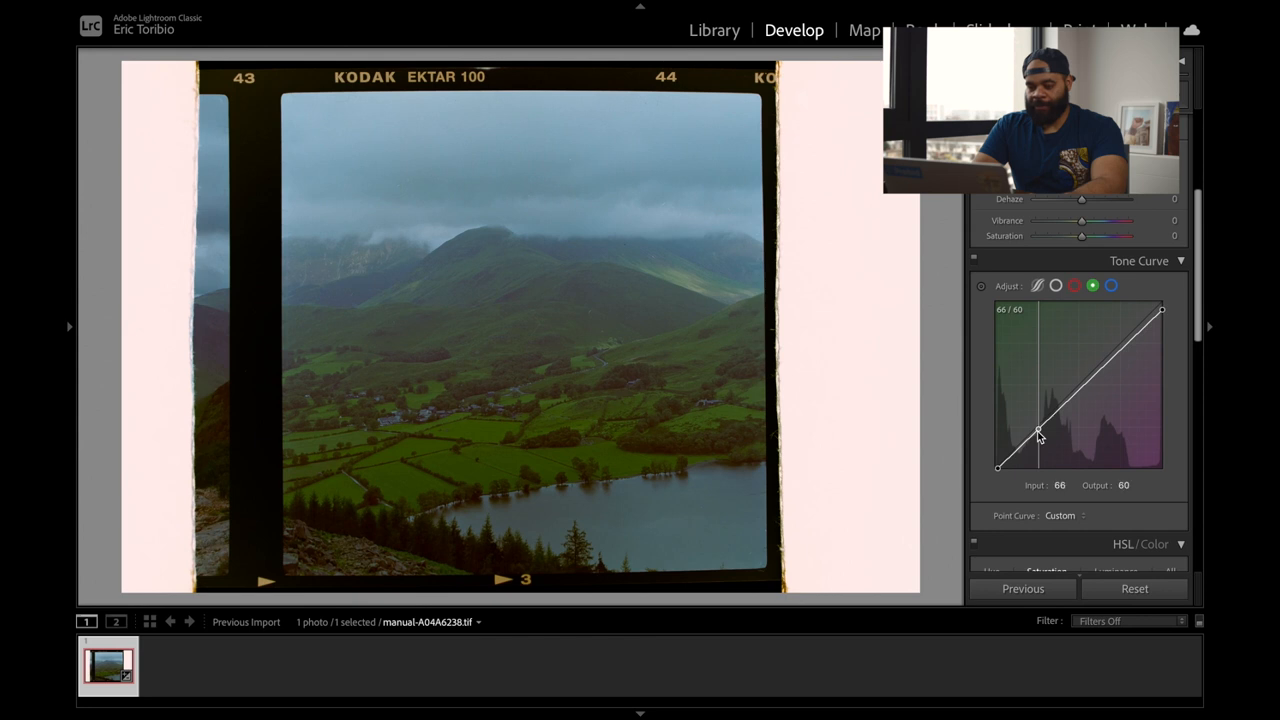
Try shadow and midtone darkening points on the overall tone curve.
drag(1038, 432, 1038, 436)
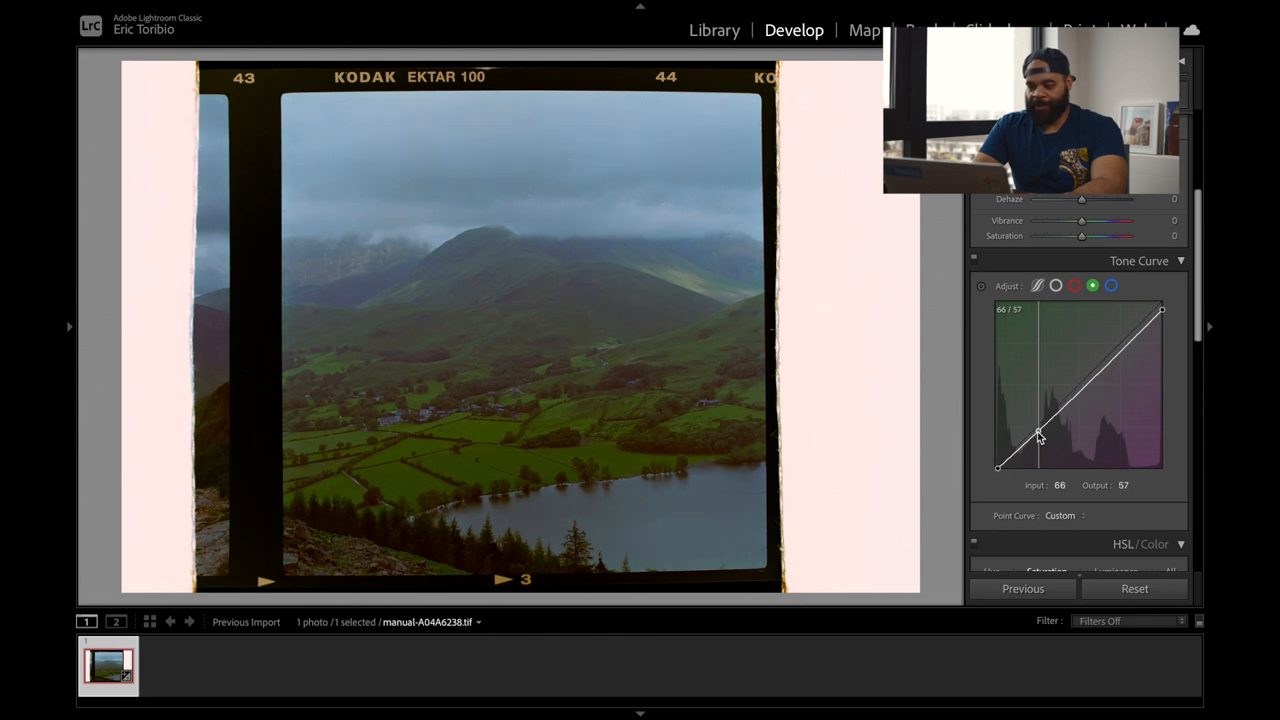
drag(1038, 432, 1040, 436)
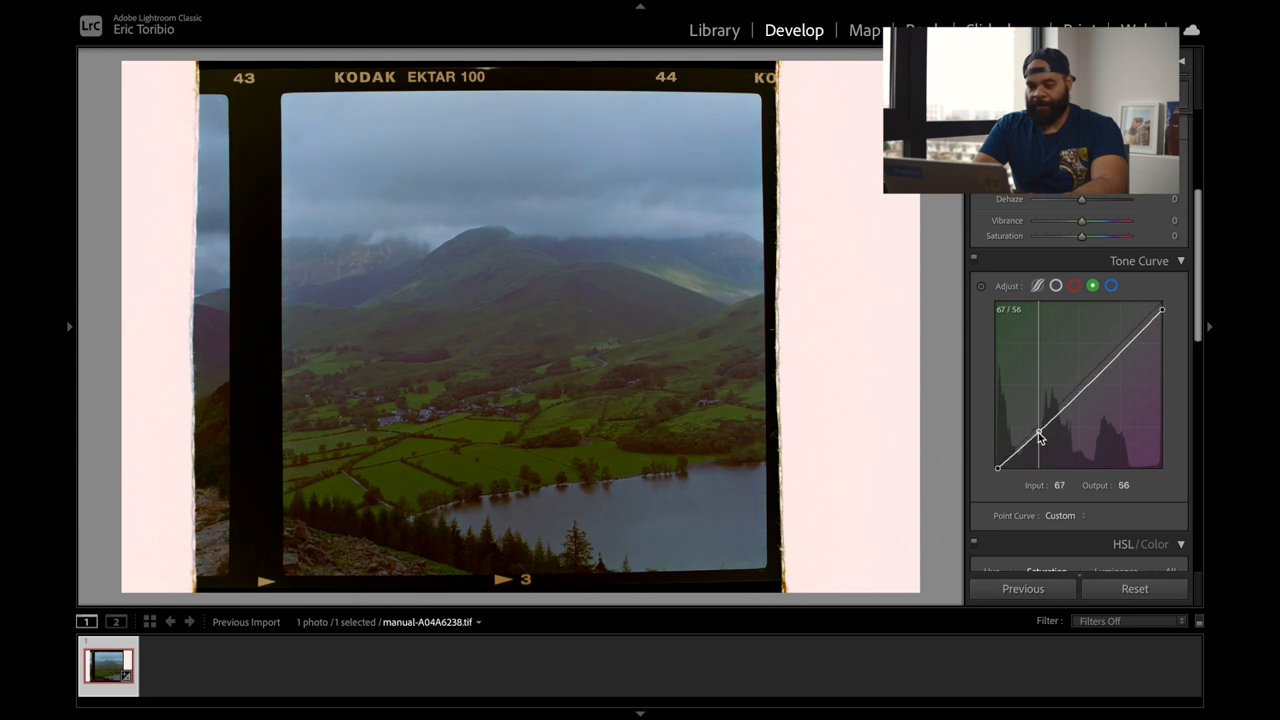
drag(1040, 432, 1032, 444)
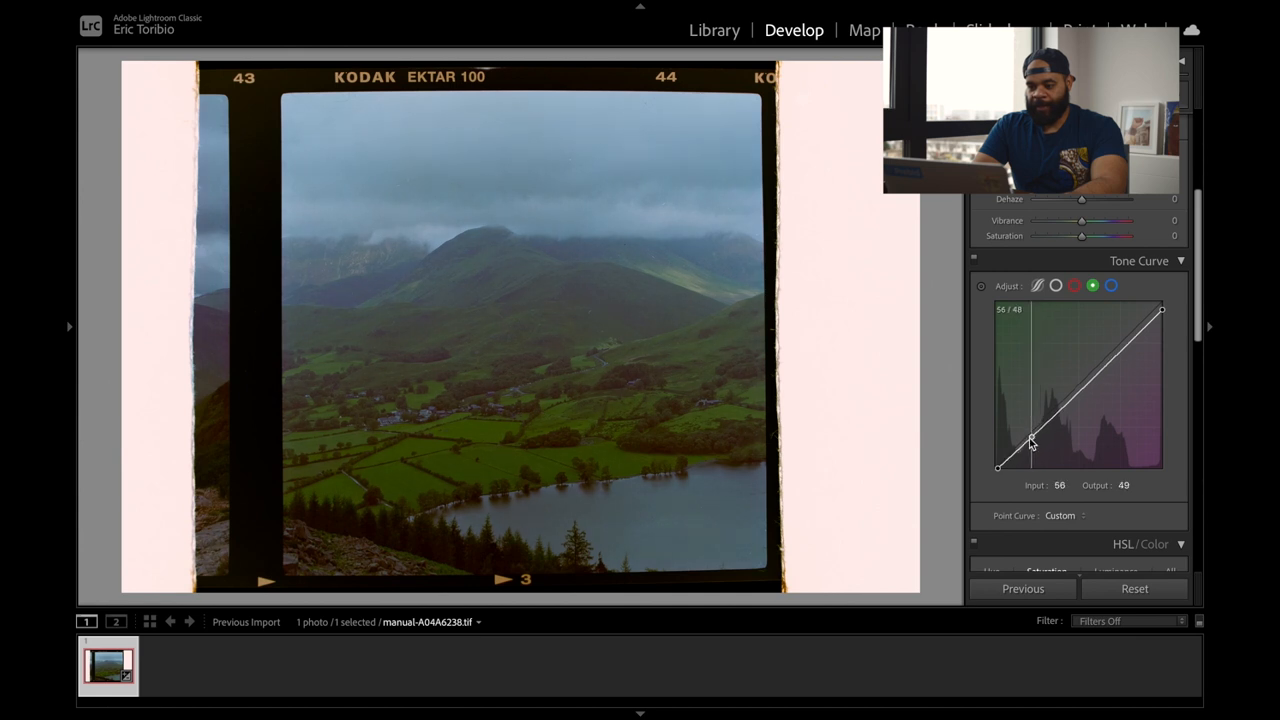
drag(1032, 442, 1022, 452)
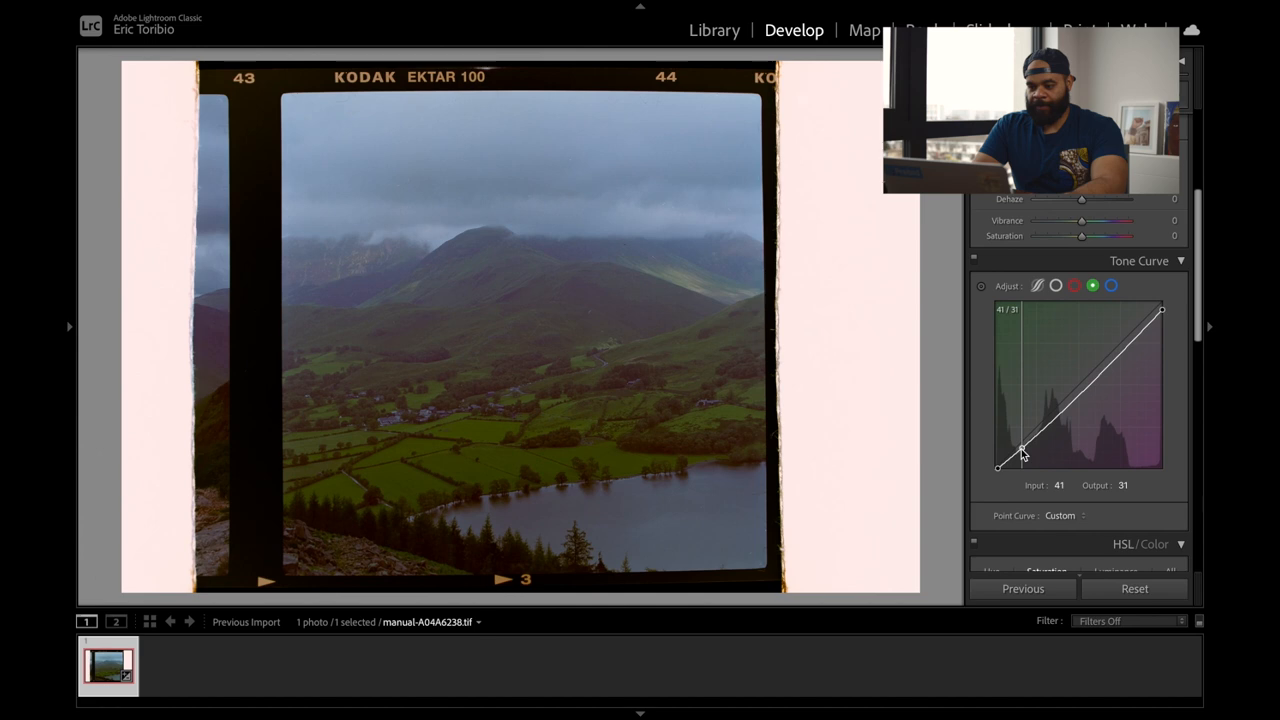
drag(1022, 452, 1056, 414)
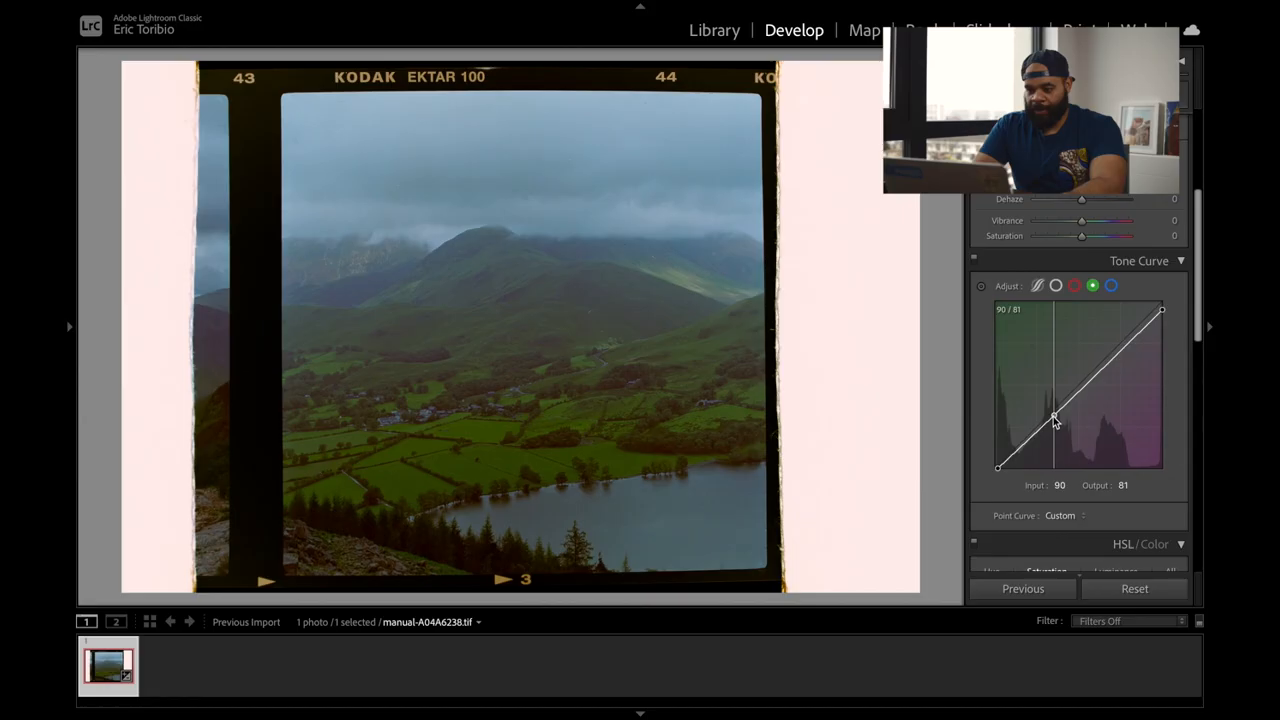
drag(1056, 418, 1052, 422)
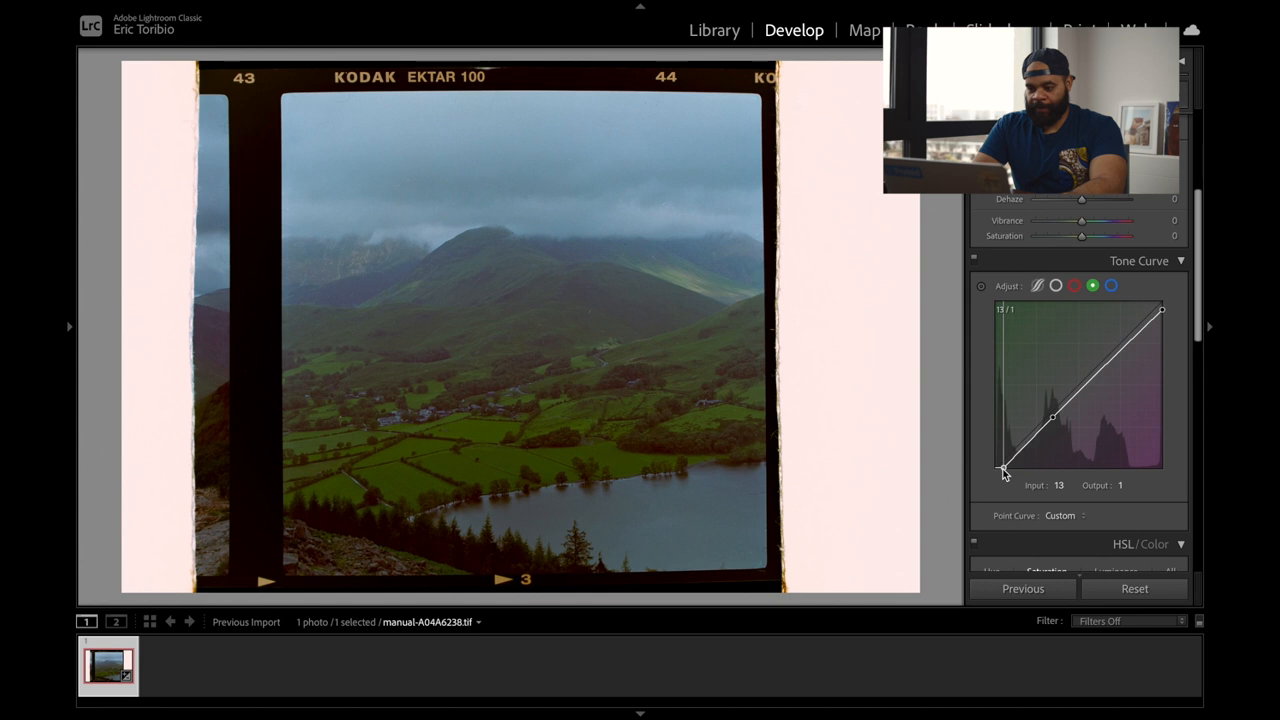
Settle the overall curve's black point only slightly inward from pure black.
drag(1004, 472, 1012, 472)
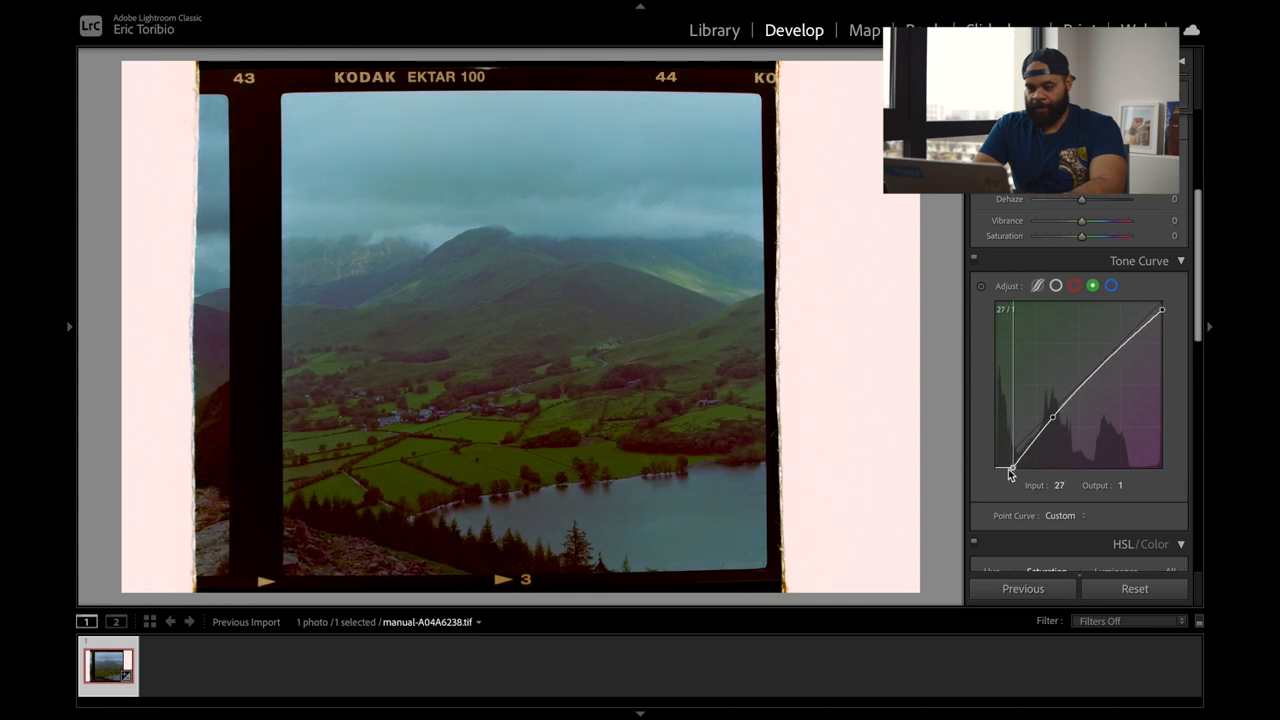
drag(1010, 472, 996, 468)
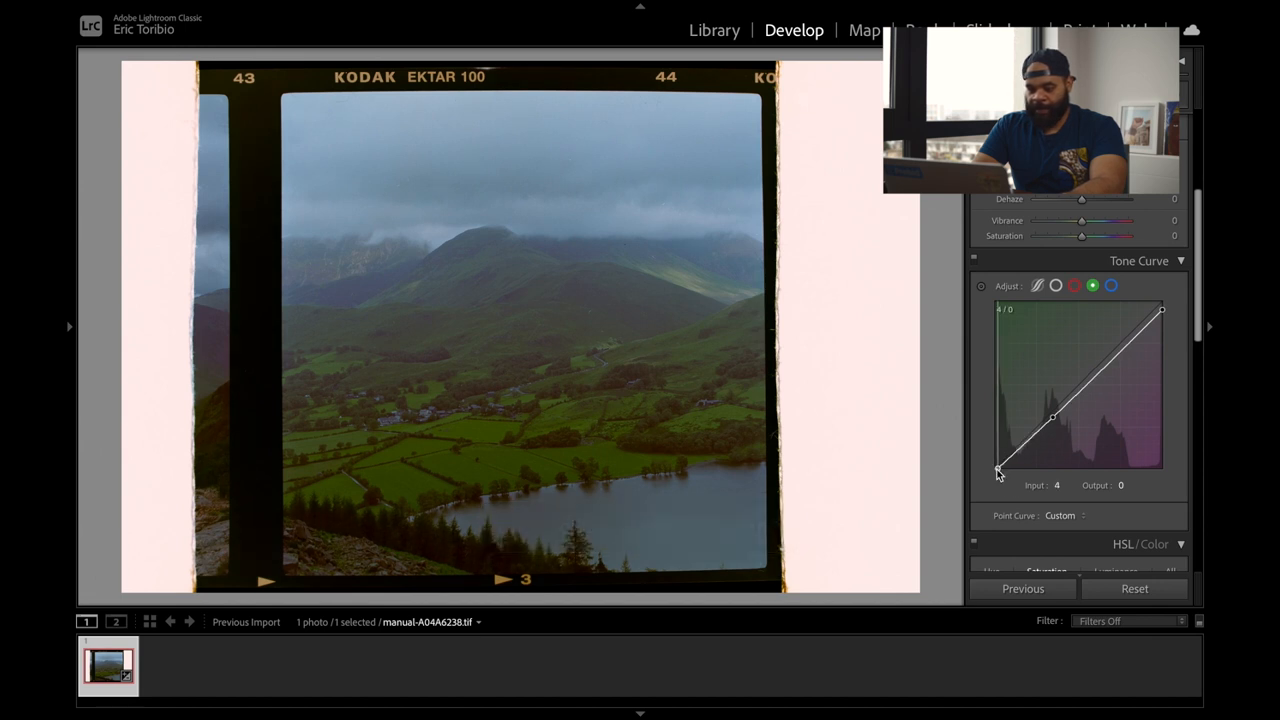
drag(998, 472, 1008, 472)
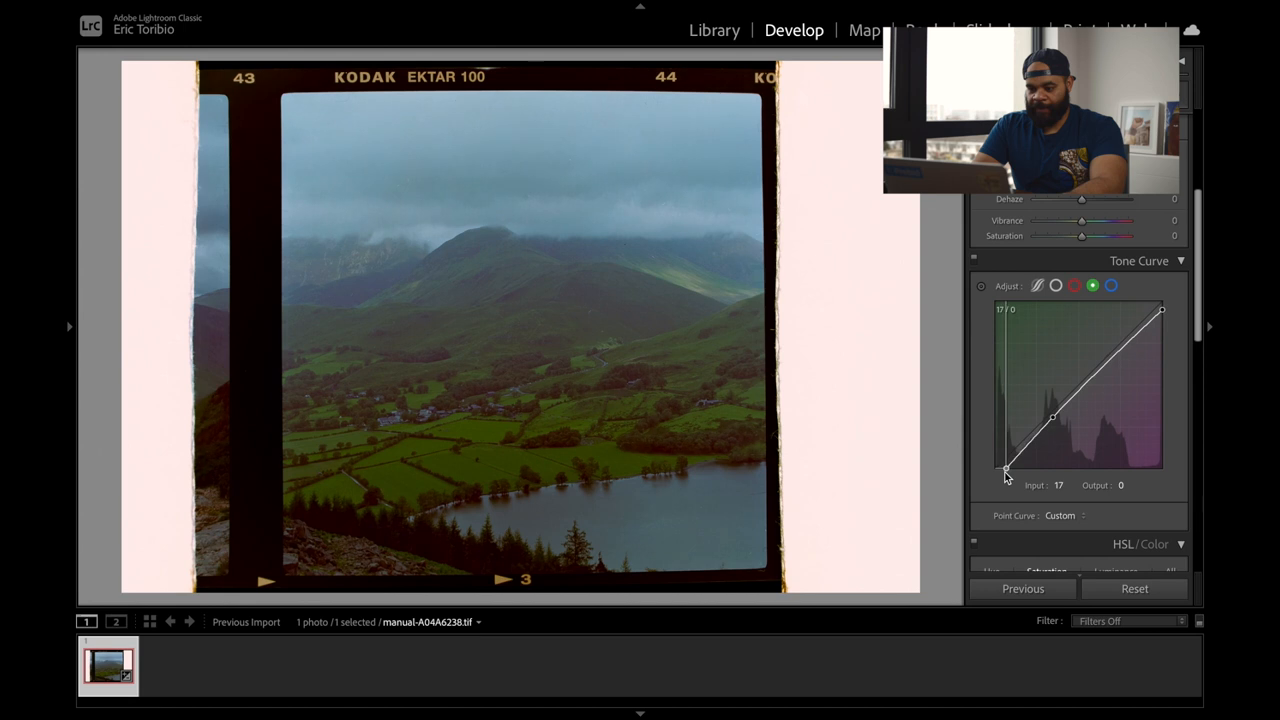
drag(1004, 472, 1008, 470)
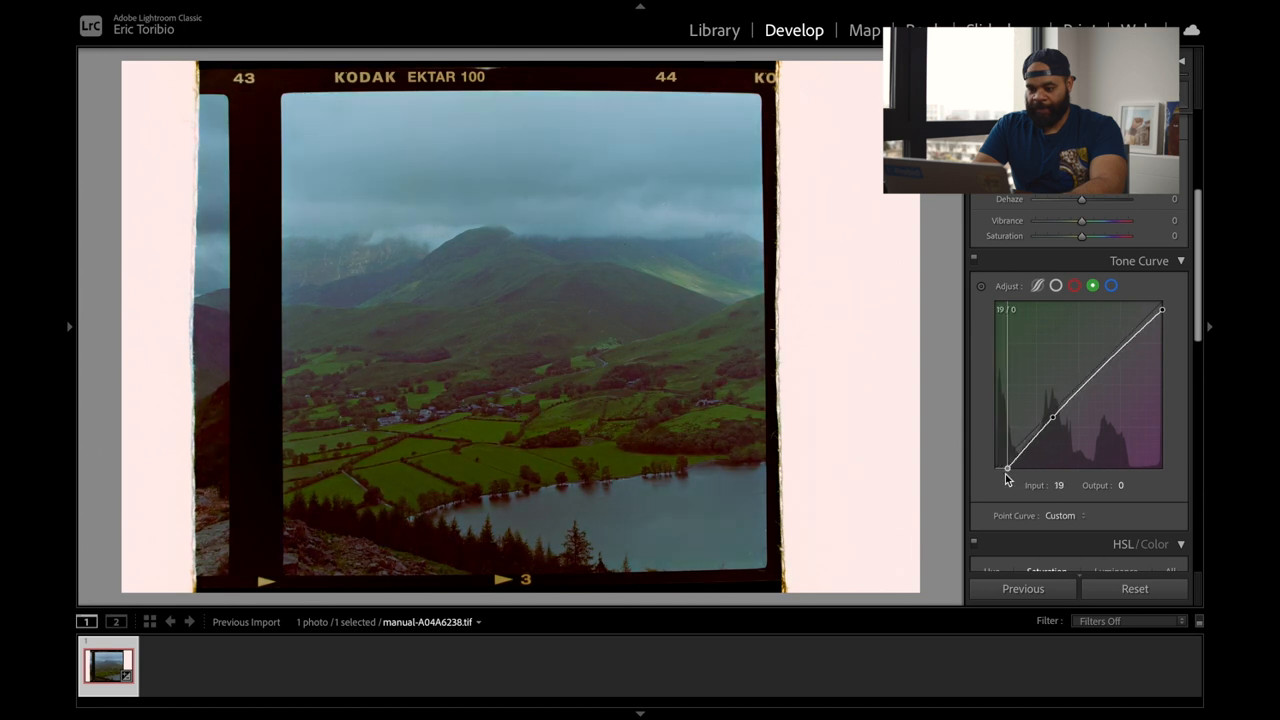
drag(1008, 470, 1000, 470)
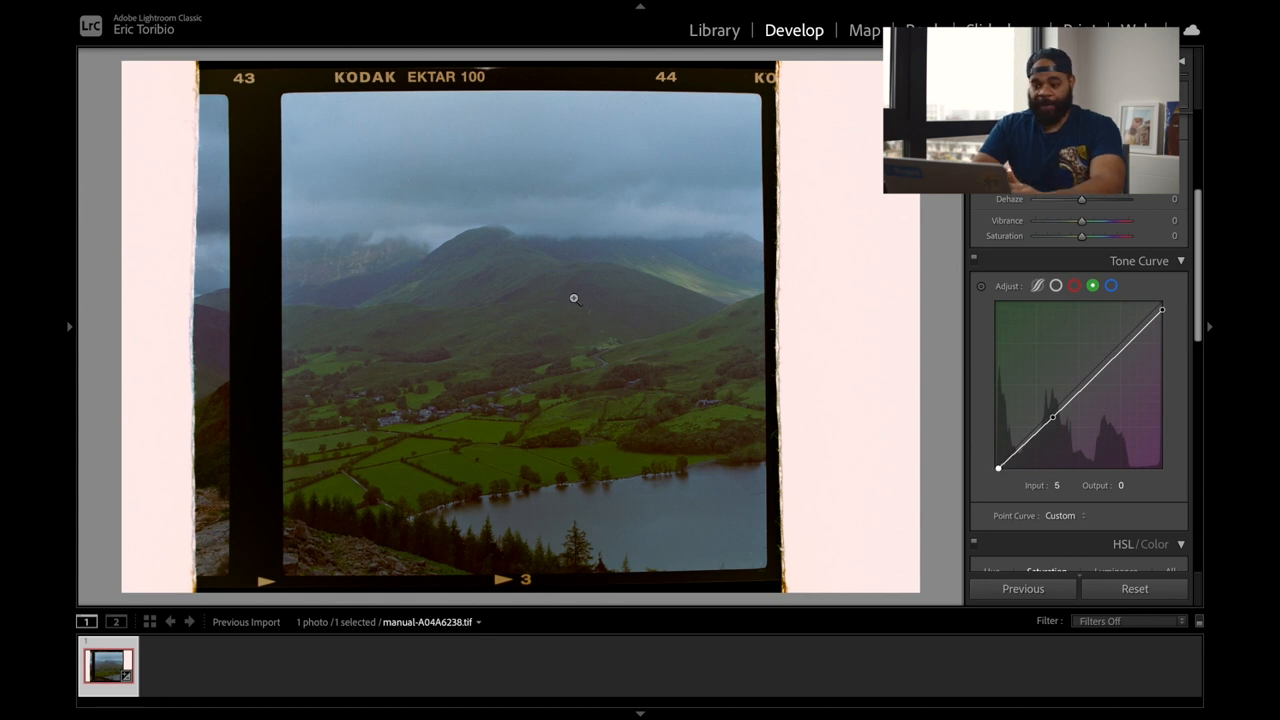
mouse_move(552, 396)
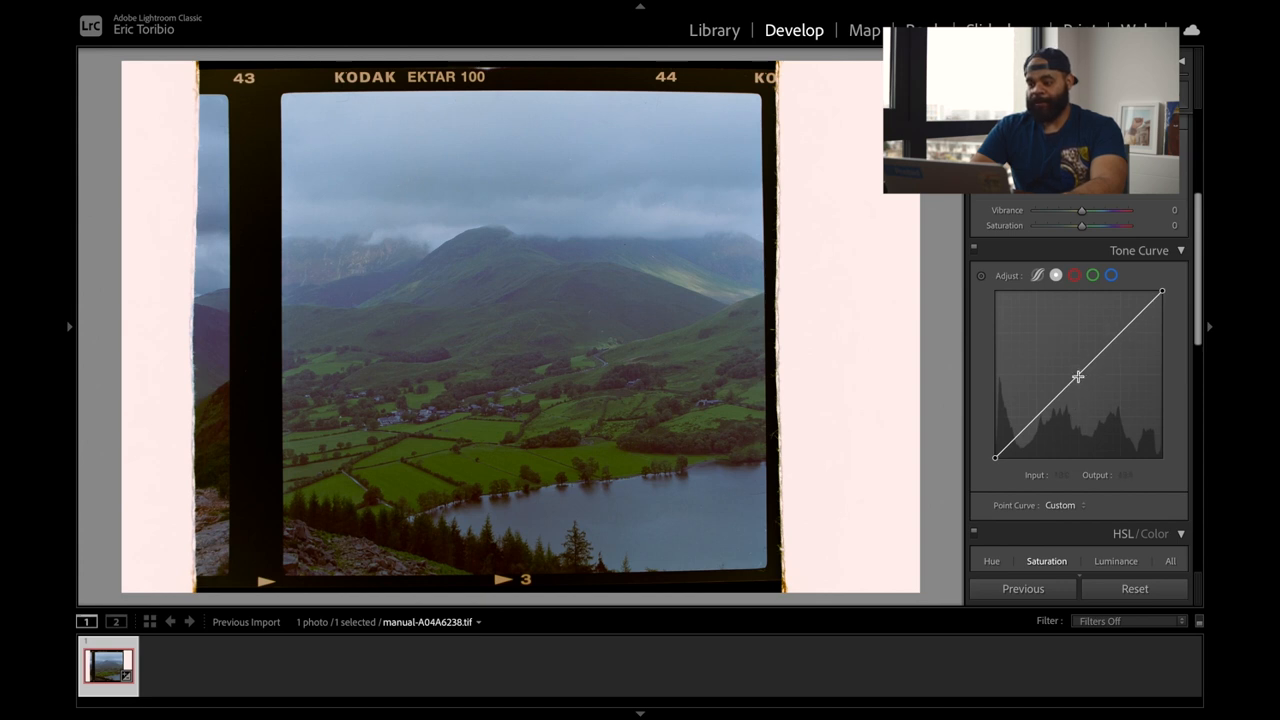
Add midtone and shadow points to form a gentle S-curve with lowered shadows.
drag(1078, 376, 1116, 340)
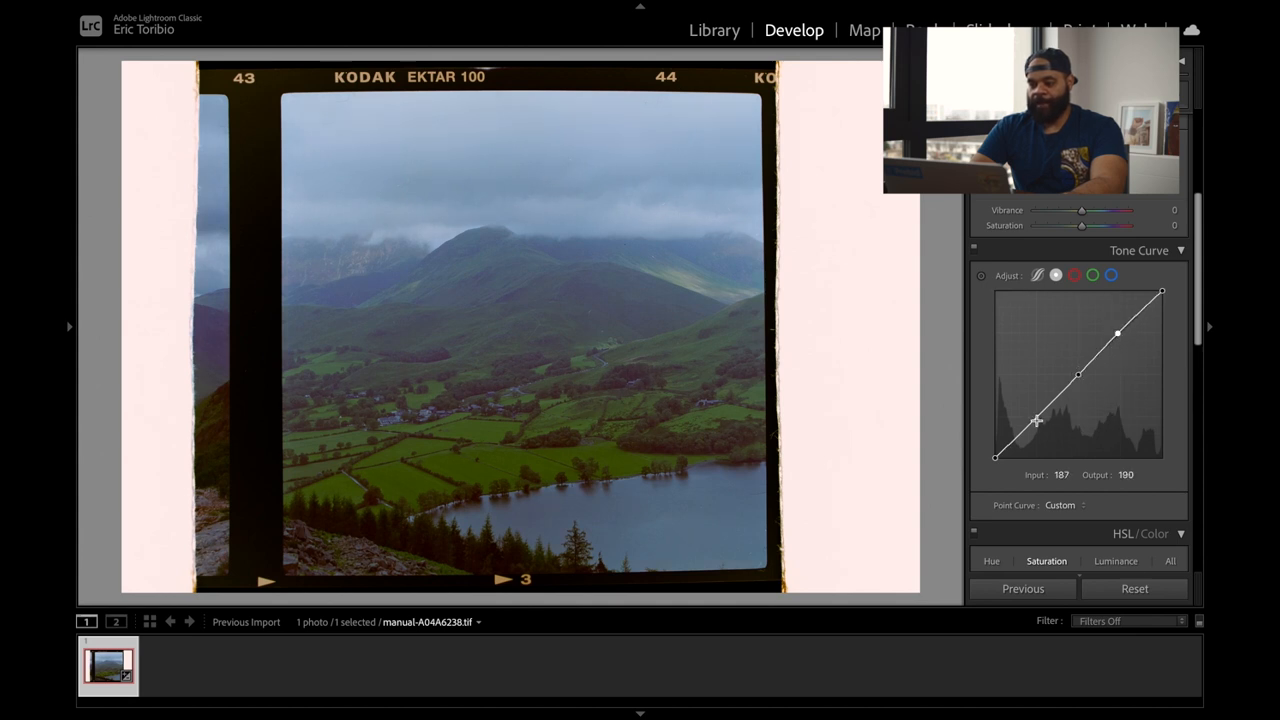
drag(1036, 420, 1020, 444)
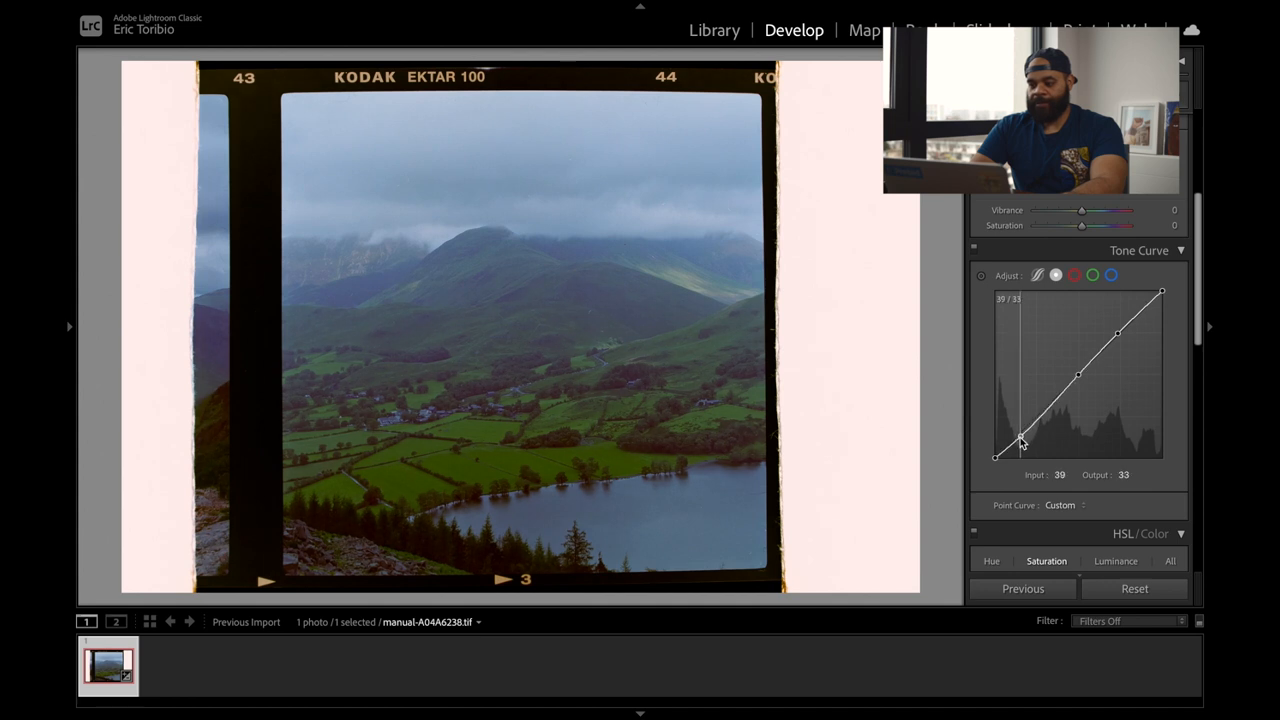
drag(1020, 444, 1020, 442)
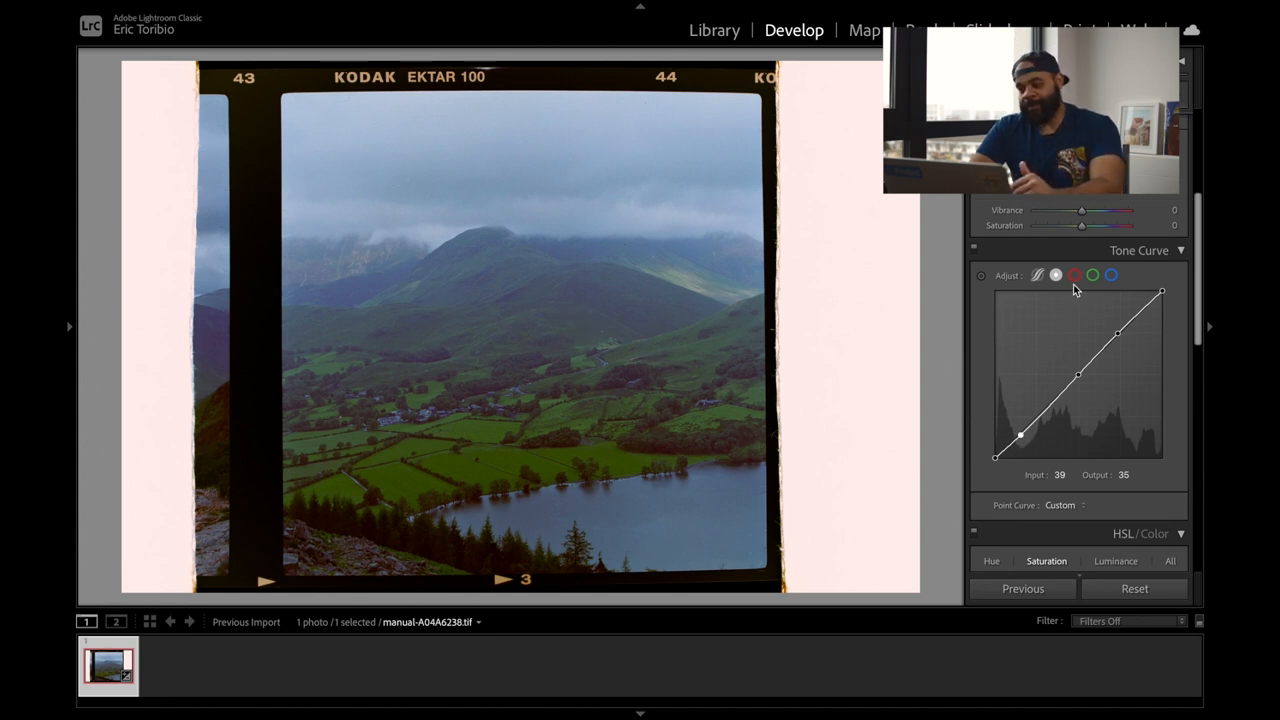
In the blue channel, add a shadow point and pull it down to cut blue.
click(1112, 276)
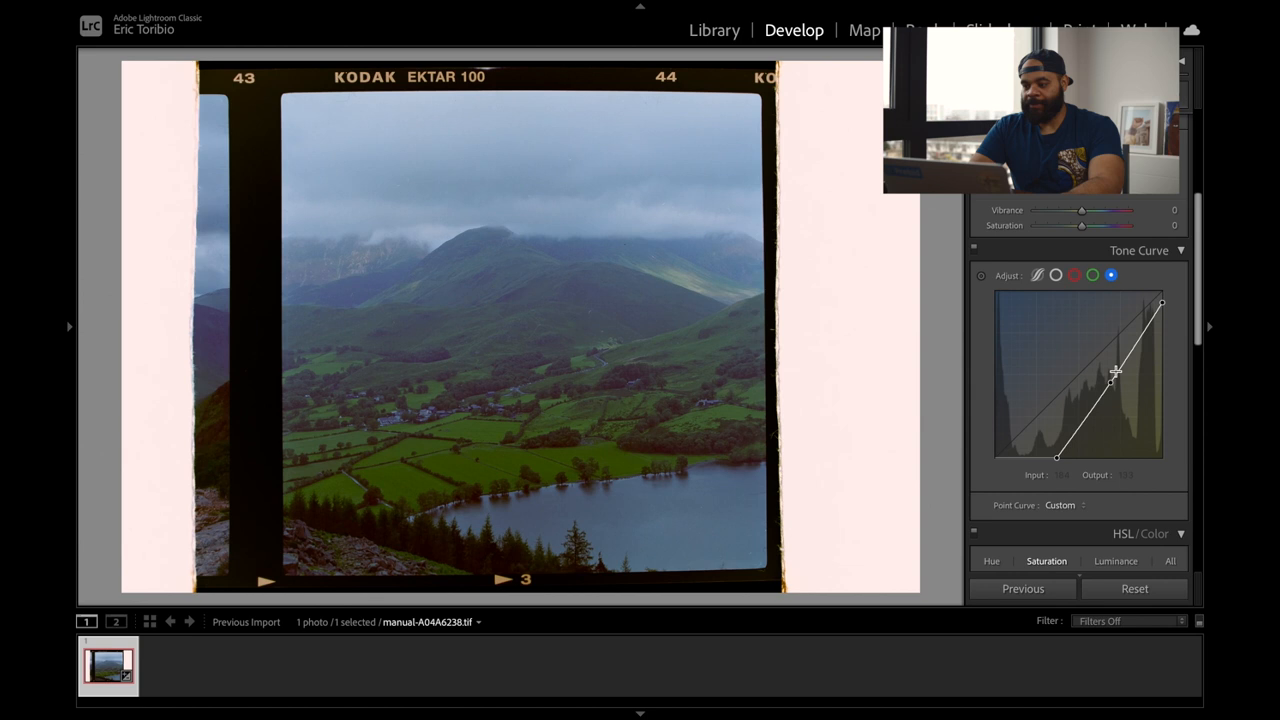
drag(1116, 374, 1080, 436)
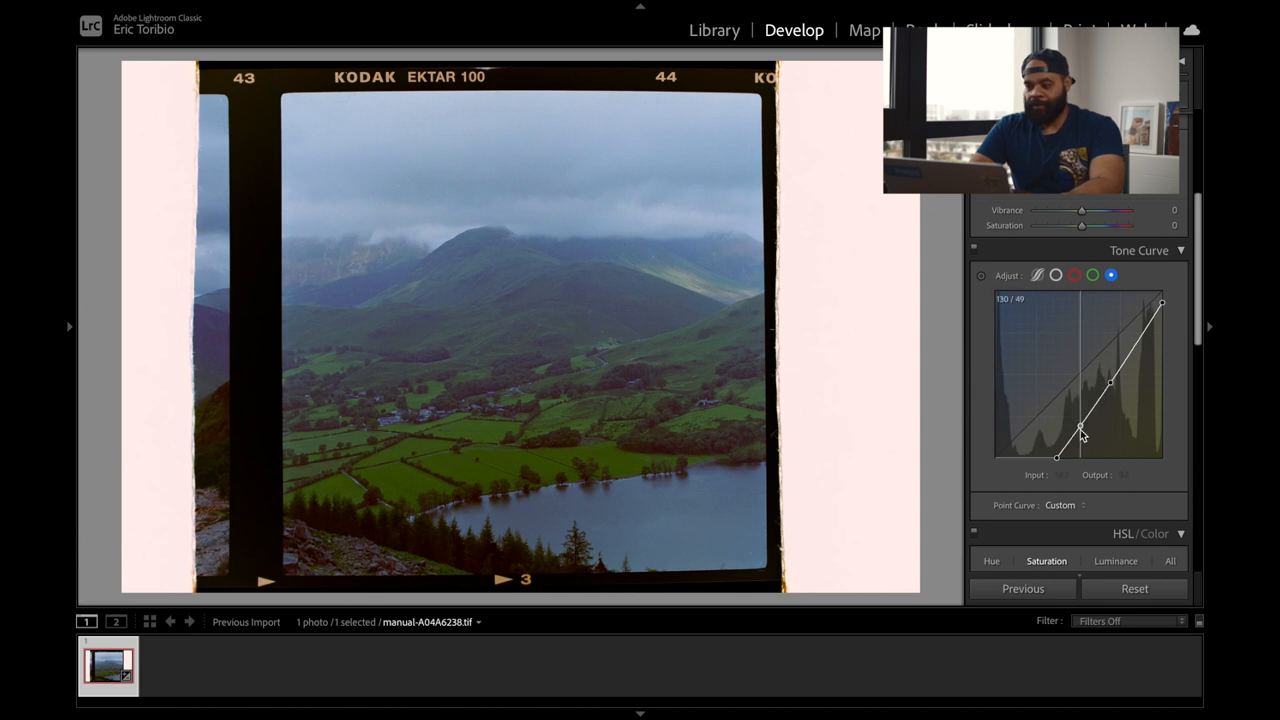
drag(1080, 432, 1080, 436)
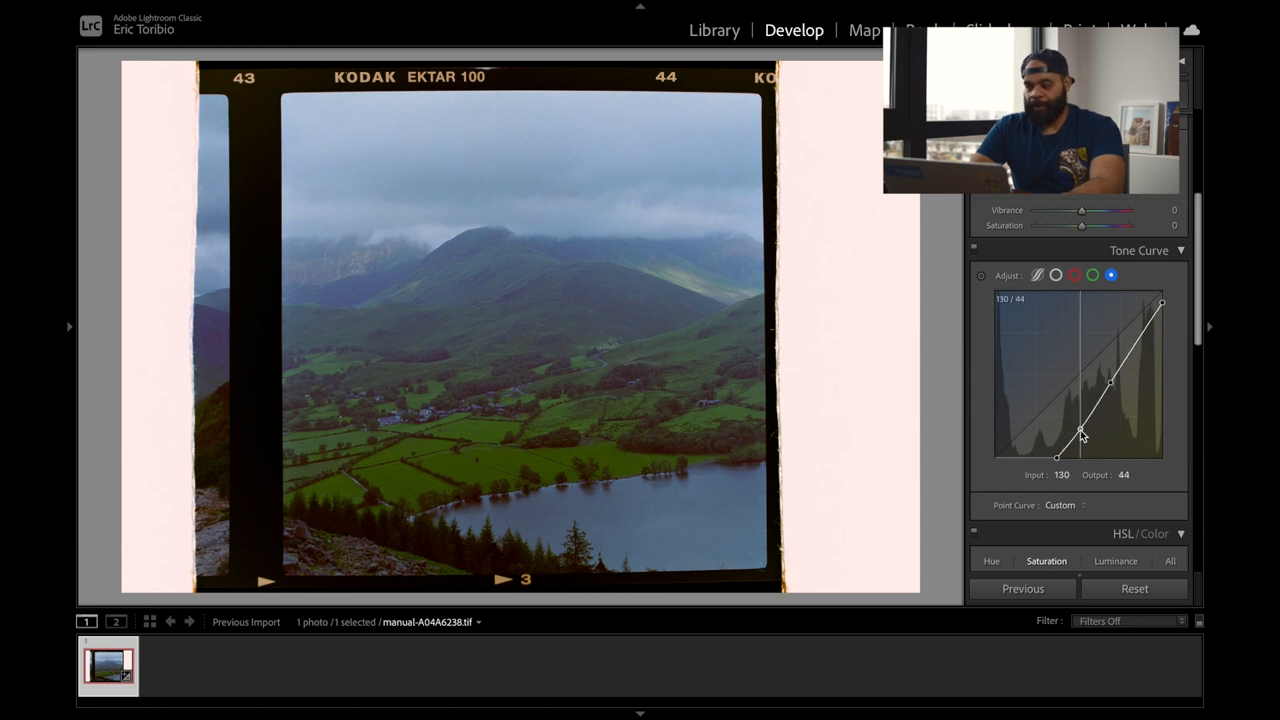
drag(1080, 432, 1084, 430)
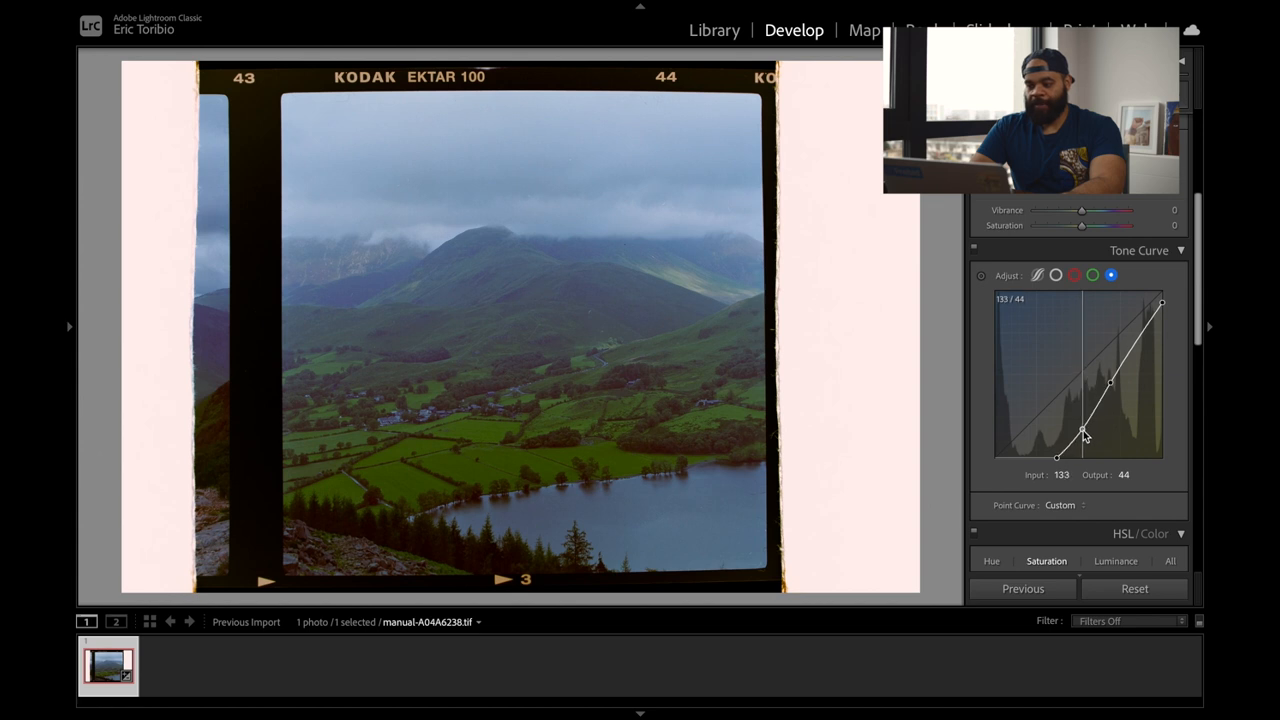
drag(1082, 432, 1080, 448)
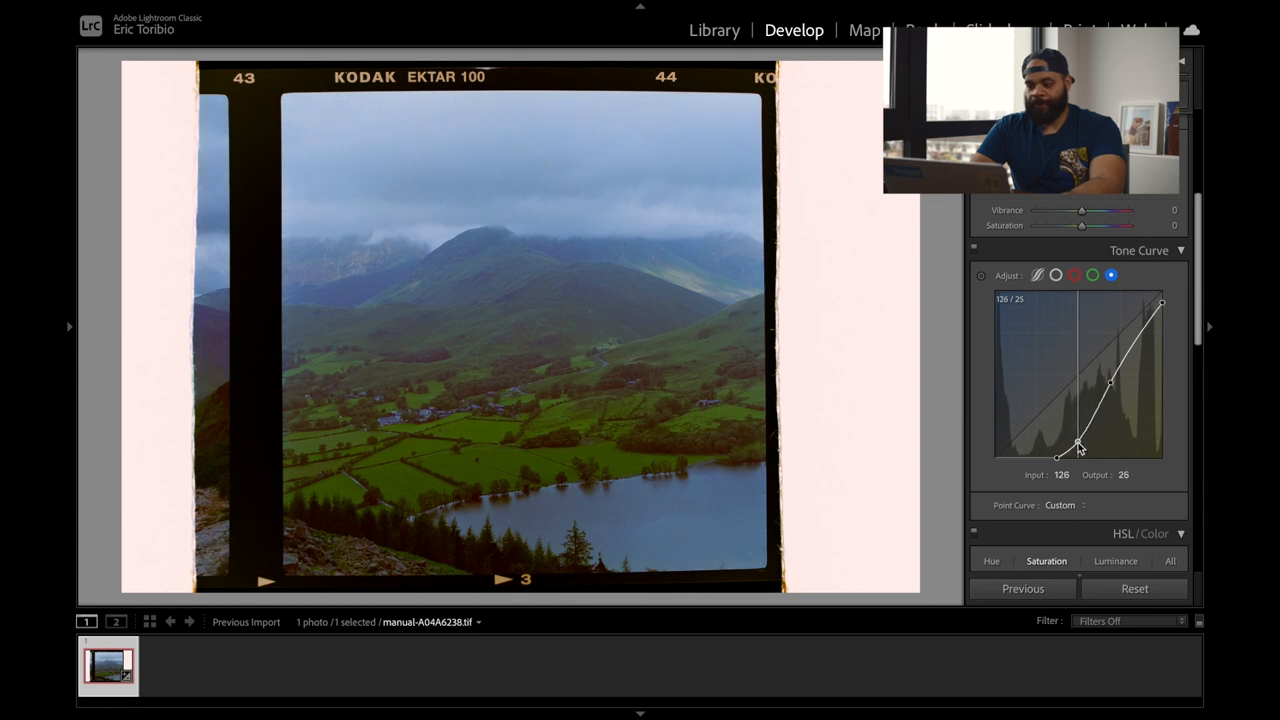
drag(1080, 448, 1088, 458)
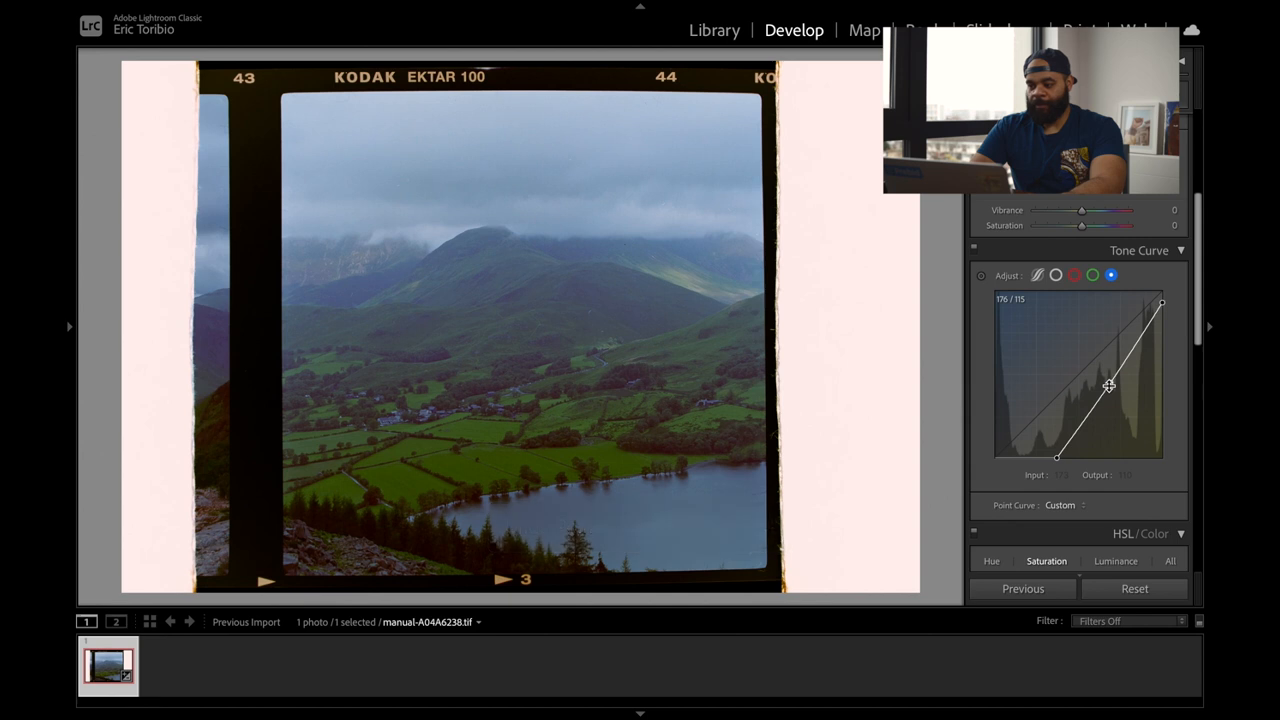
Lower a second blue point in the upper midtones for a moodier landscape.
drag(1108, 384, 1112, 392)
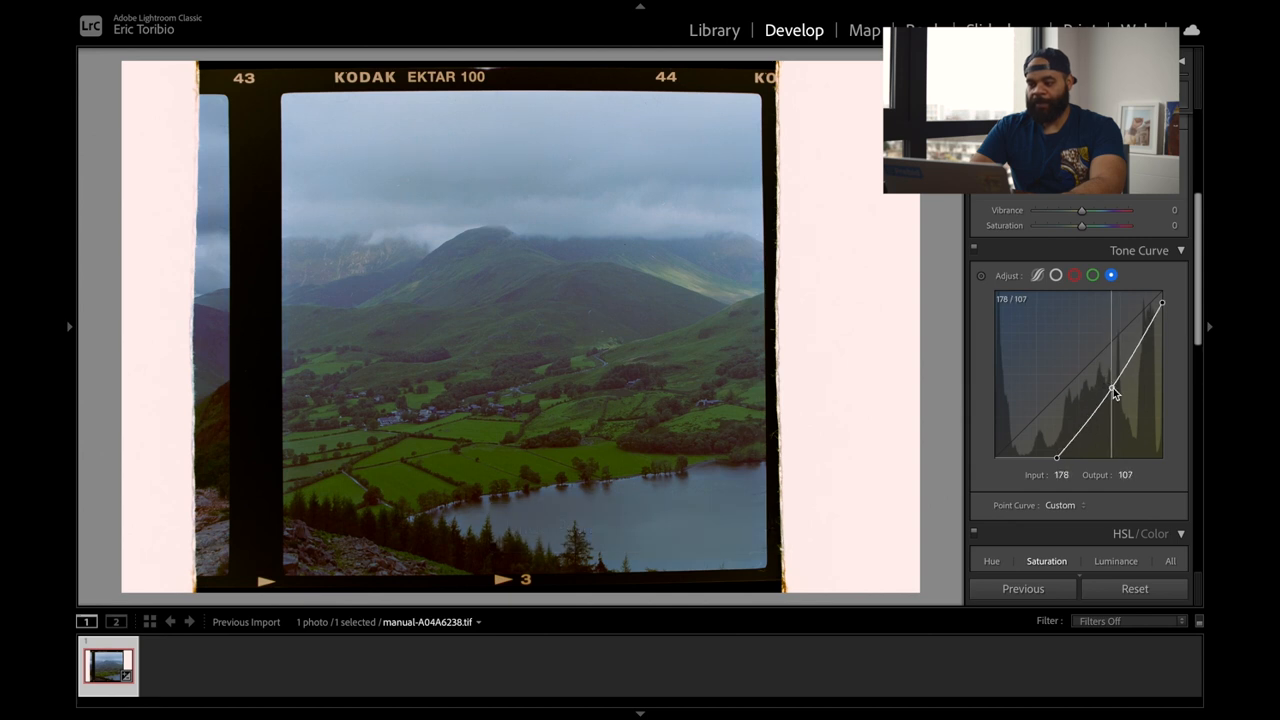
drag(1112, 388, 1116, 392)
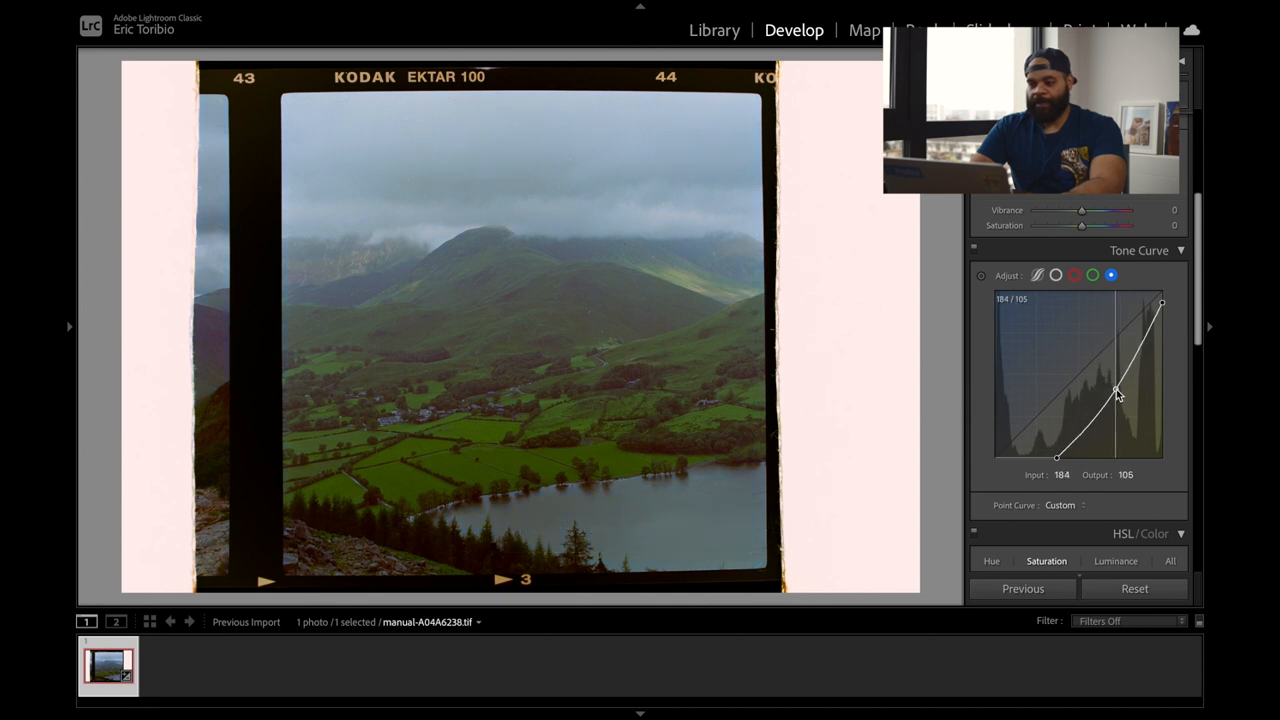
drag(1116, 390, 1120, 398)
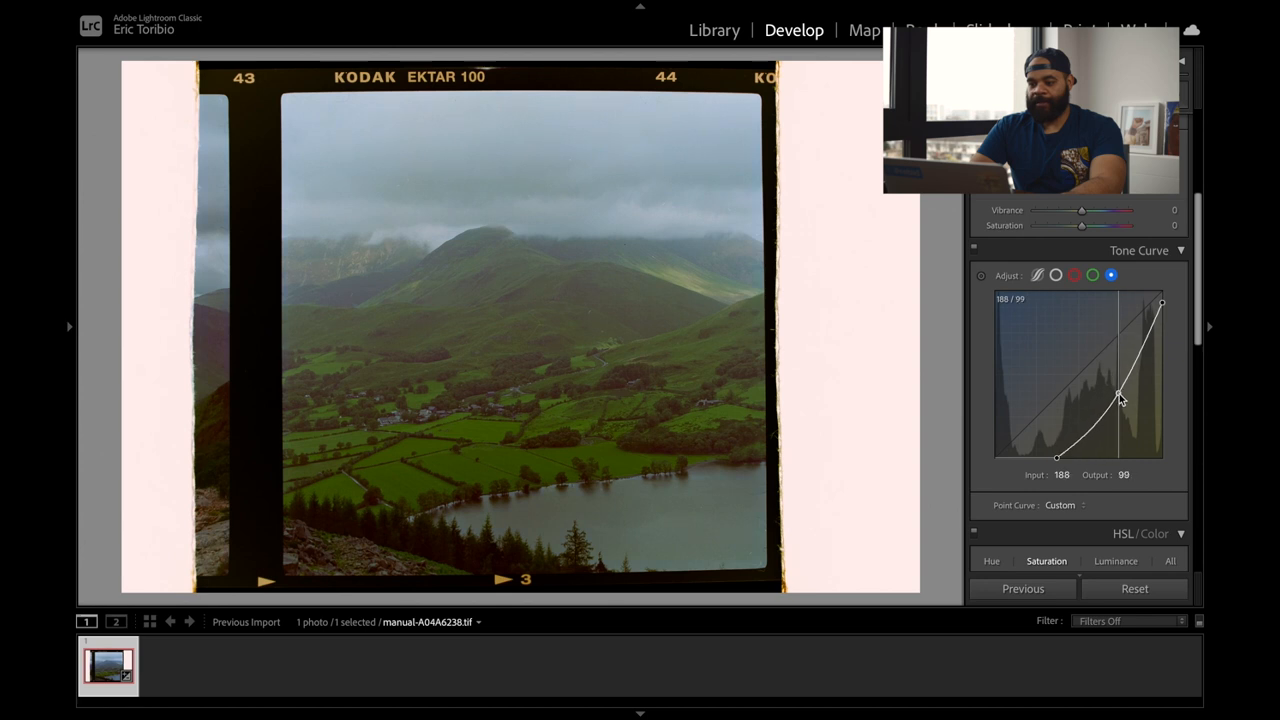
drag(1120, 398, 1118, 392)
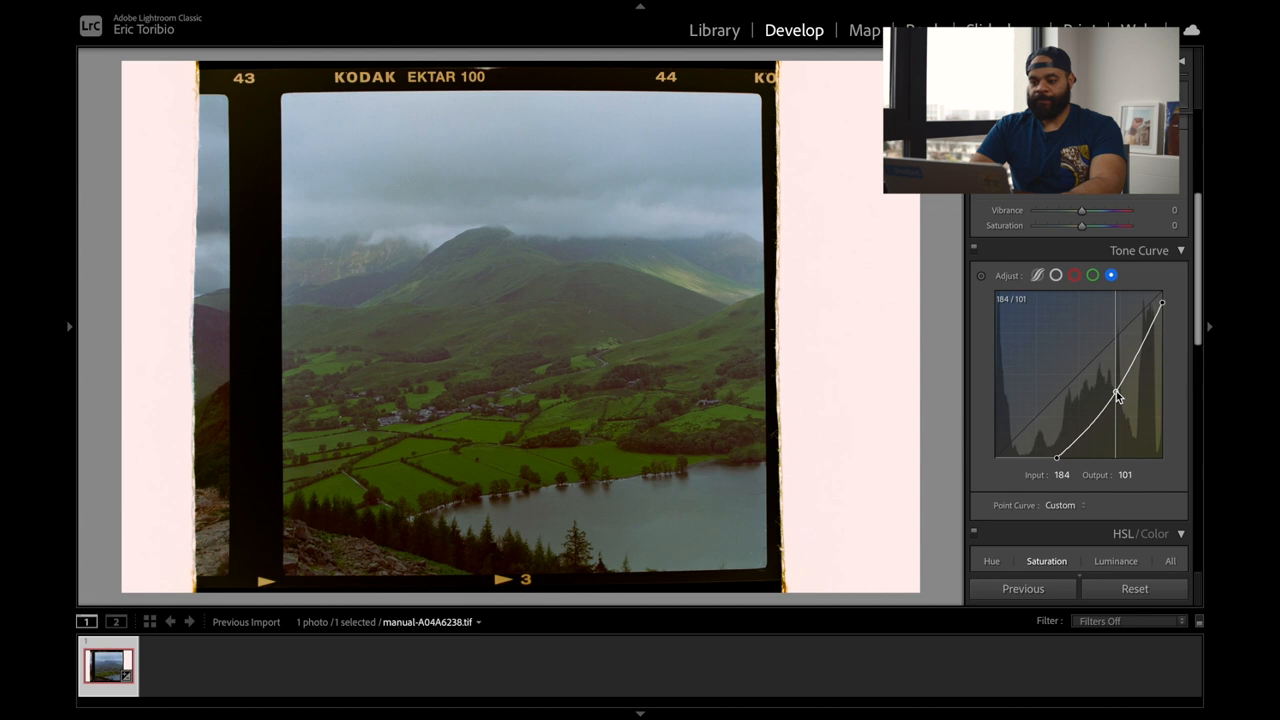
drag(1116, 396, 1112, 390)
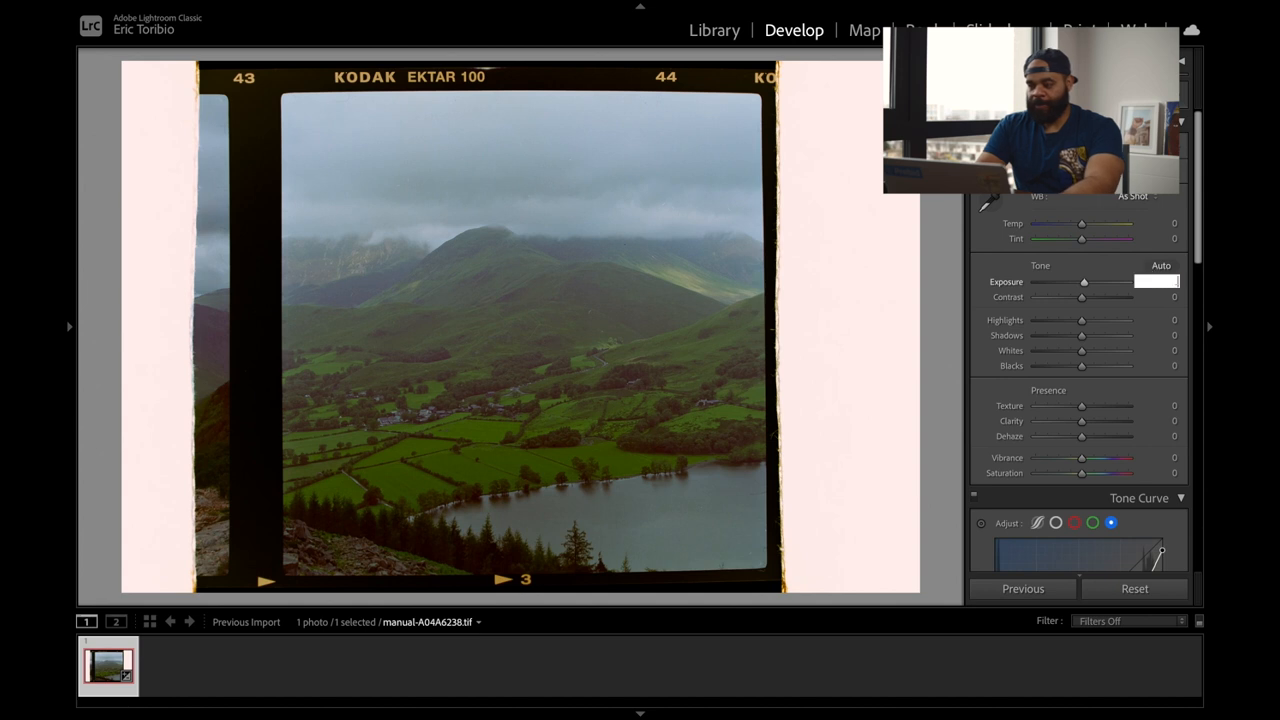
Raise the Ektar landscape's Exposure to +0.50, then return to Library.
drag(1080, 280, 1088, 280)
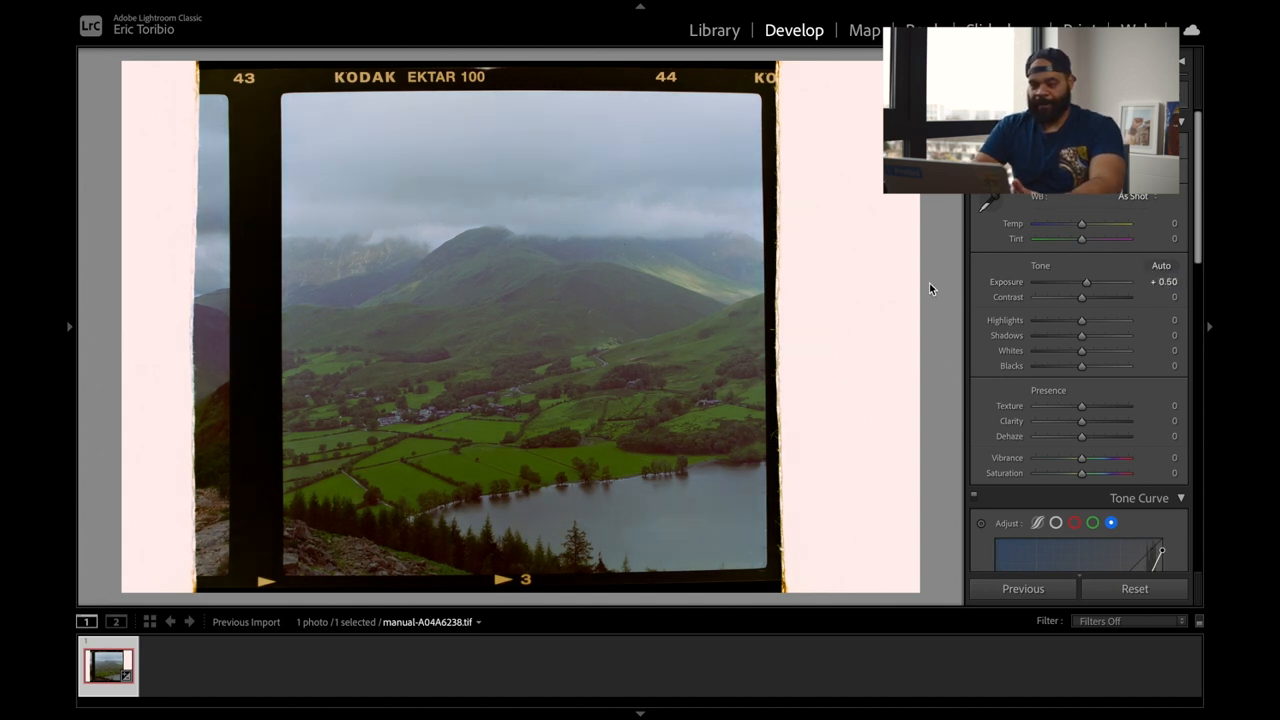
click(714, 30)
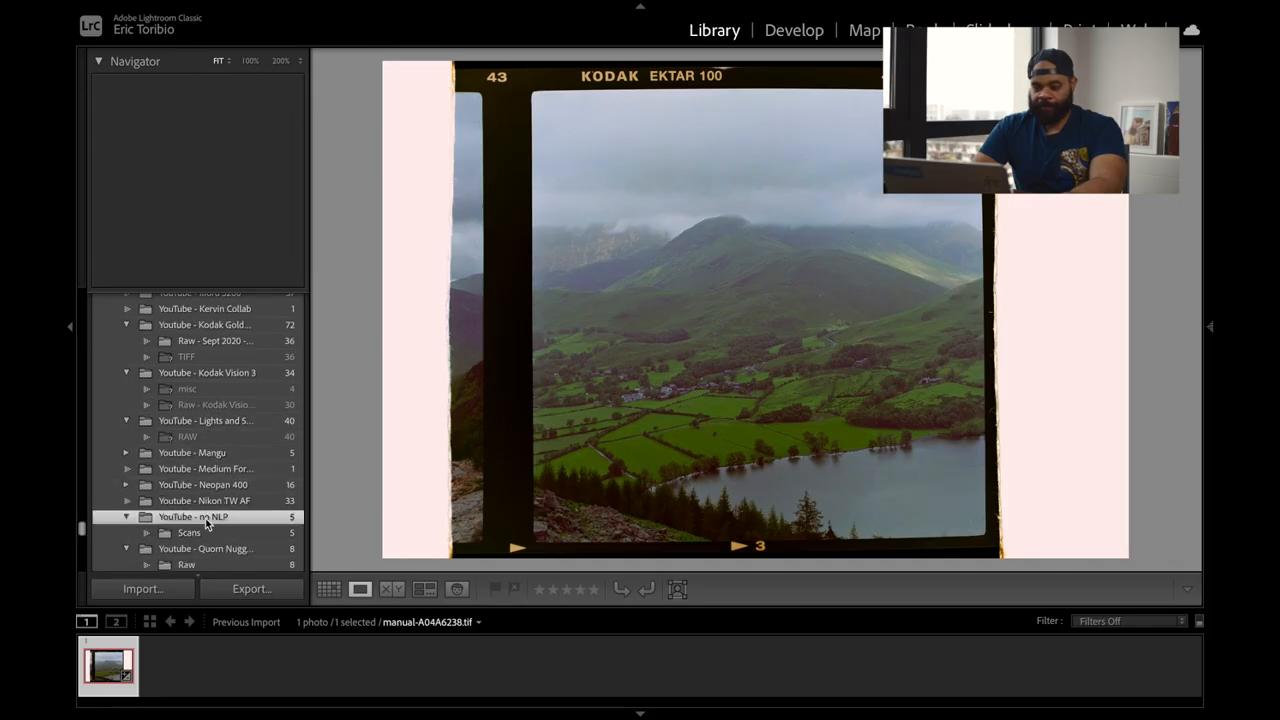
Select the NLP .CR3 negative in the Youtube - no NLP folder and open it in Develop.
click(192, 516)
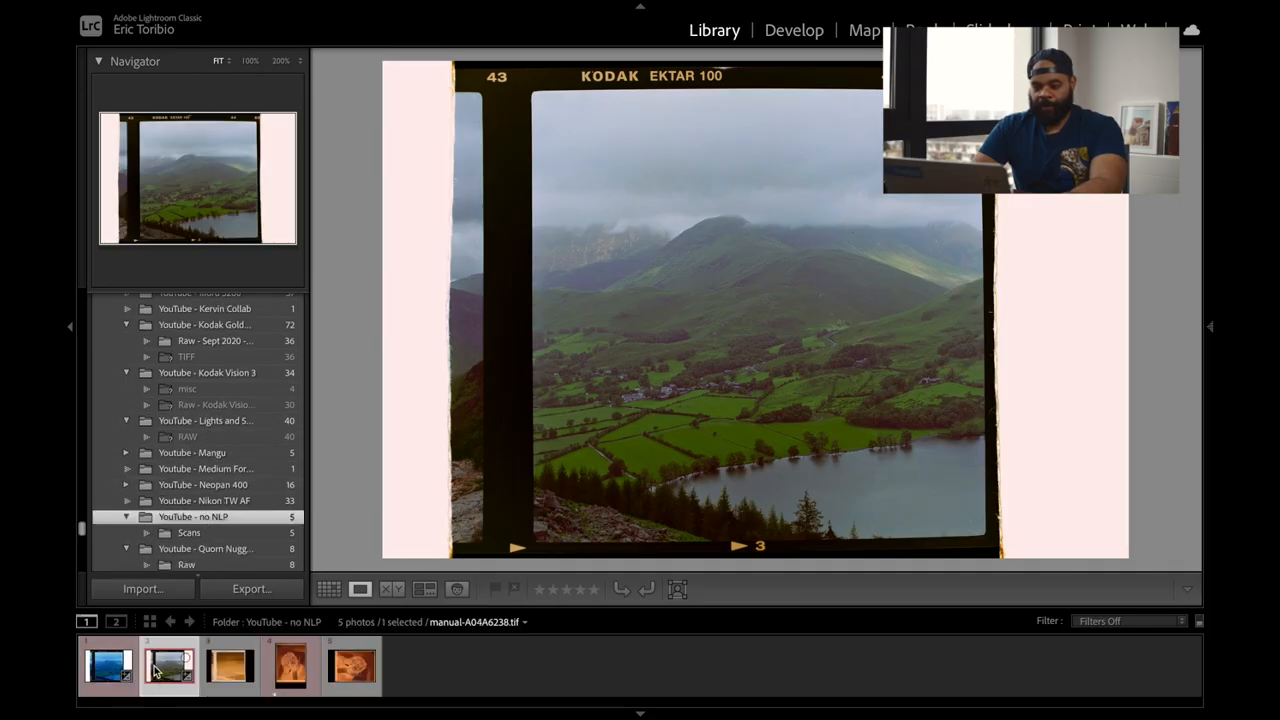
click(168, 664)
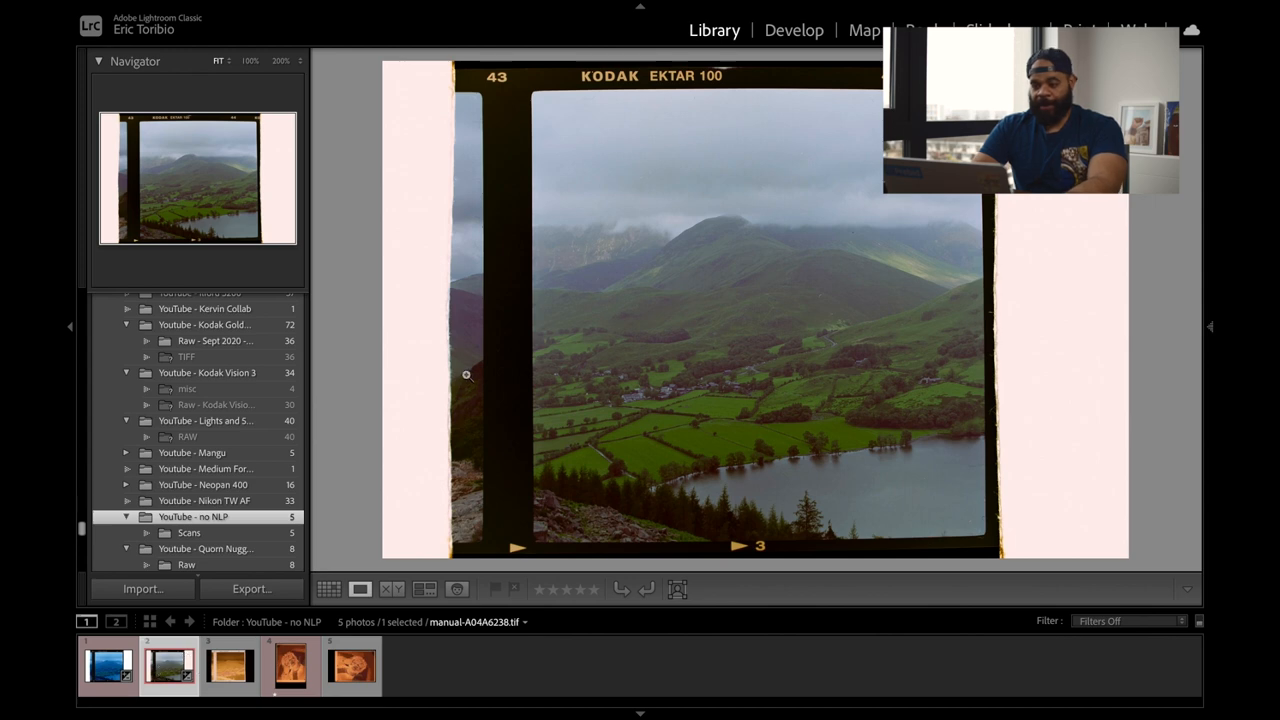
click(228, 664)
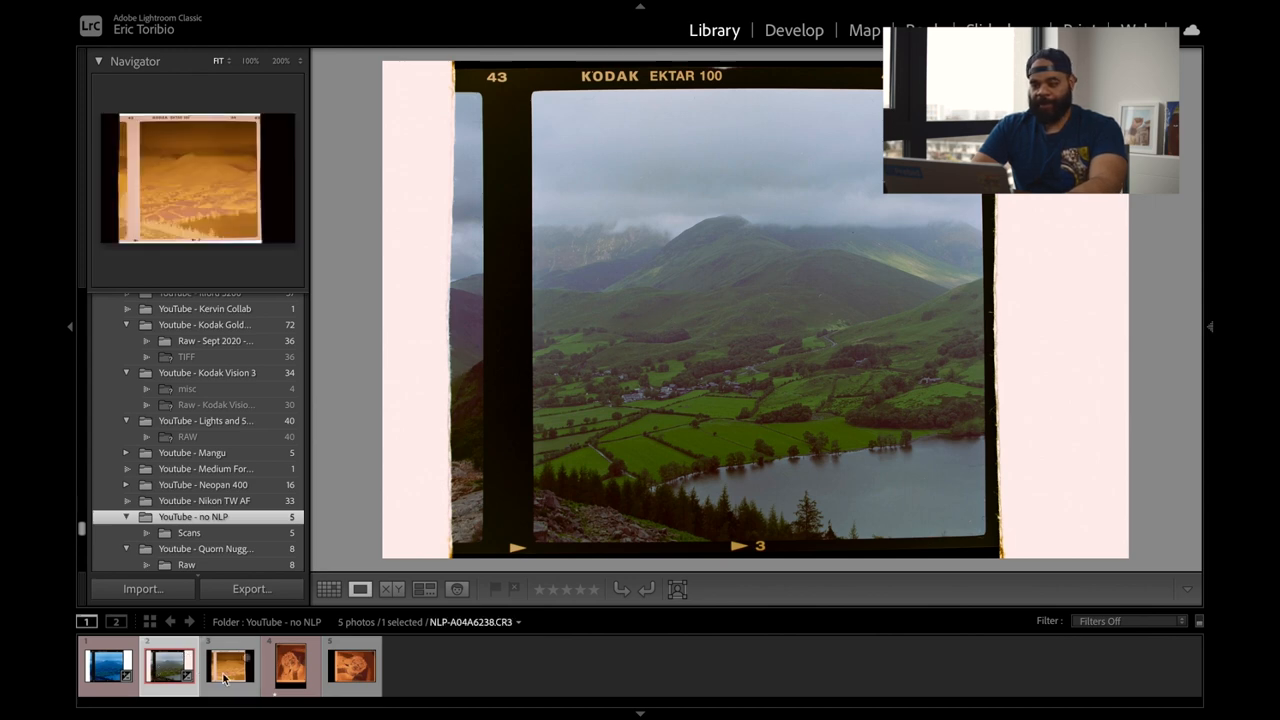
click(228, 664)
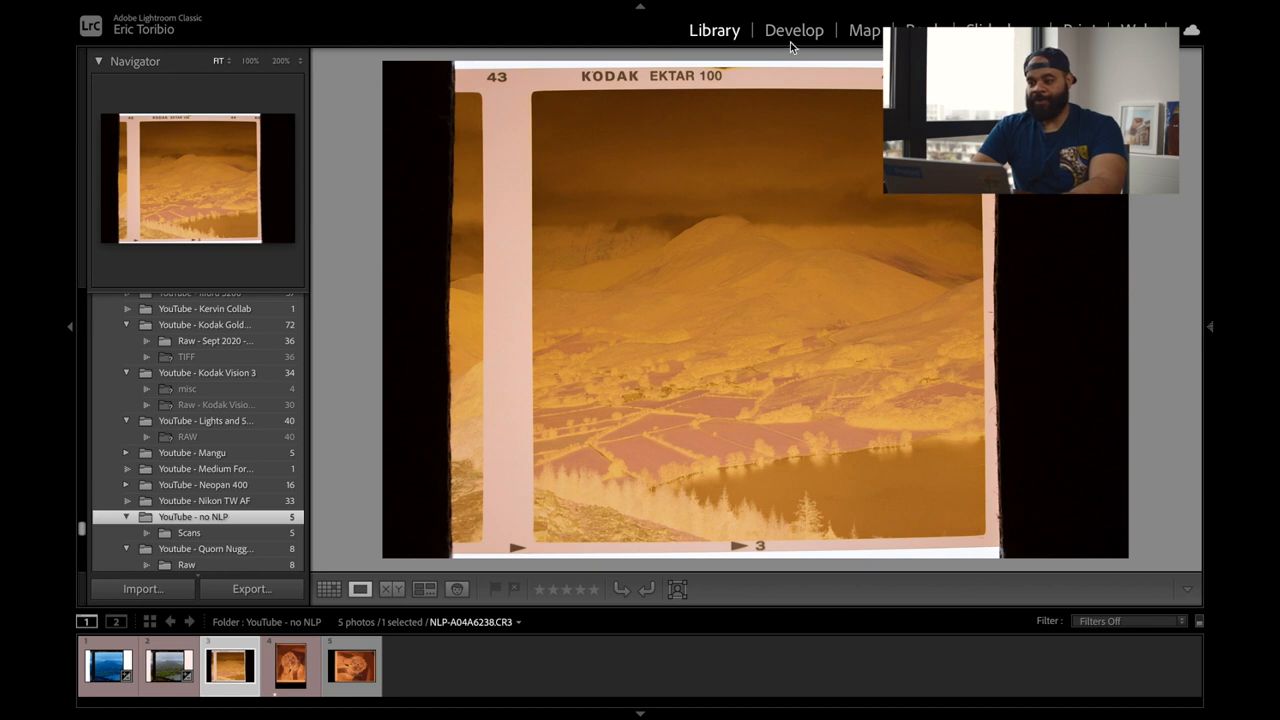
click(792, 30)
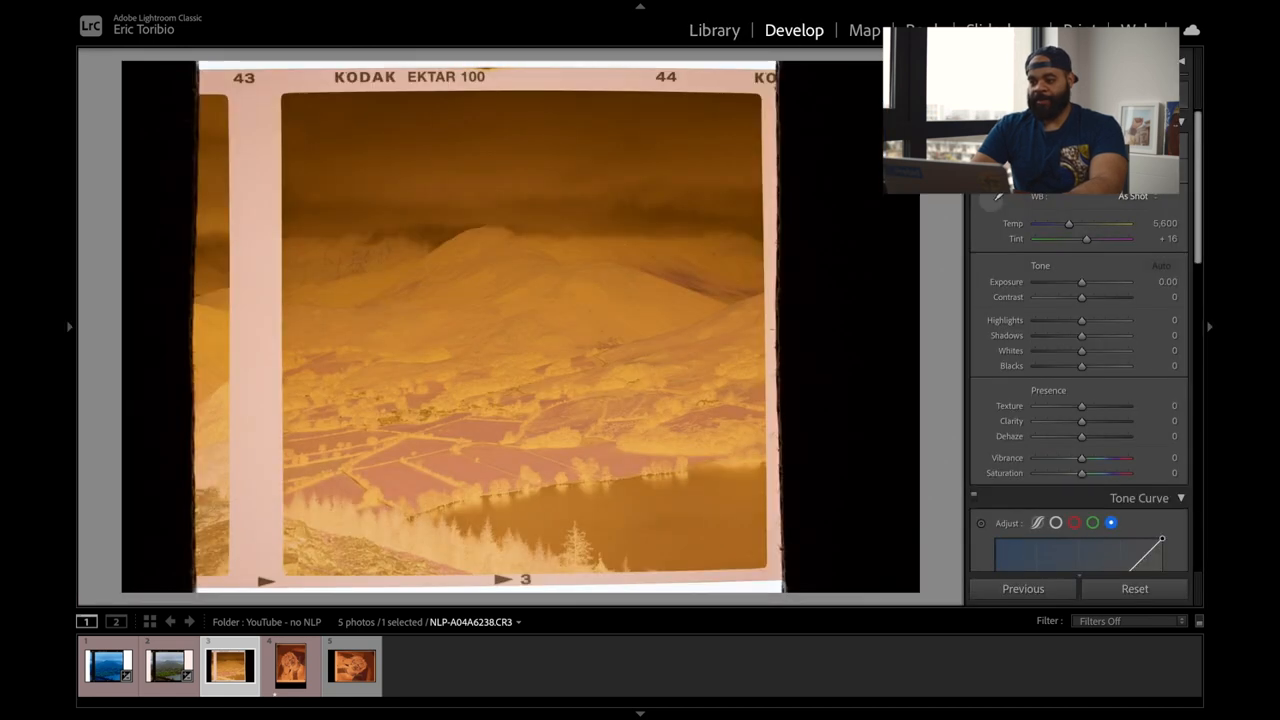
drag(1068, 224, 1052, 224)
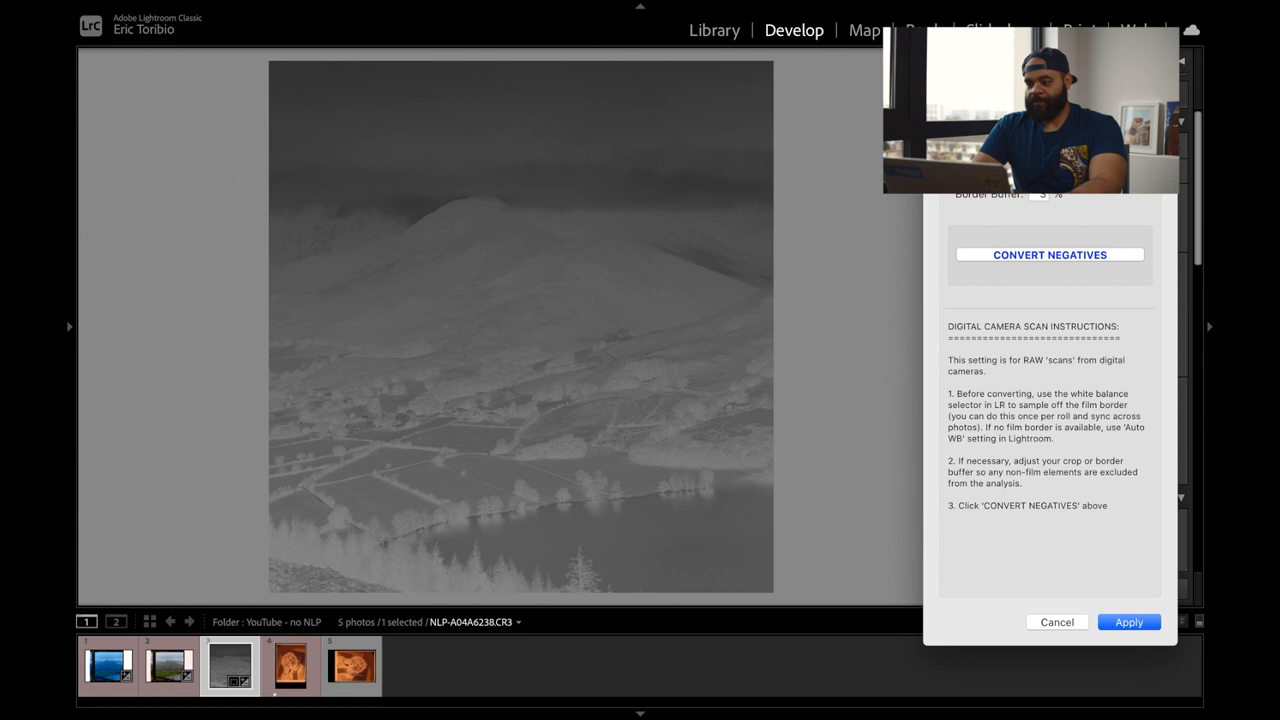
mouse_move(1042, 238)
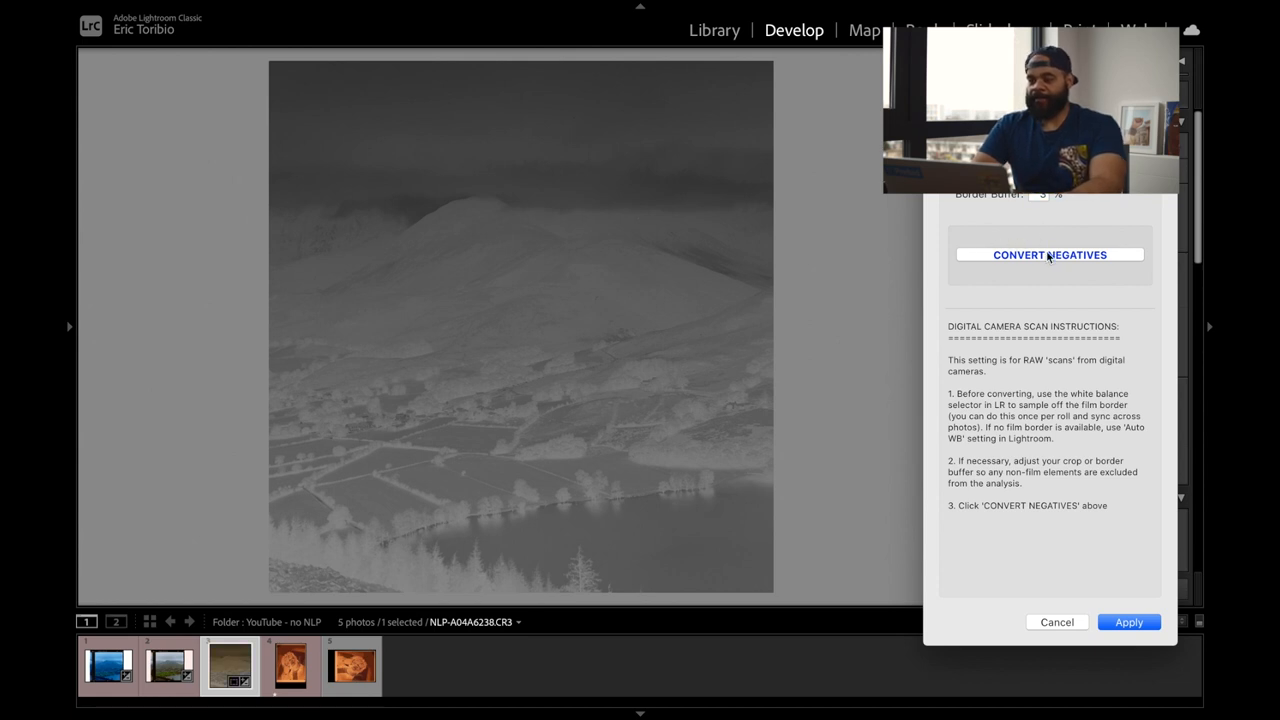
Run Negative Lab Pro on the Ektar negative with its mid-tone R/G/B tweaks and apply the conversion.
click(1048, 254)
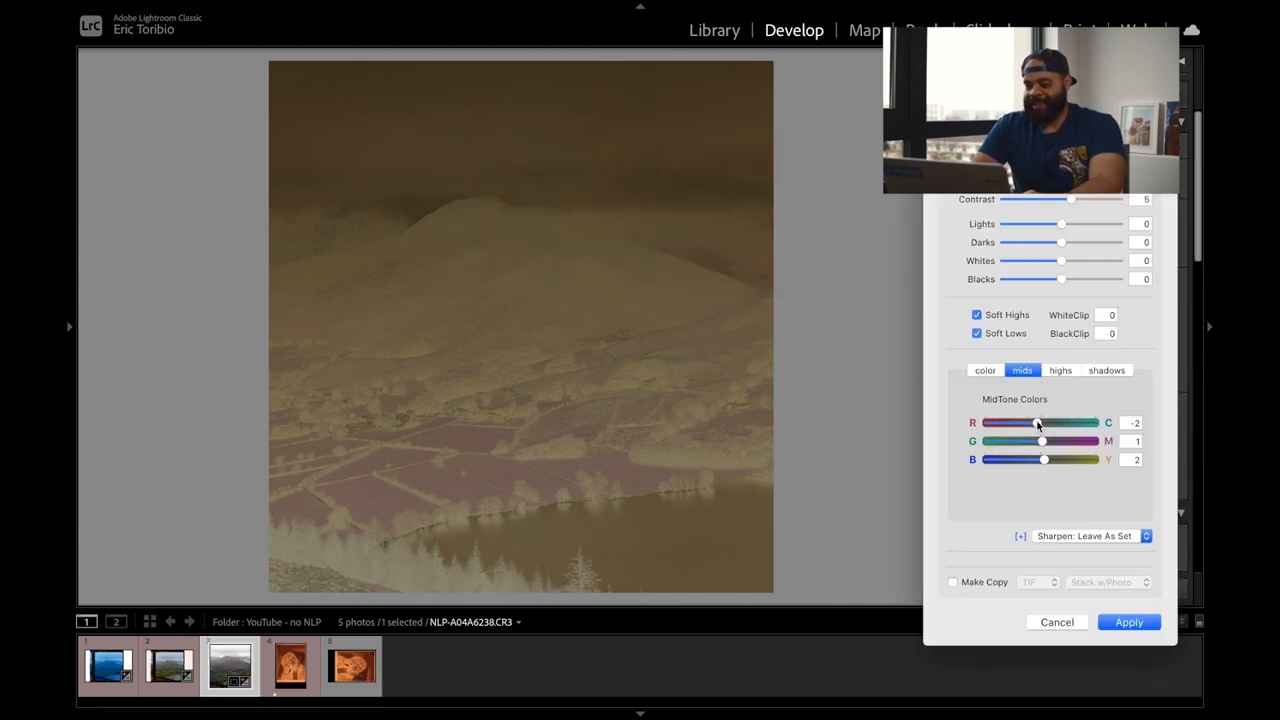
click(1128, 622)
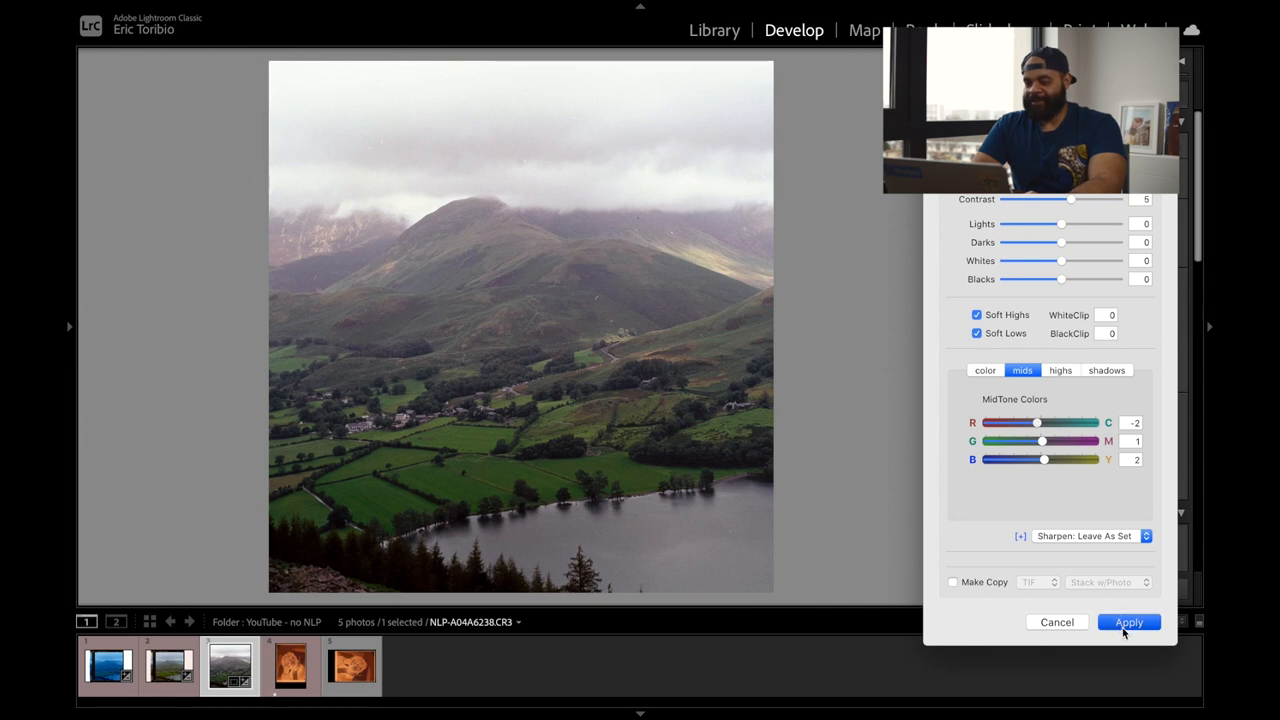
Close the crop, then select the manual TIFF together with the Negative Lab Pro version.
click(1128, 622)
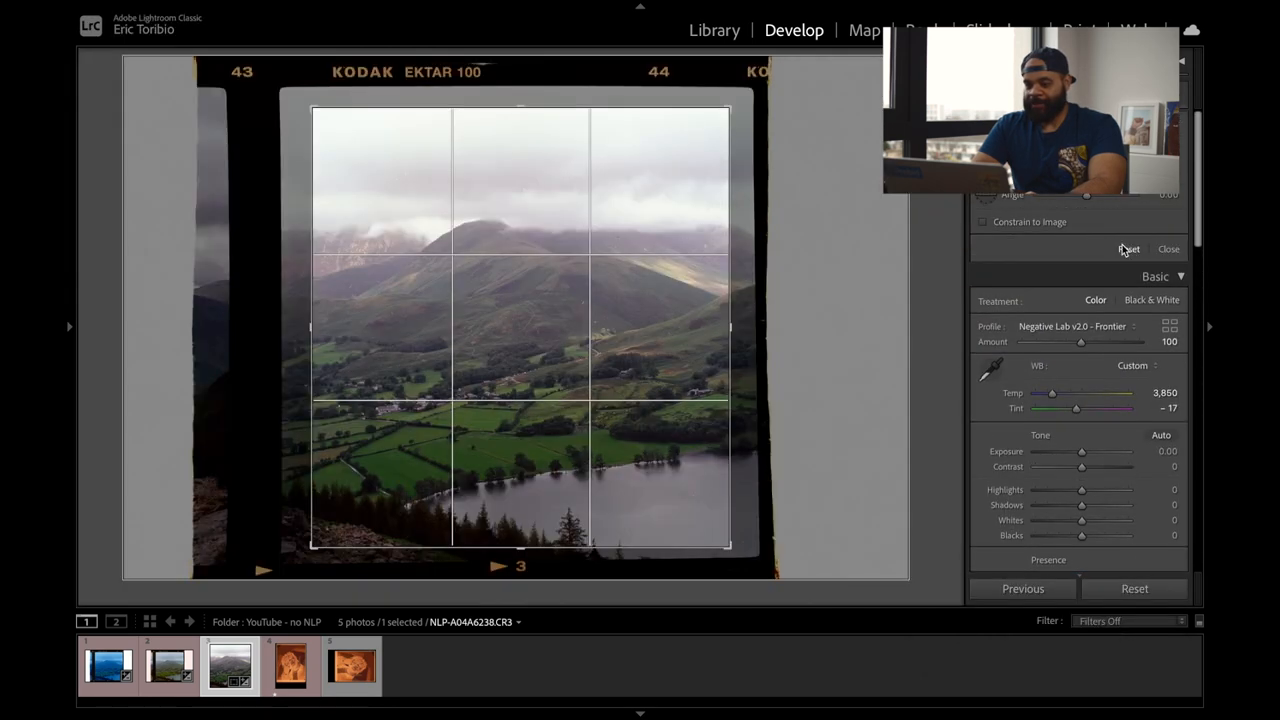
click(1168, 248)
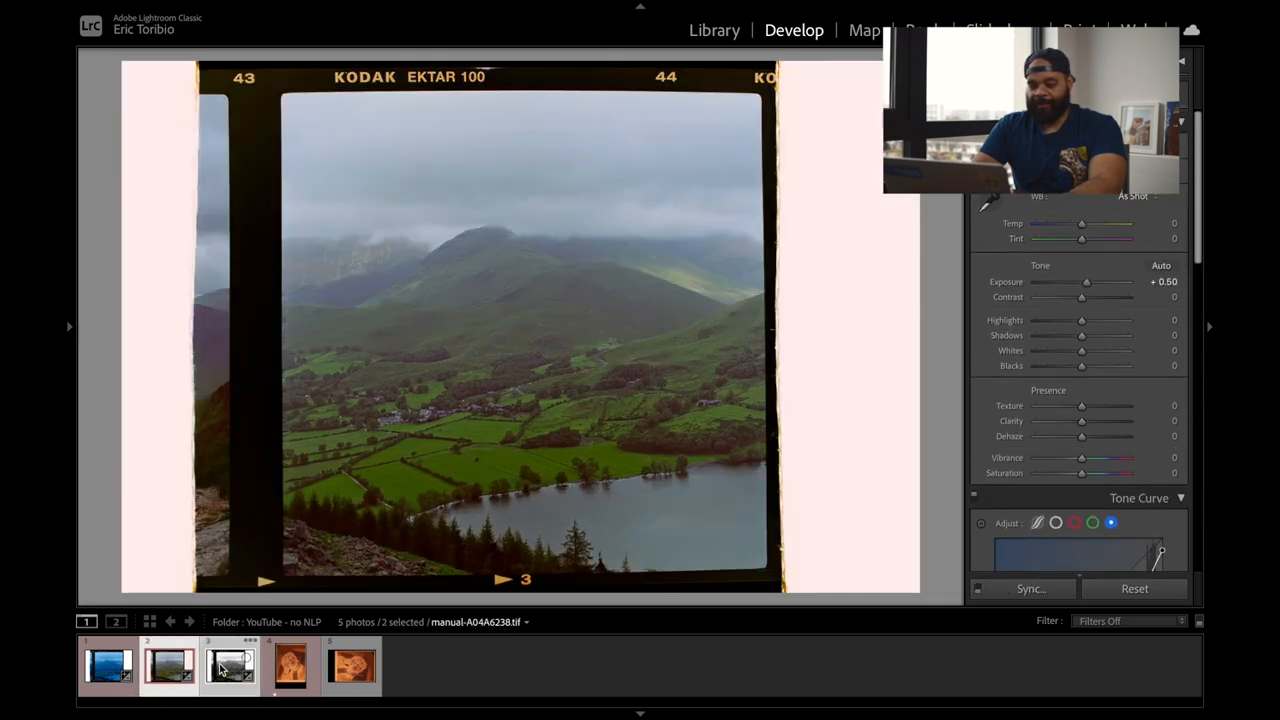
click(714, 30)
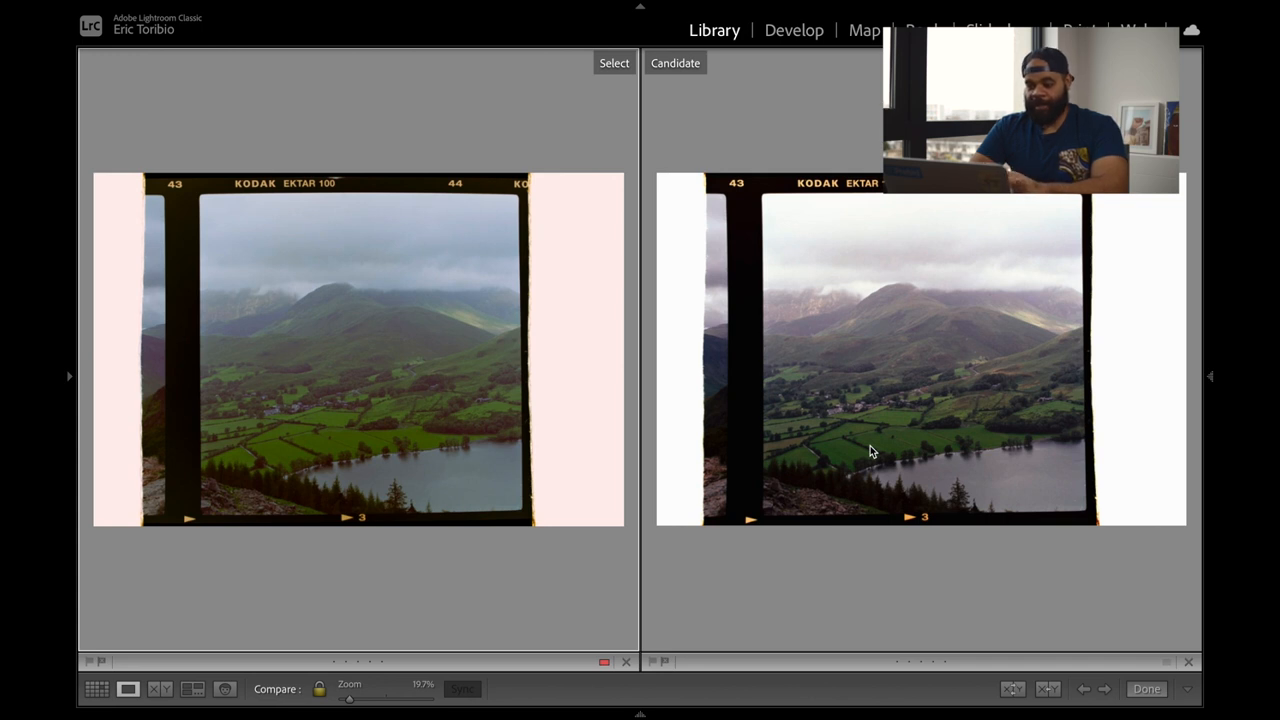
mouse_move(918, 310)
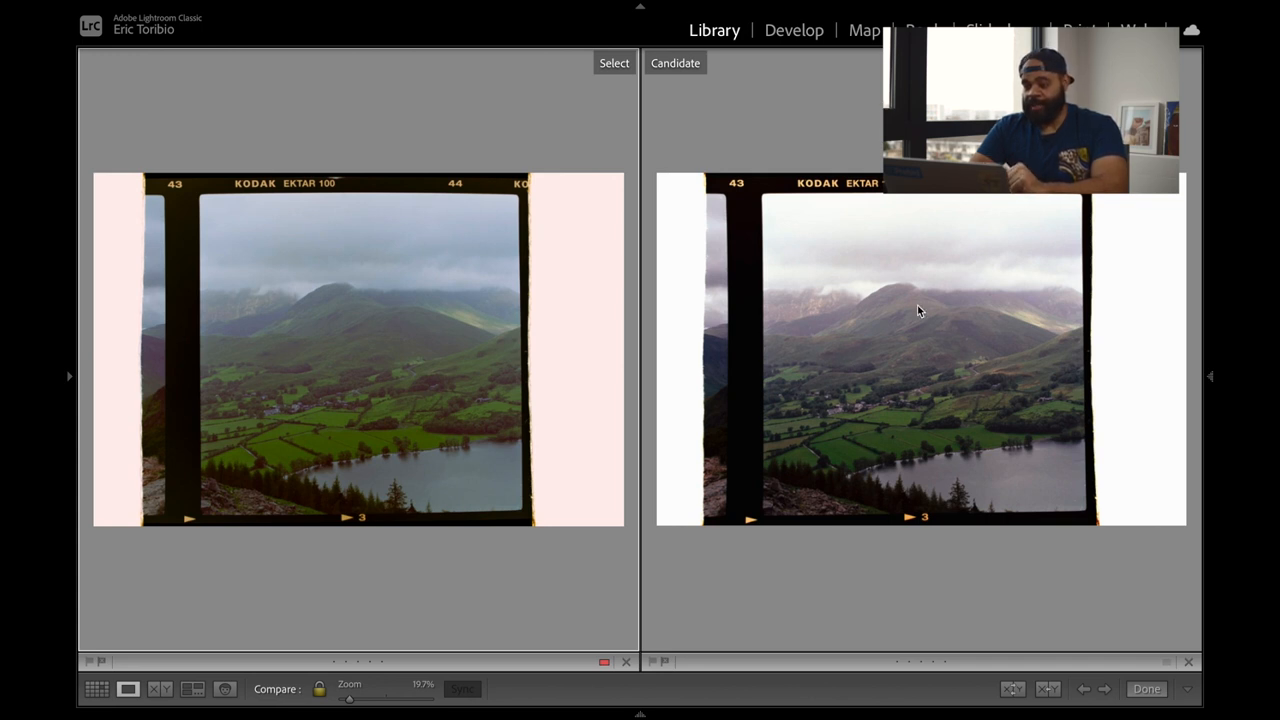
mouse_move(816, 356)
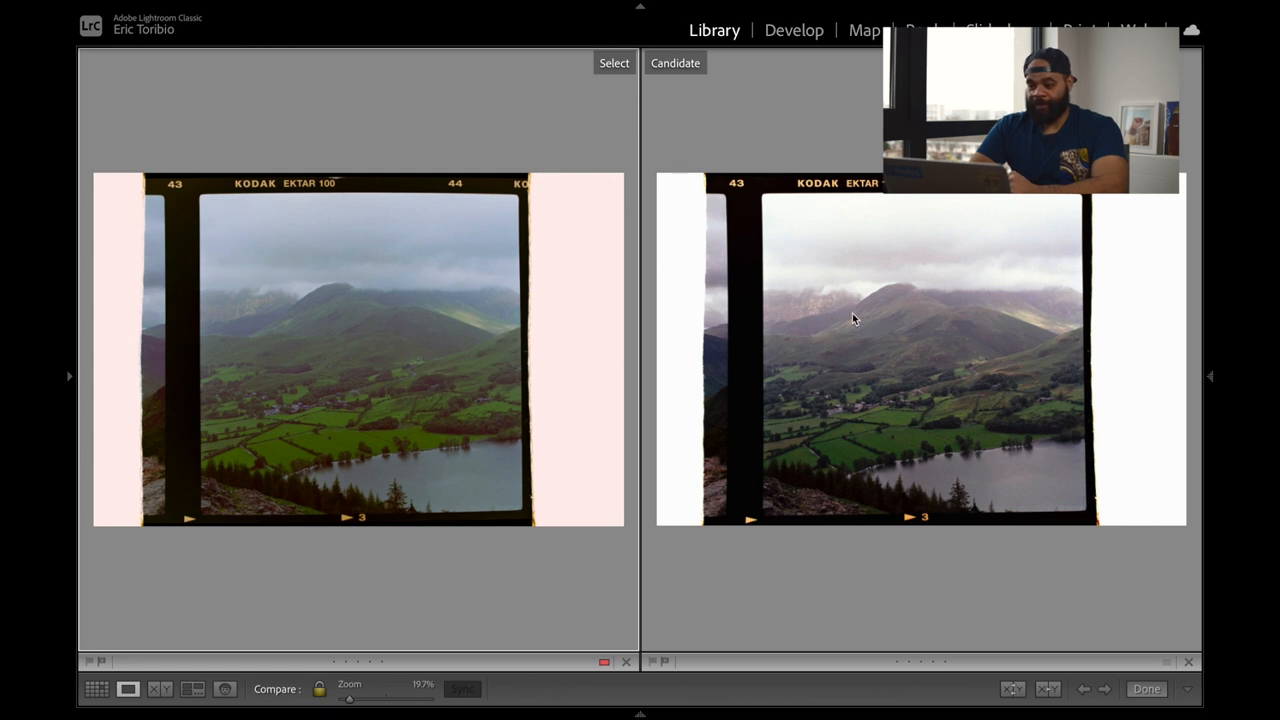
mouse_move(790, 318)
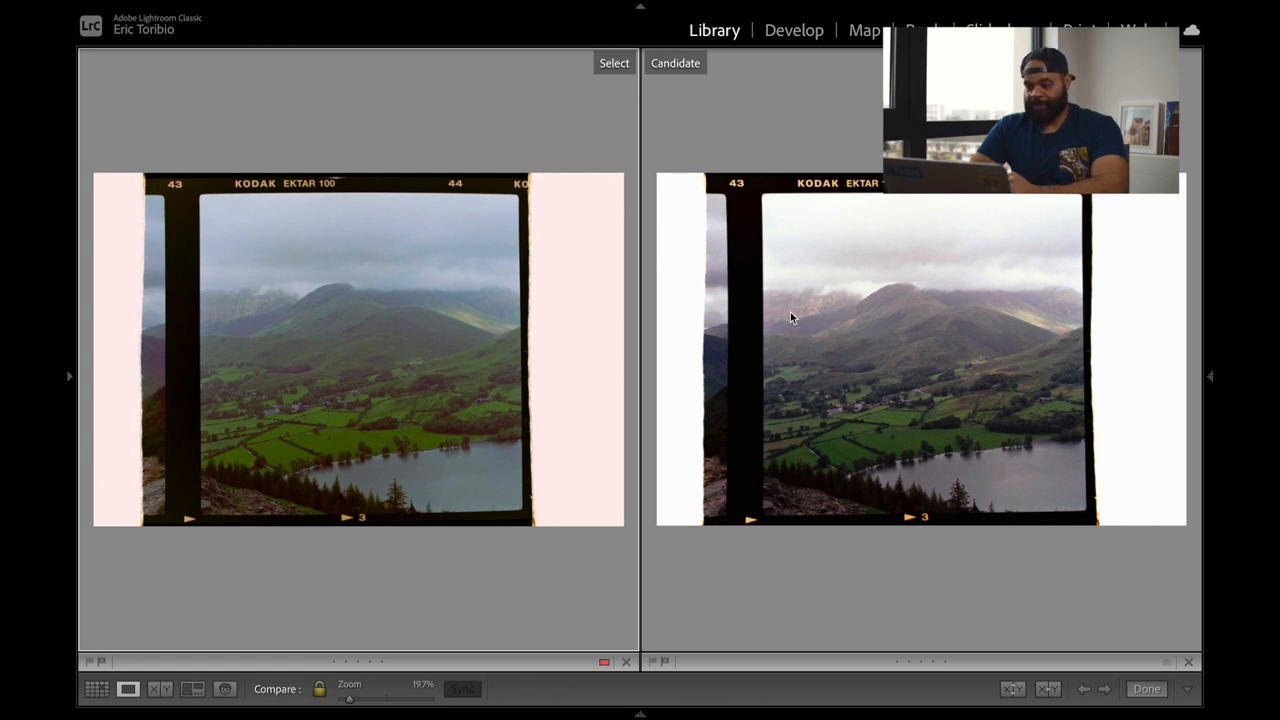
mouse_move(816, 312)
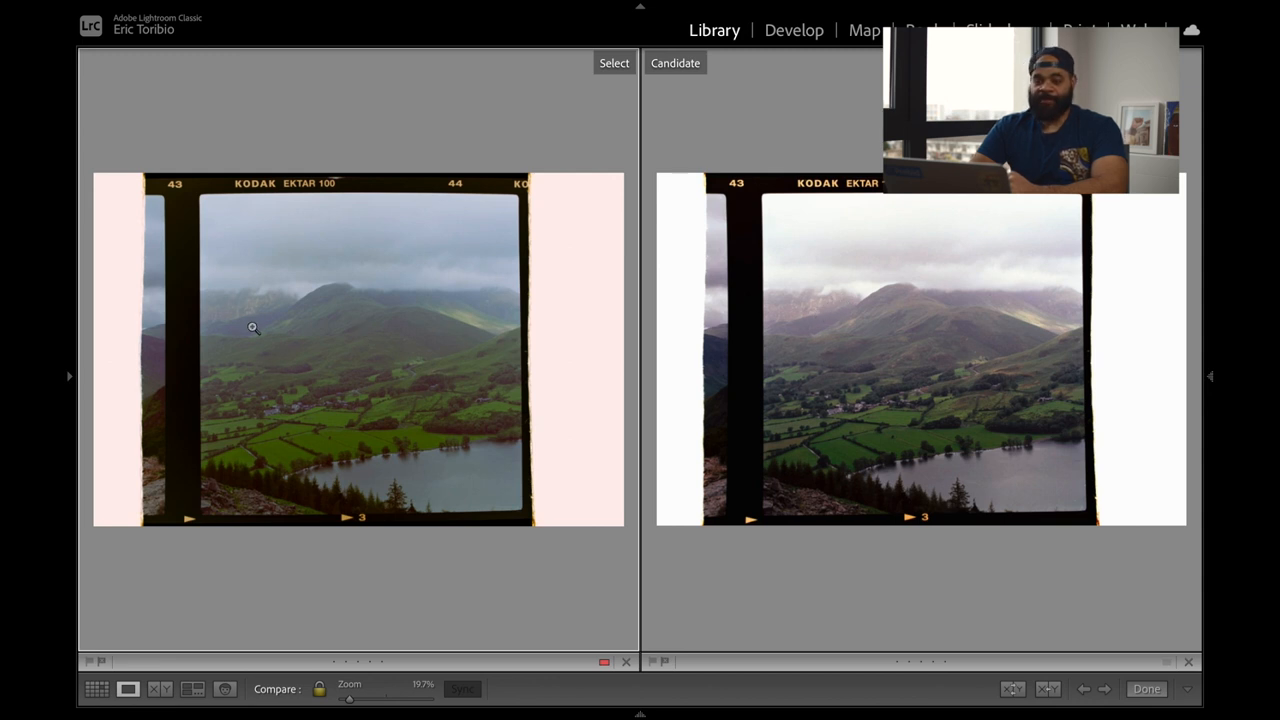
mouse_move(262, 304)
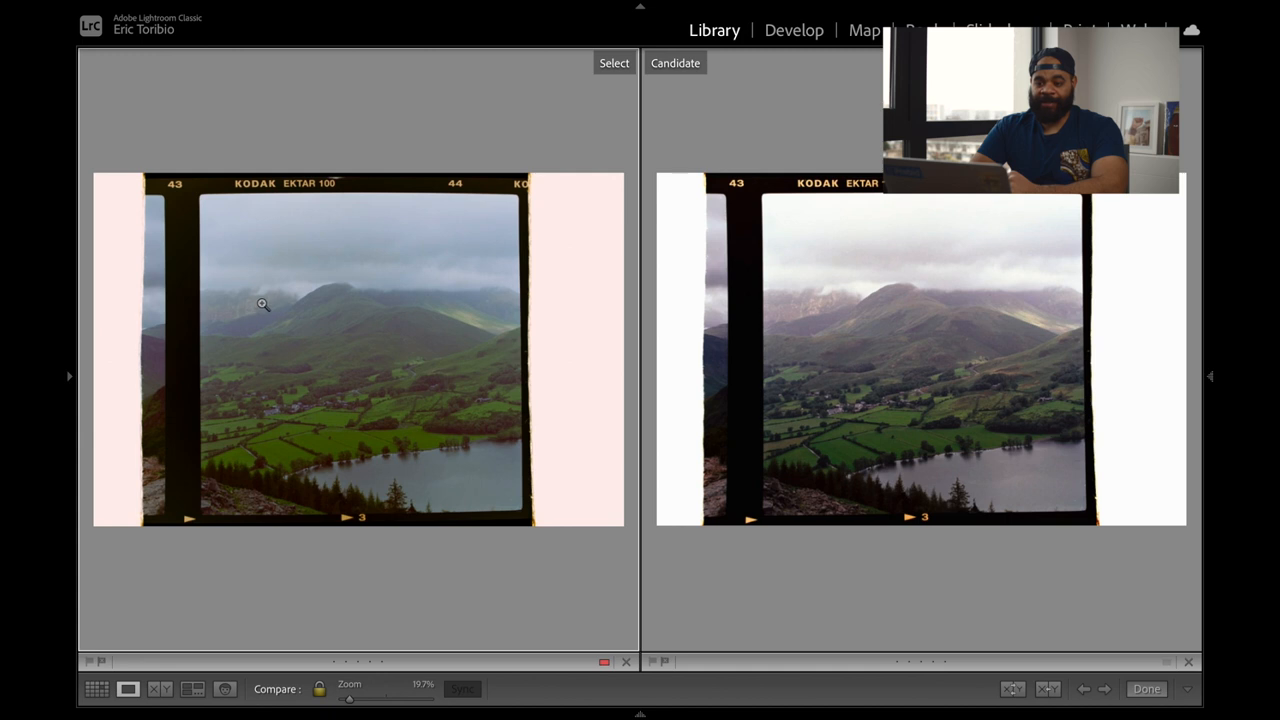
mouse_move(276, 302)
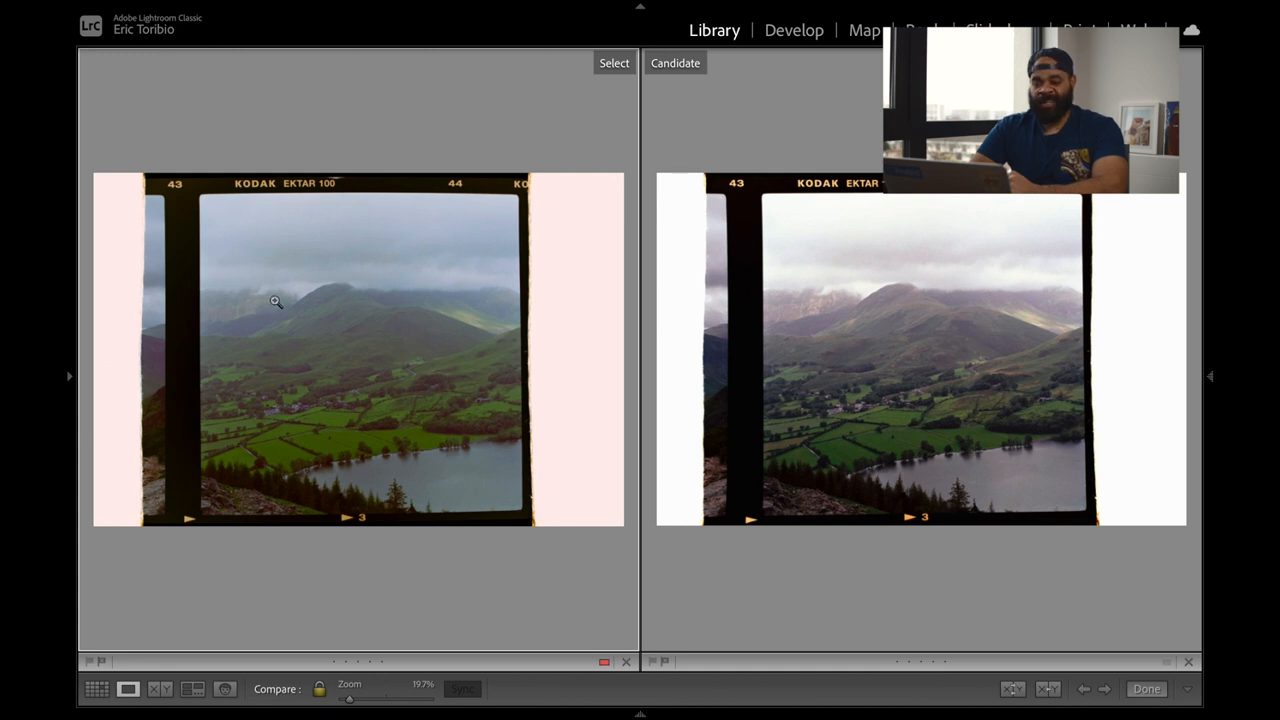
mouse_move(882, 296)
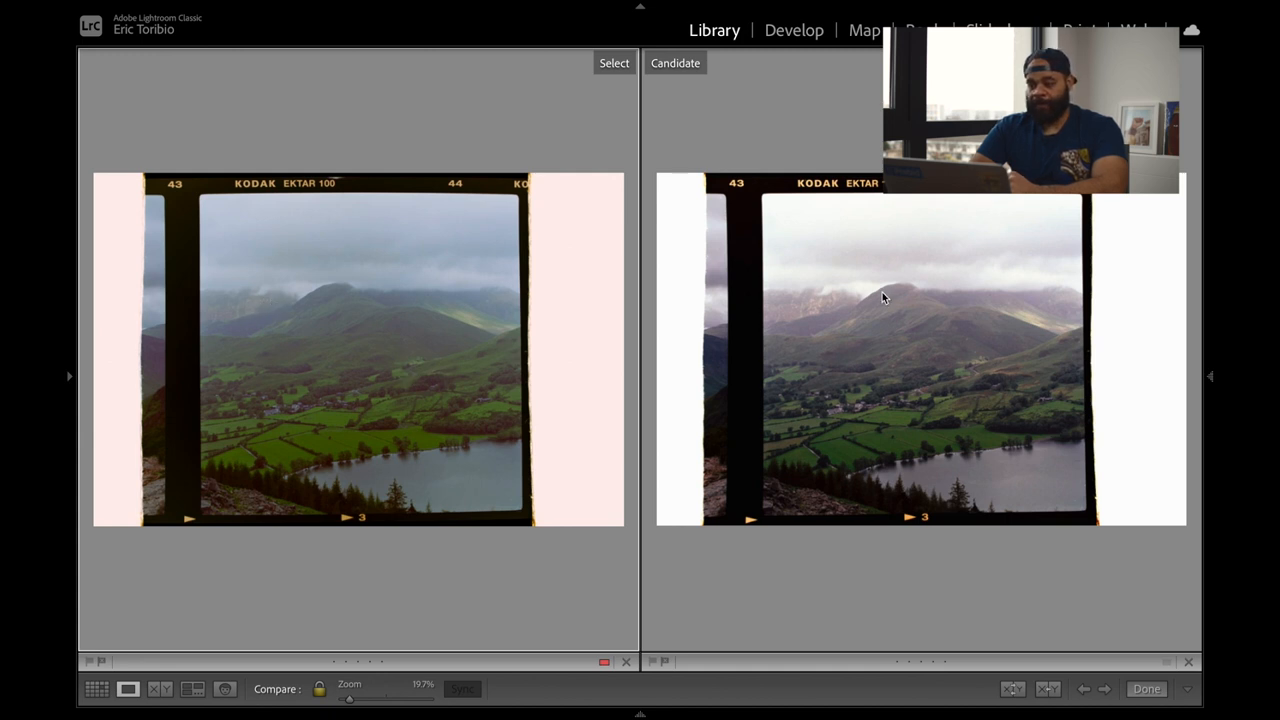
mouse_move(940, 378)
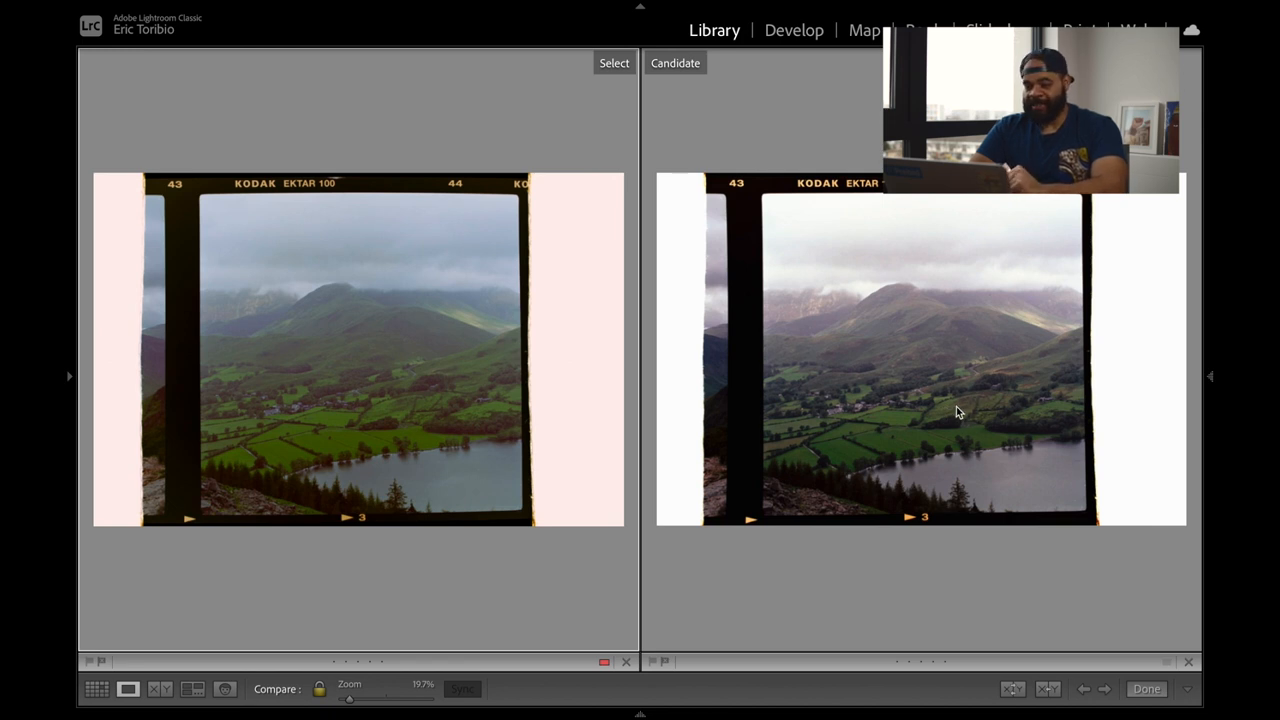
mouse_move(952, 404)
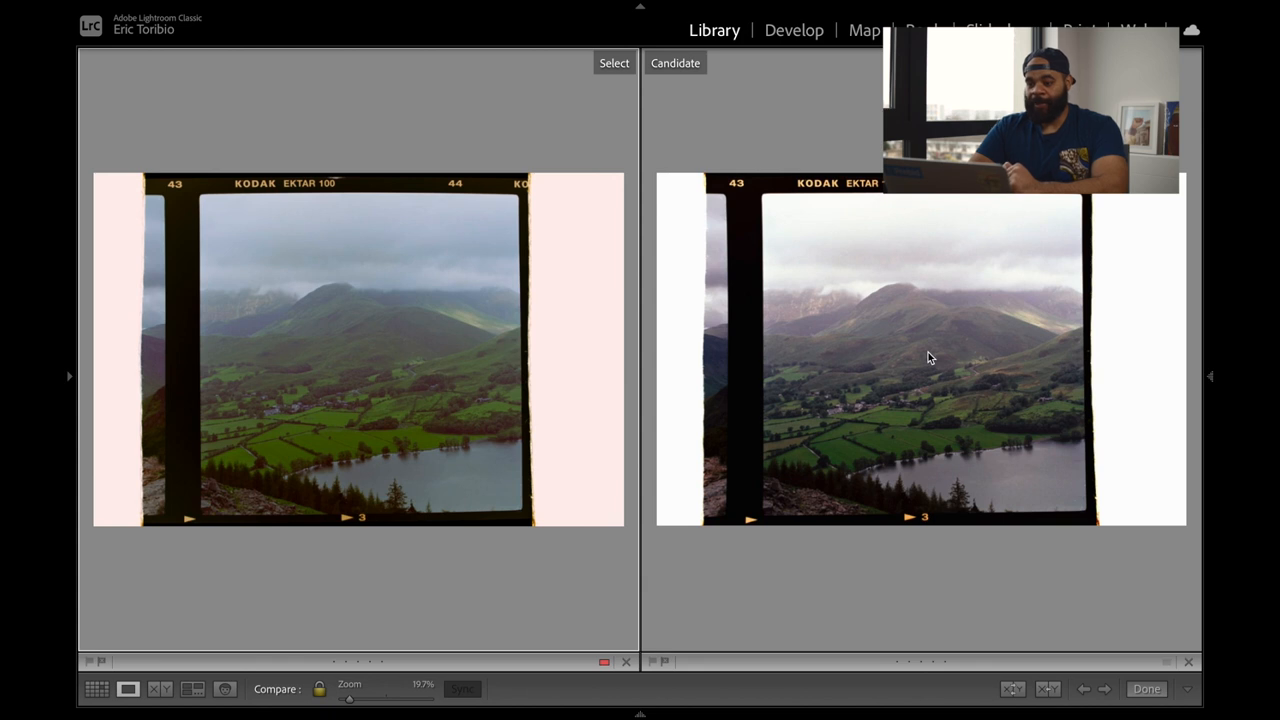
mouse_move(700, 304)
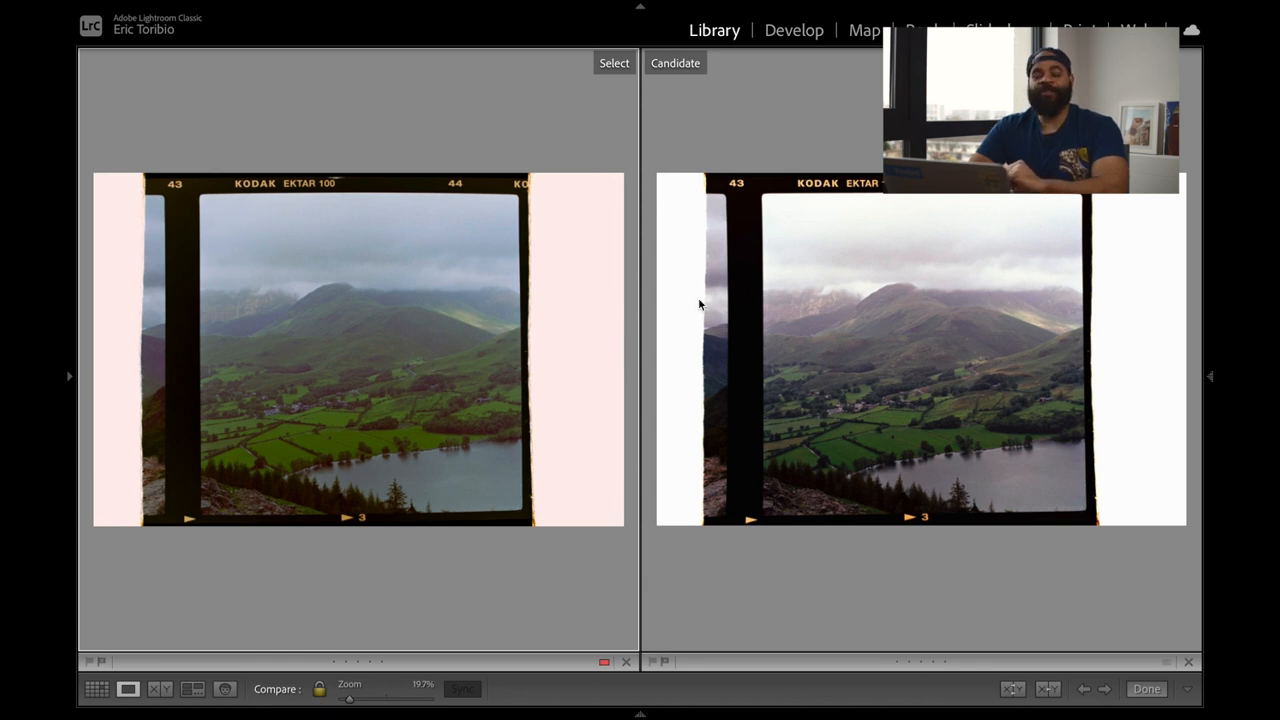
mouse_move(624, 112)
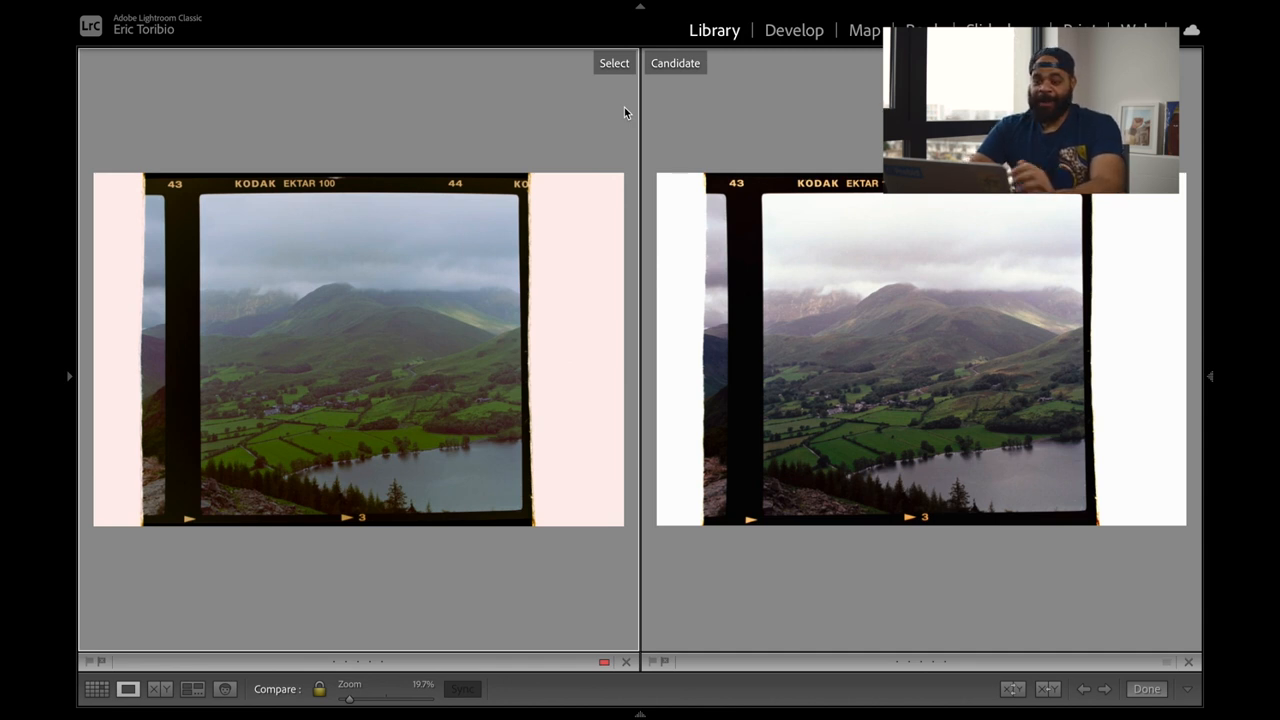
mouse_move(588, 112)
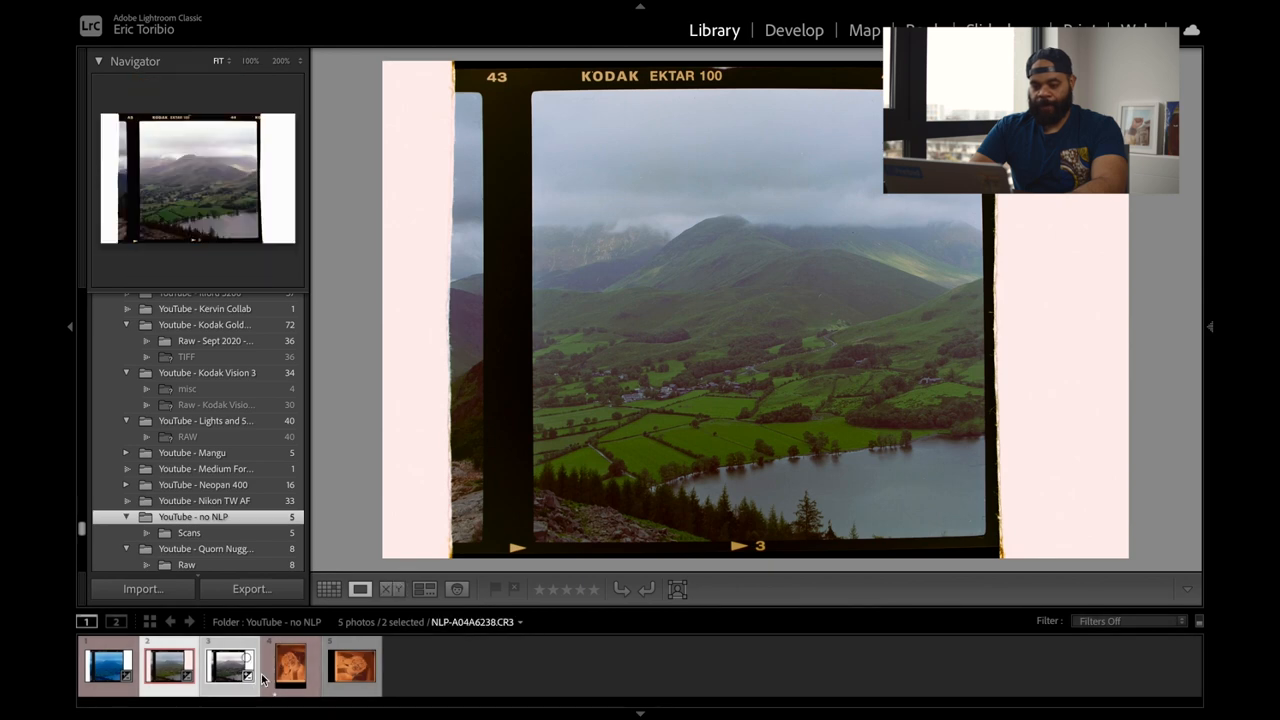
Select the orange portrait negative and reveal manual-A04A2959.tif in the Scans folder.
click(352, 664)
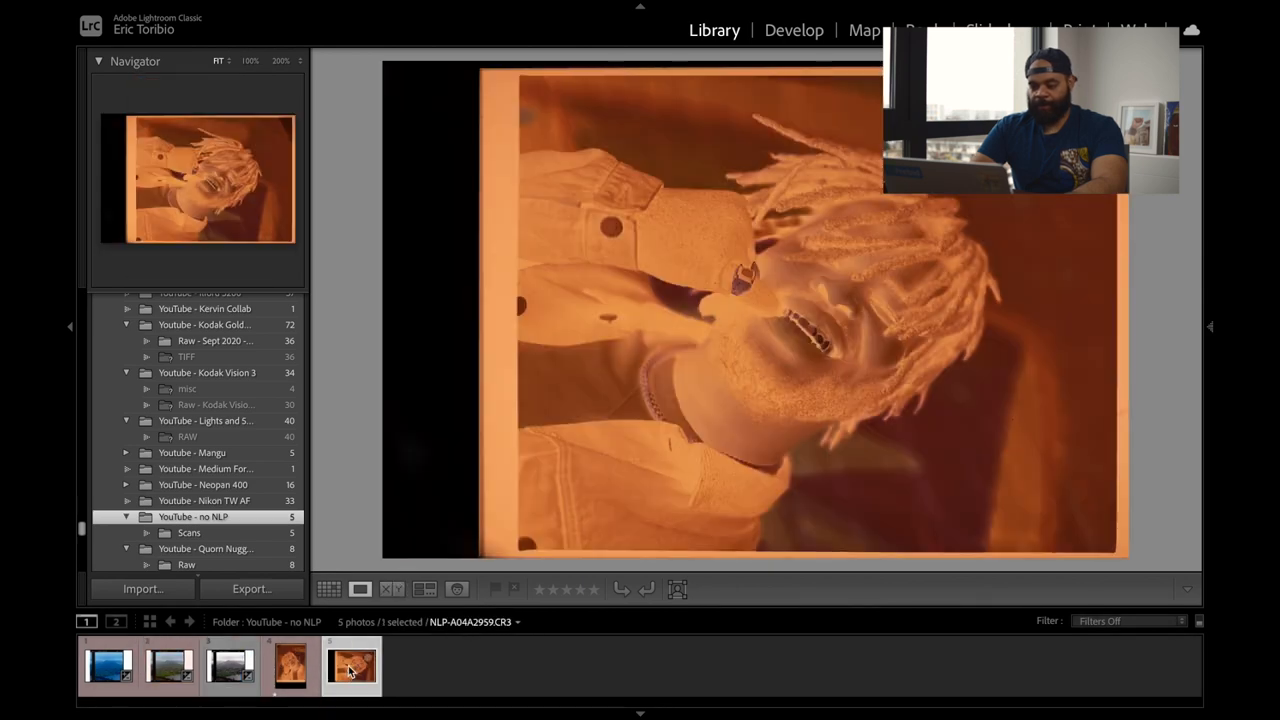
click(792, 30)
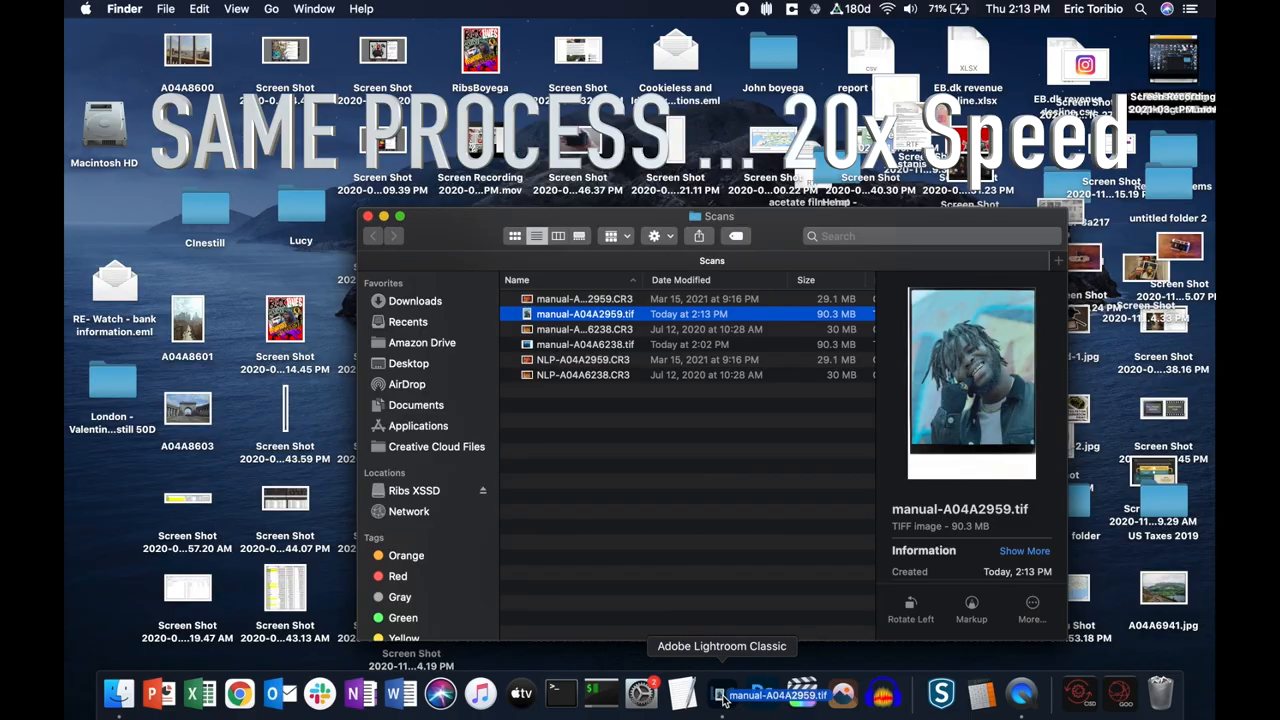
Open the manual portrait TIFF in Develop and invert its Tone Curve into a positive.
click(720, 692)
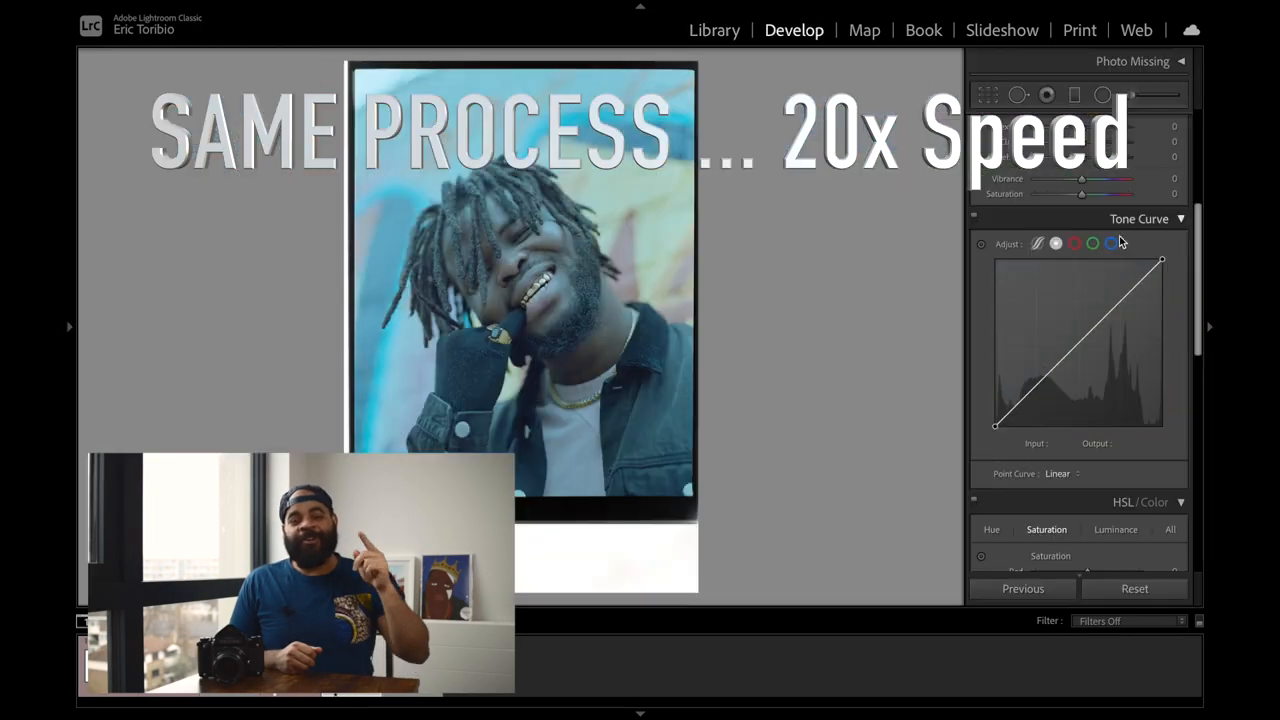
drag(1160, 260, 1164, 278)
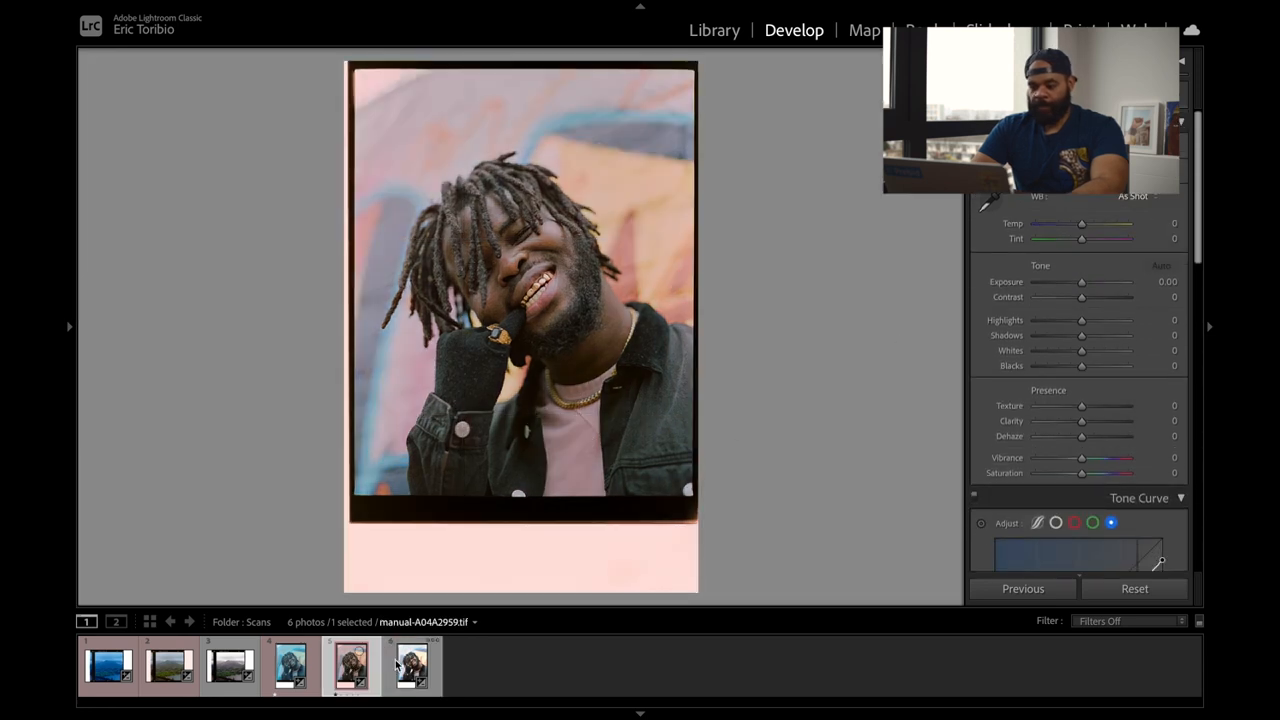
Bring up Compare view with the manual and Negative Lab Pro portraits selected.
click(714, 30)
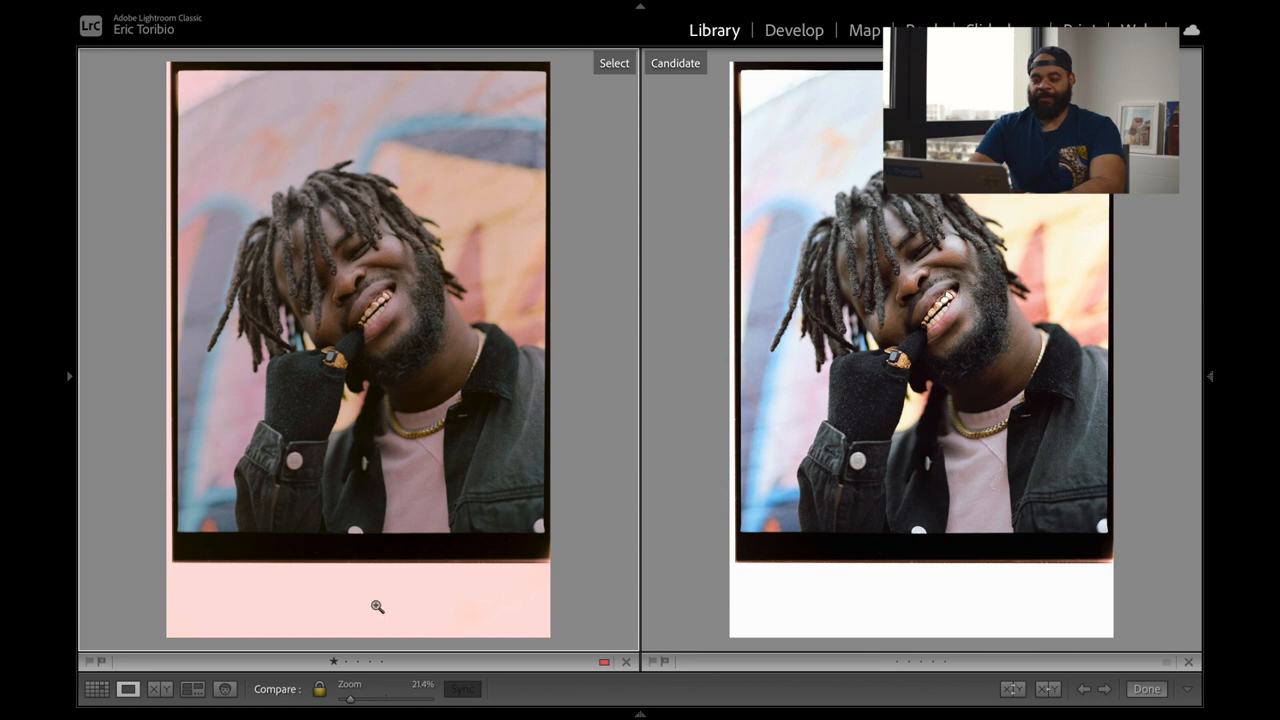
mouse_move(474, 604)
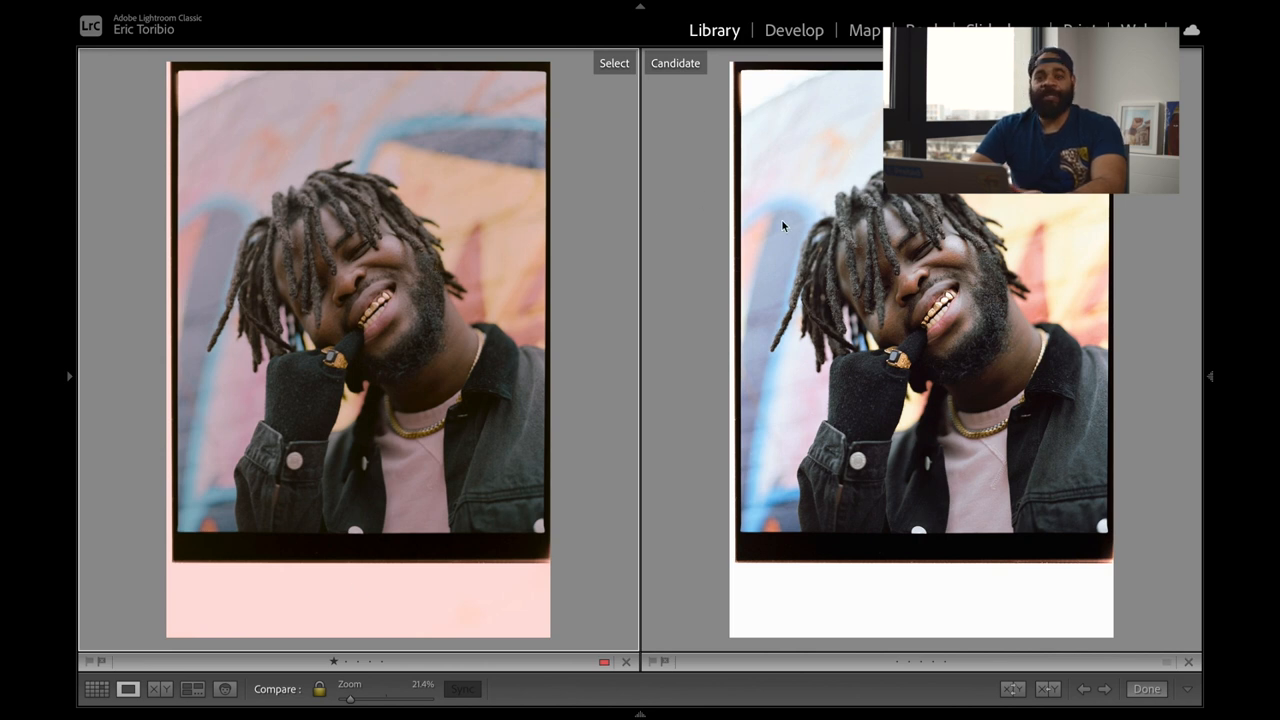
mouse_move(474, 248)
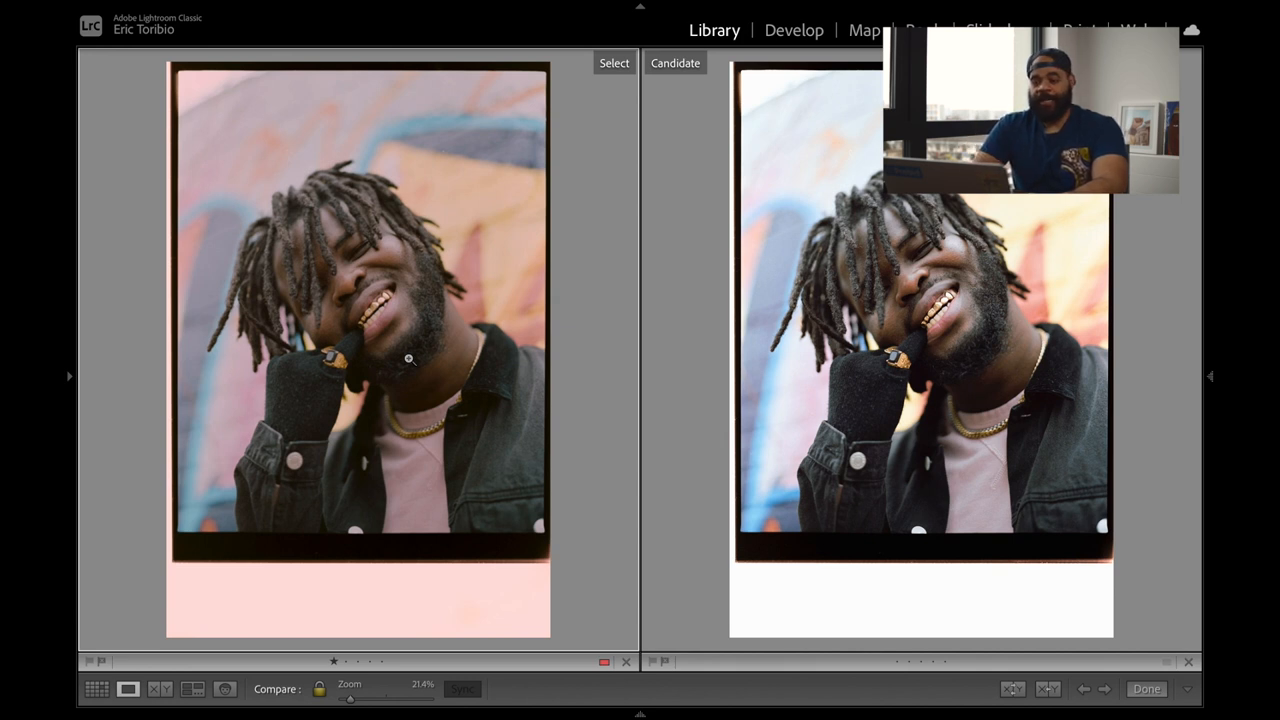
mouse_move(580, 174)
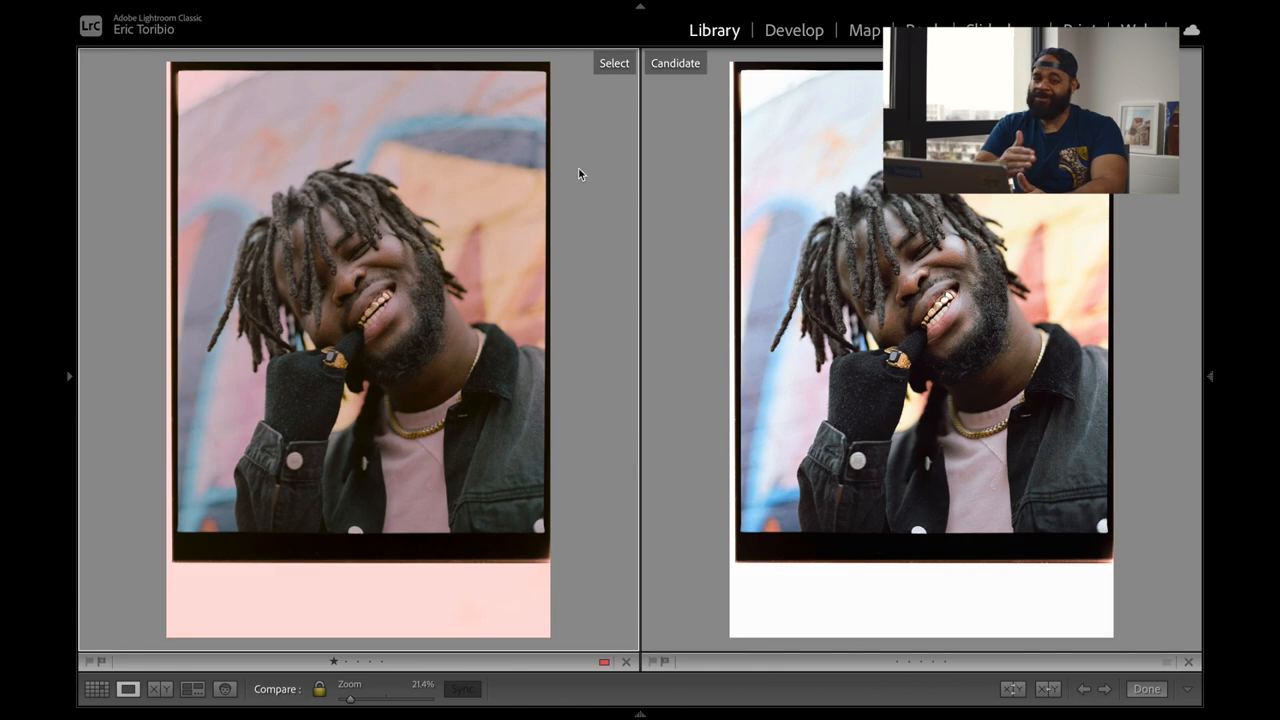